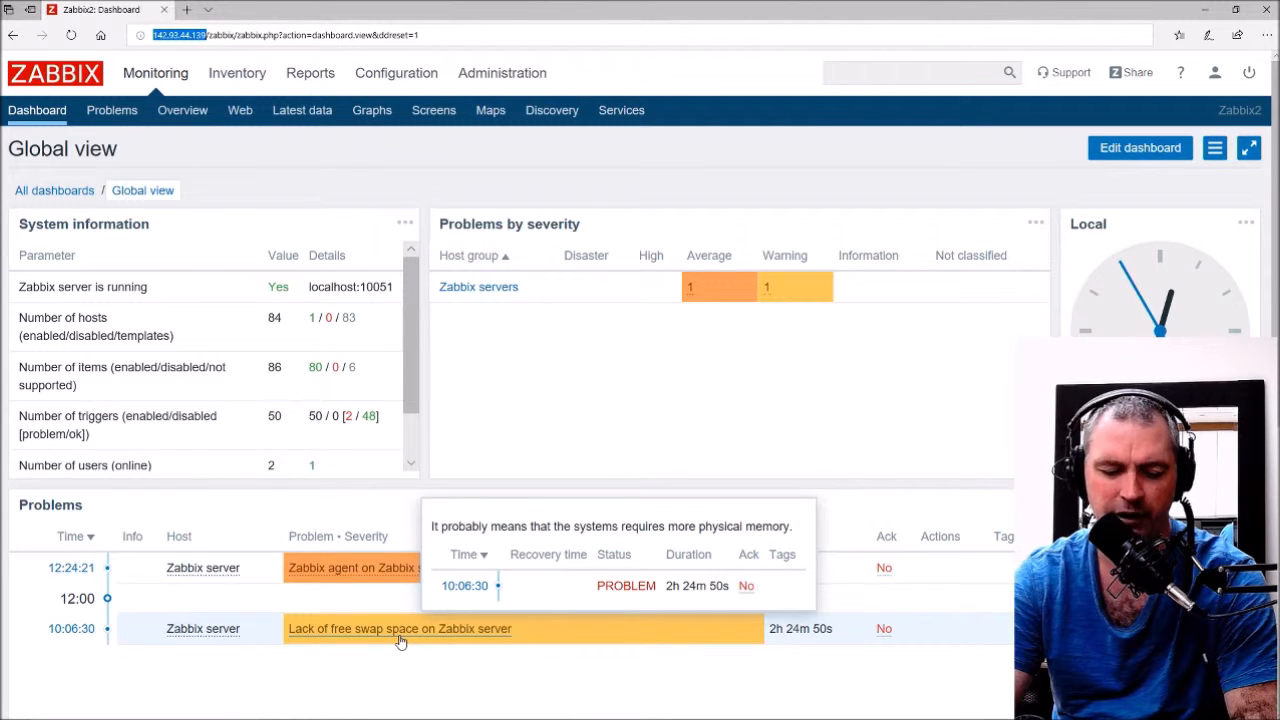
mouse_move(504, 496)
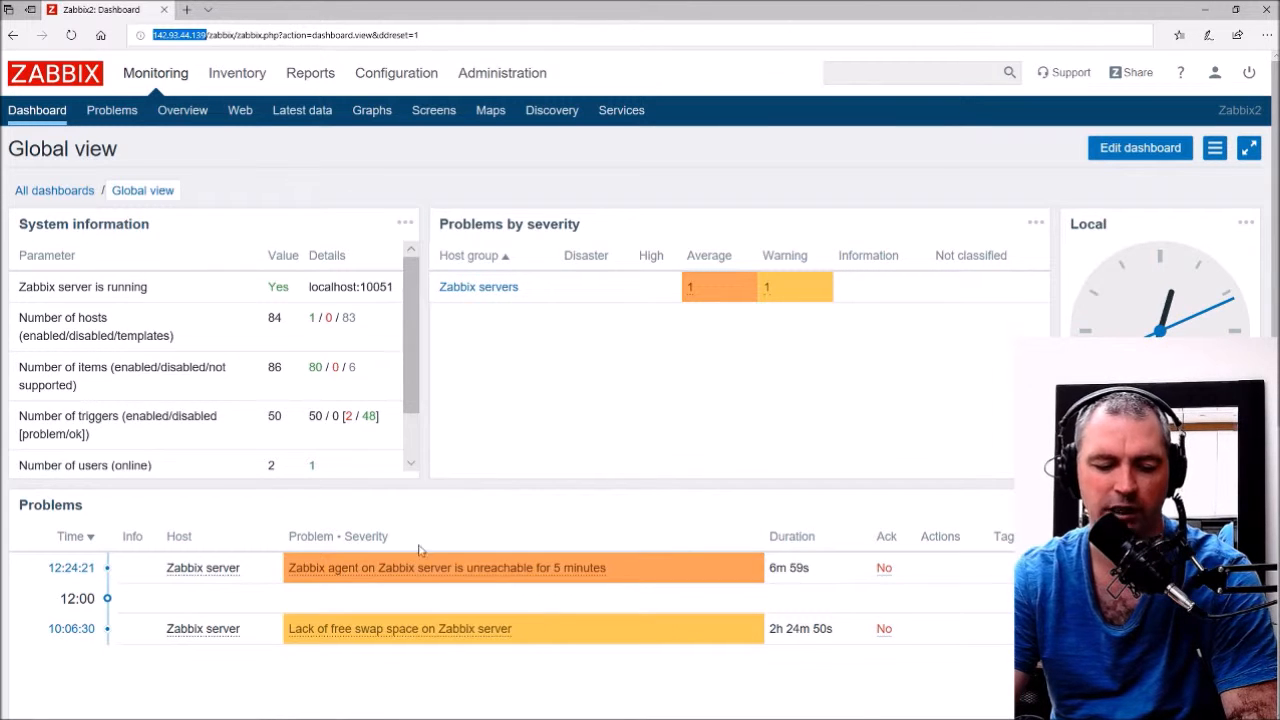
mouse_move(628, 366)
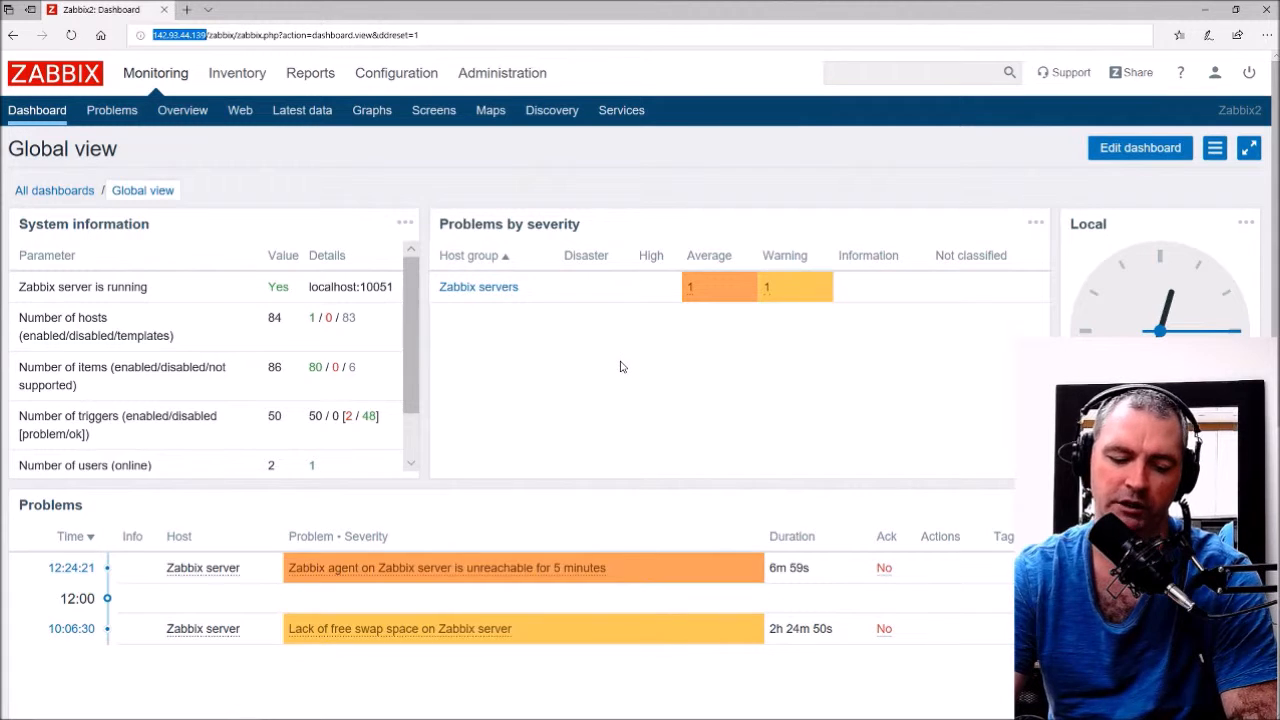
mouse_move(328, 568)
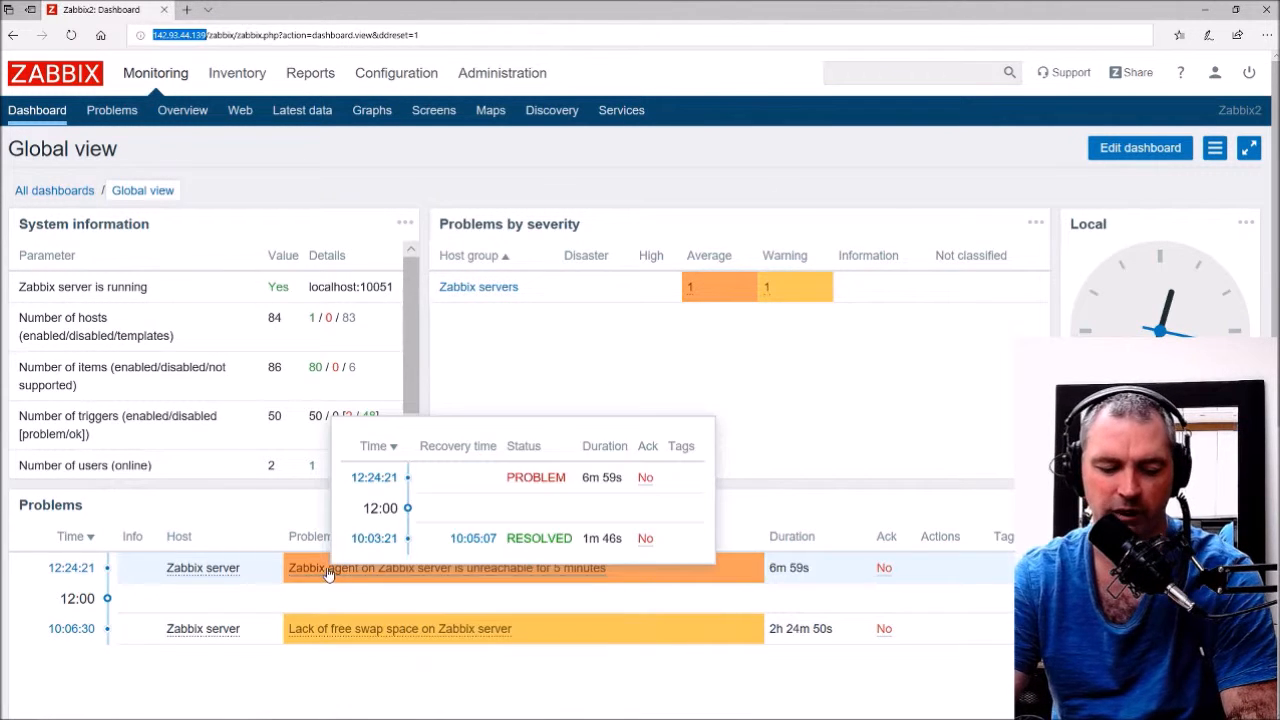
mouse_move(608, 216)
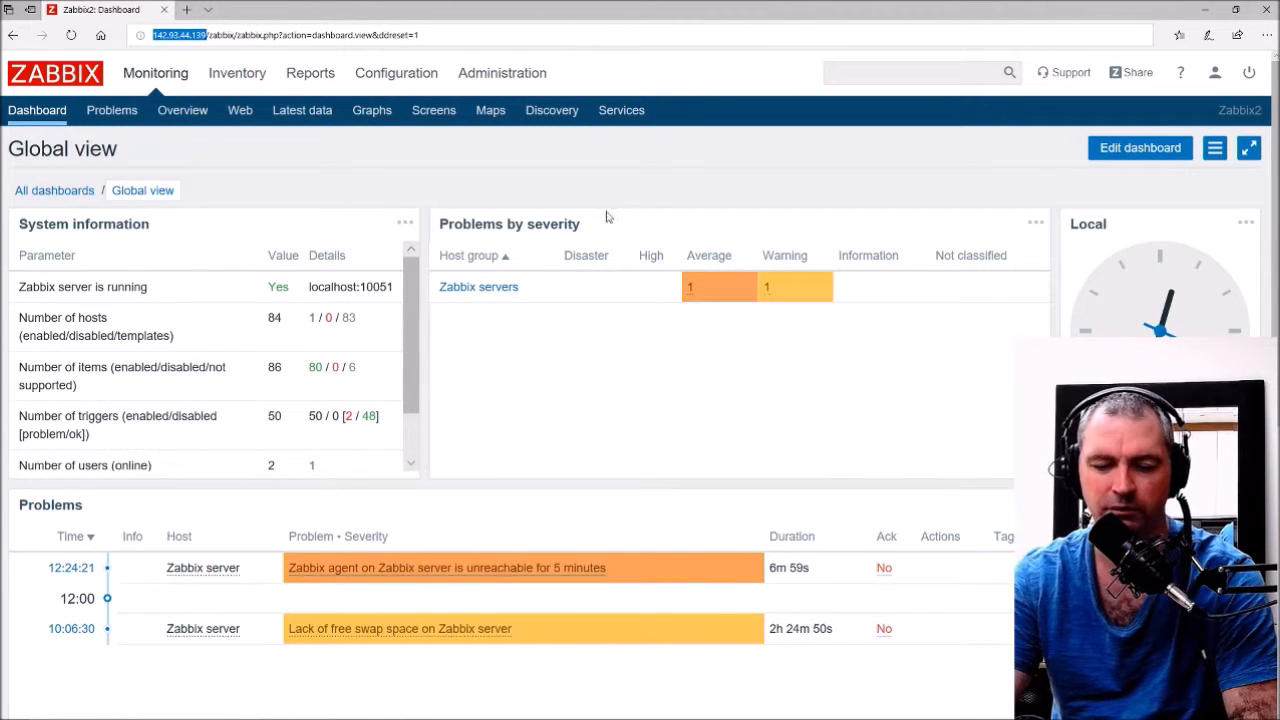
- Show the Zabbix server CPU load graph, then the CPU jumps graph, on Monitoring > Graphs
click(372, 110)
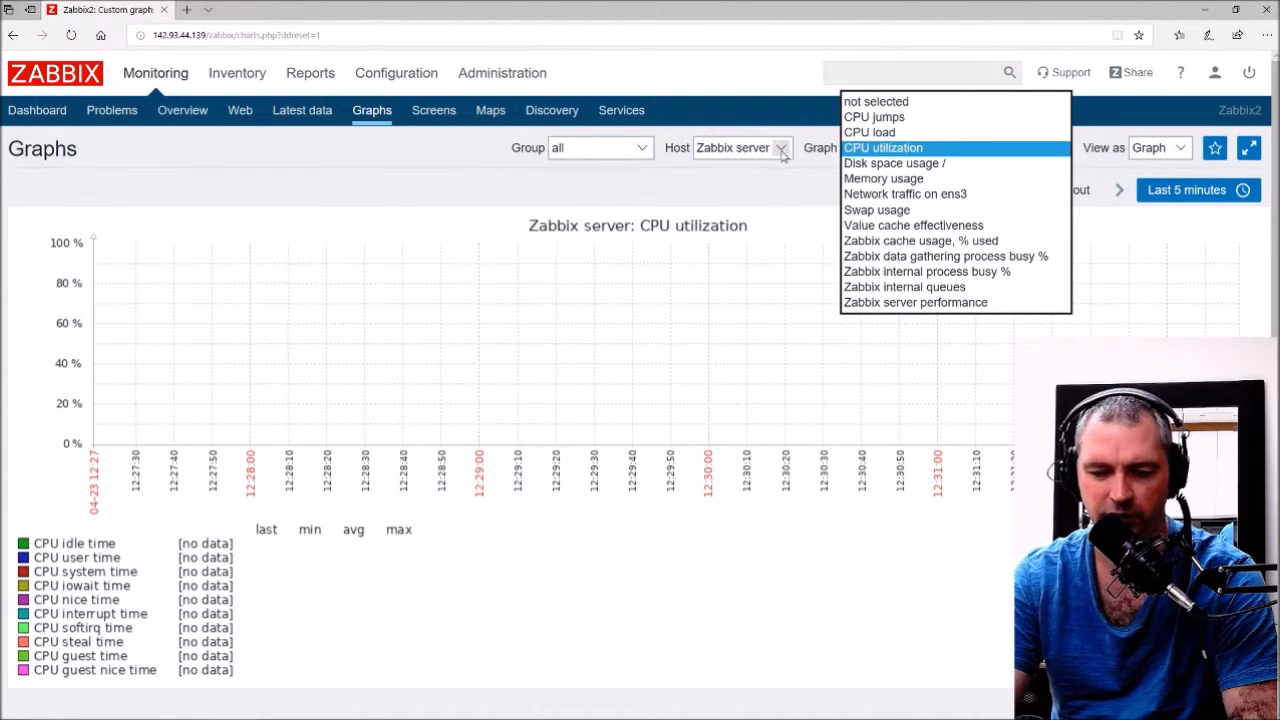
mouse_move(868, 132)
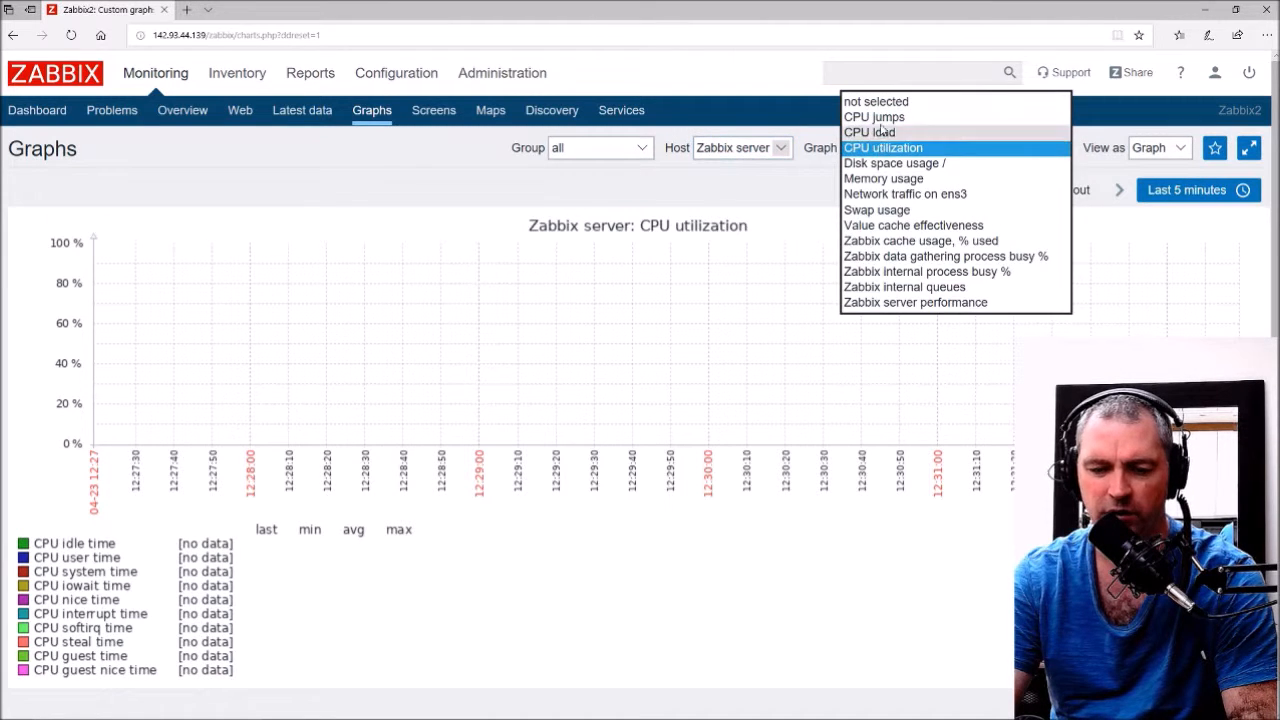
click(872, 116)
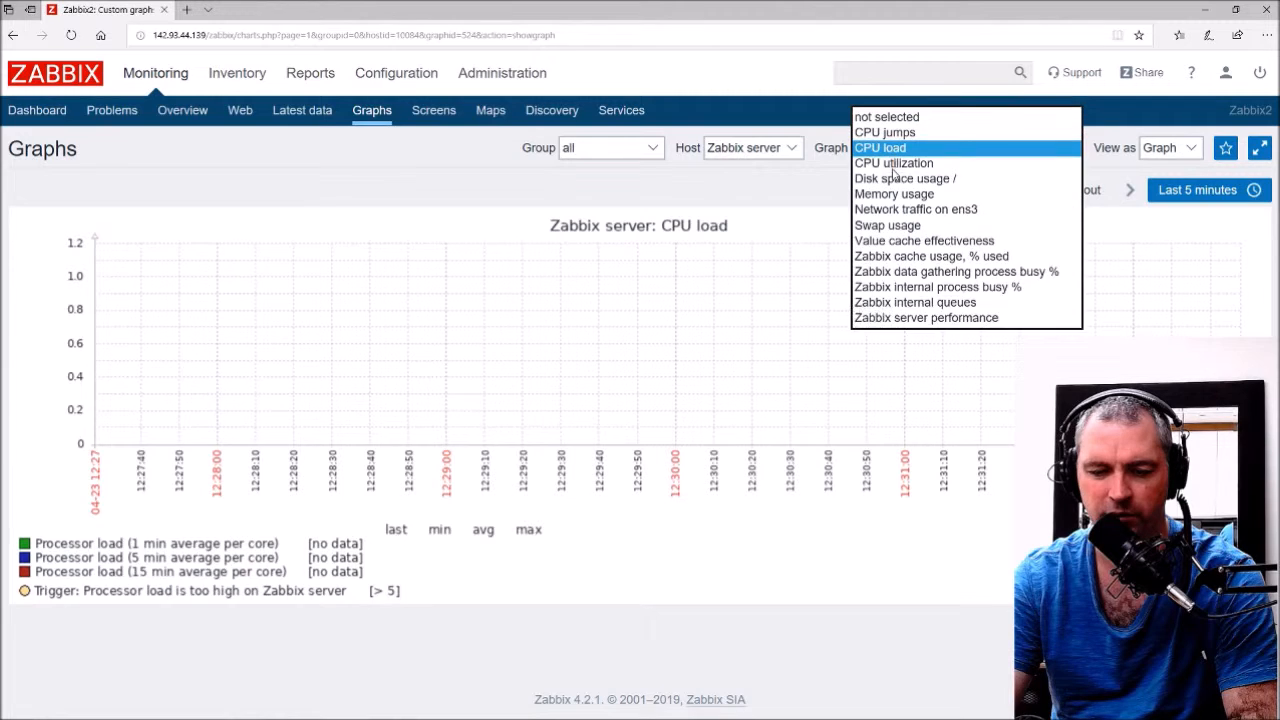
click(892, 164)
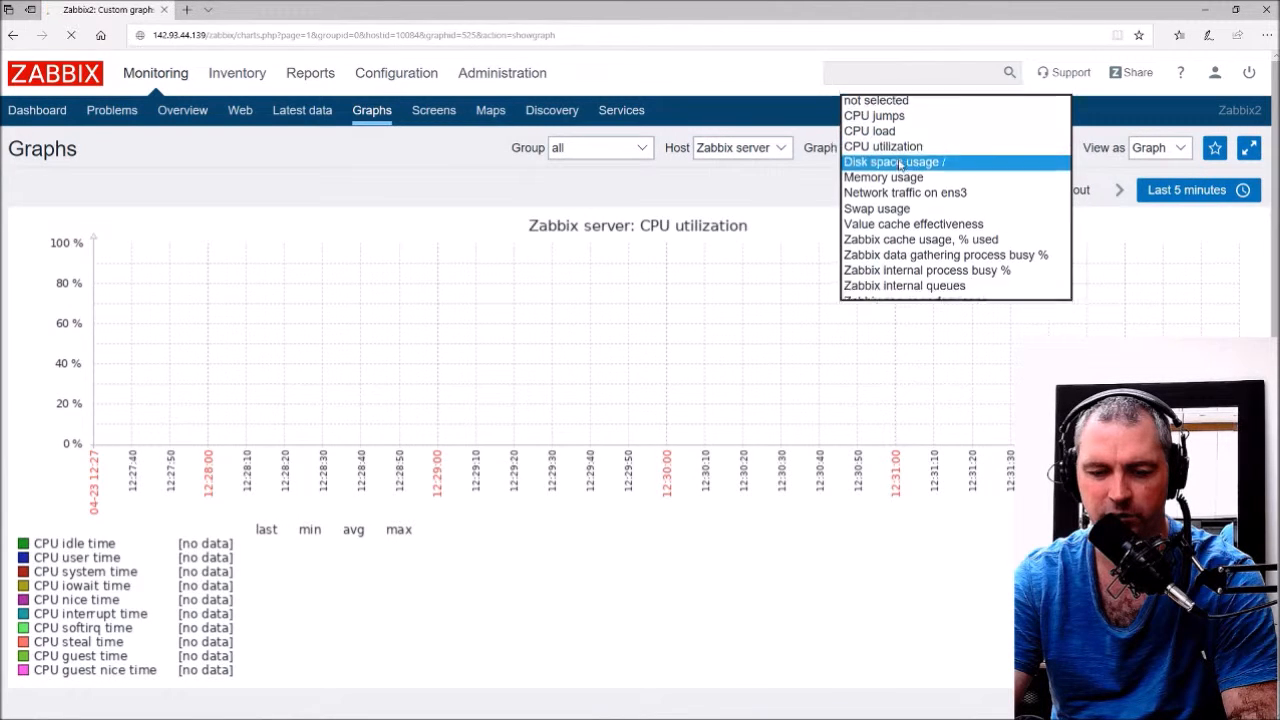
click(894, 162)
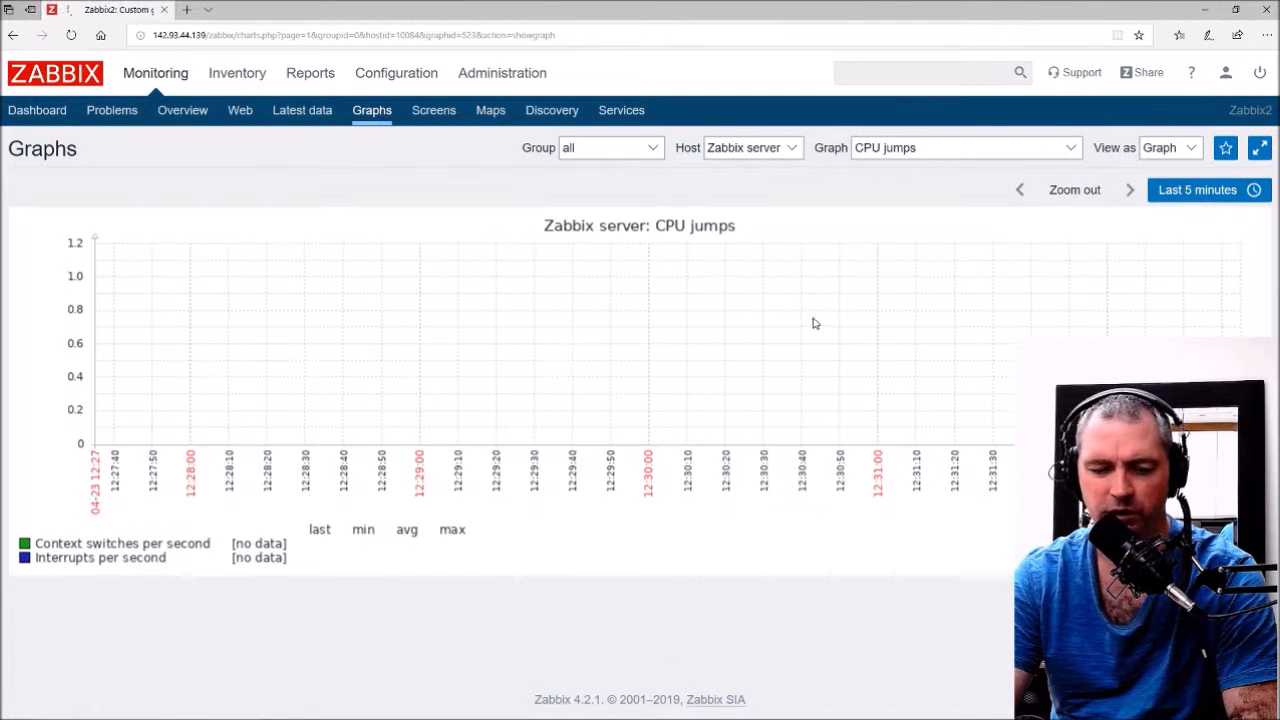
mouse_move(748, 342)
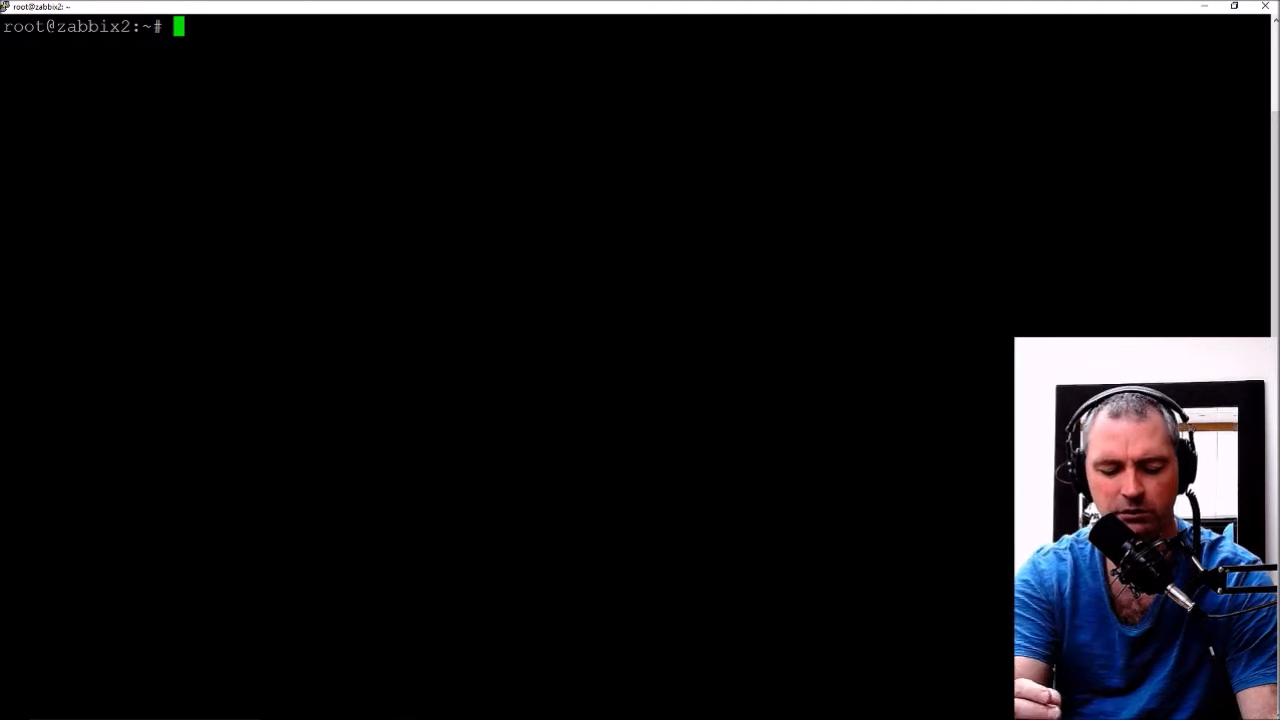
- Run apt-get install zabbix-agent, which reports the agent already at the newest version
text(apt-g)
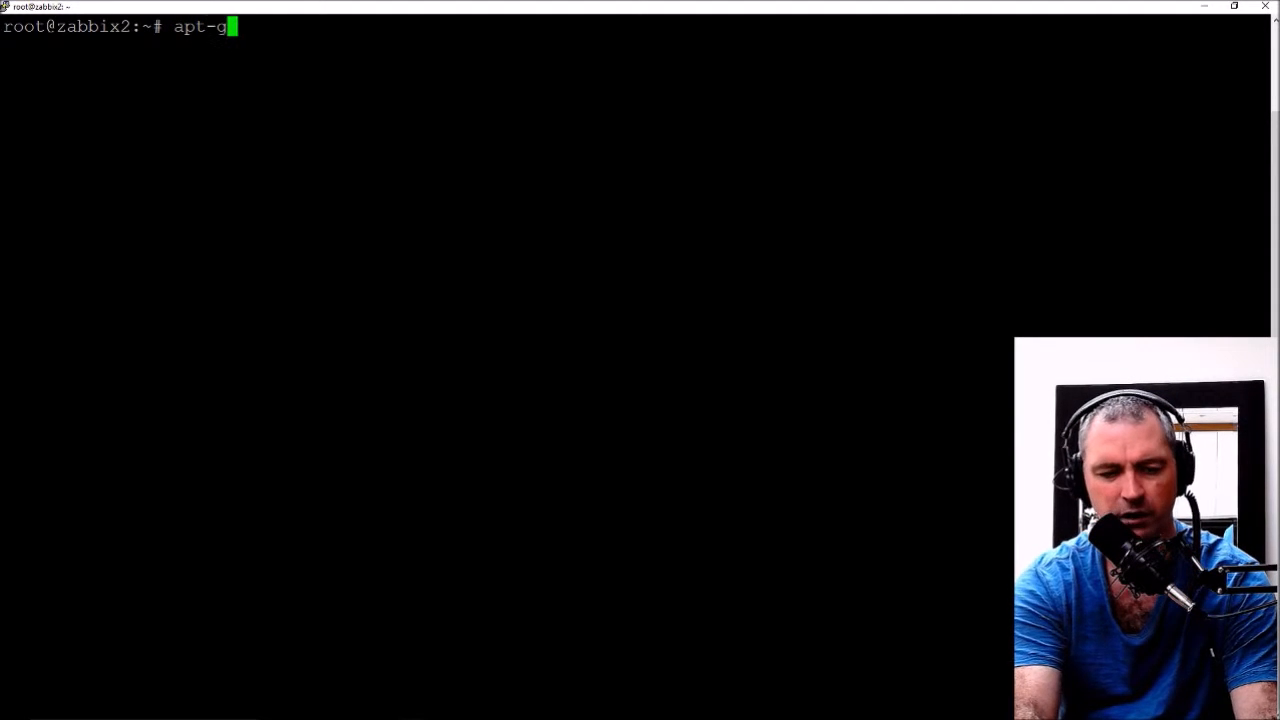
text(et ins)
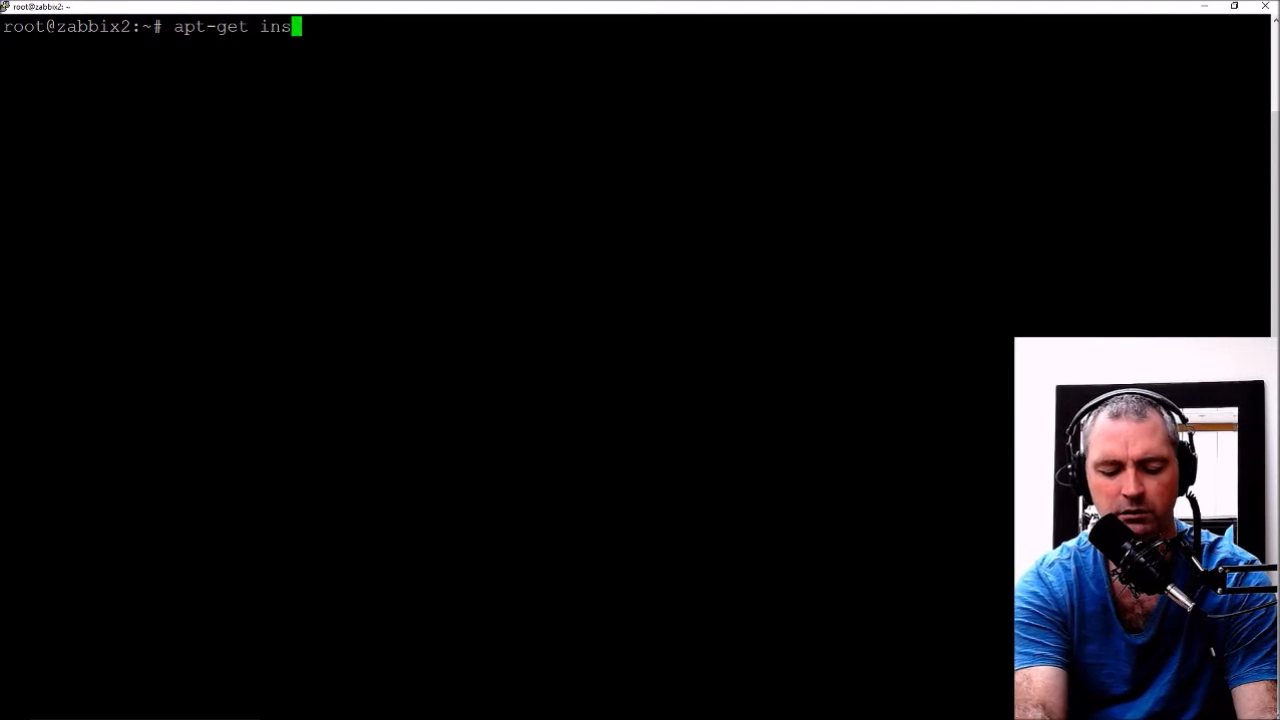
text(tall)
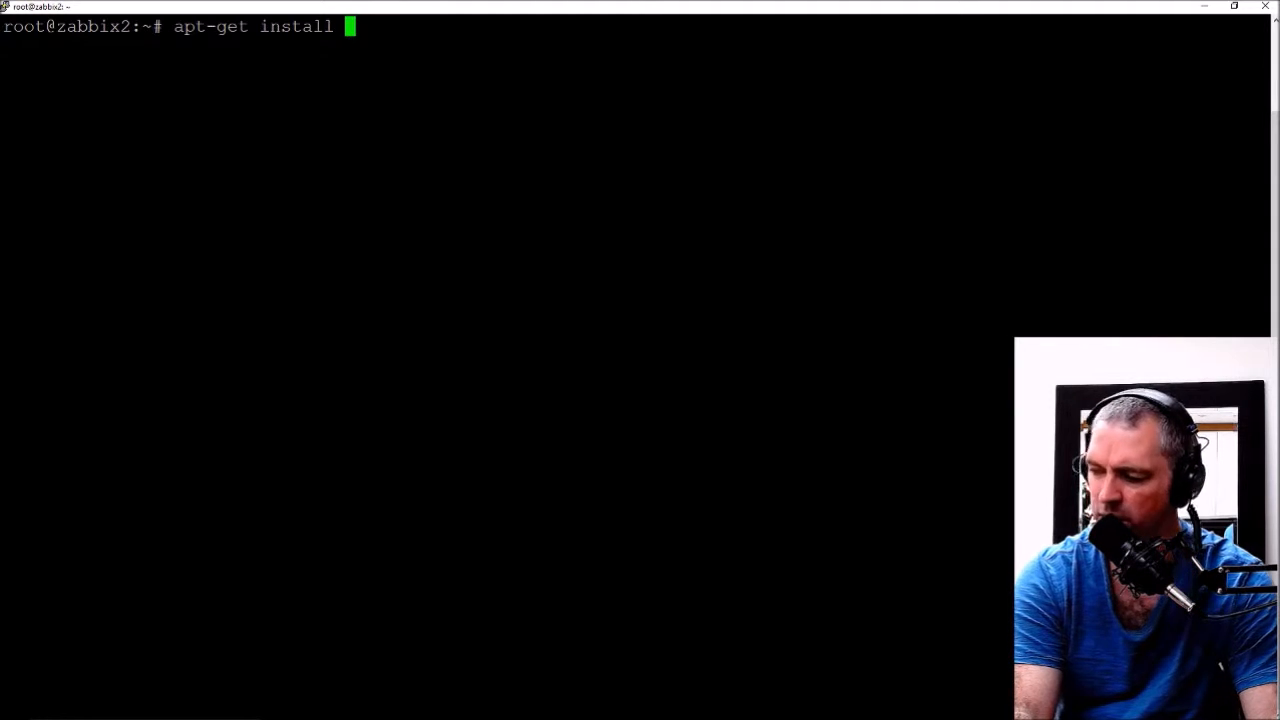
text(zabbix-)
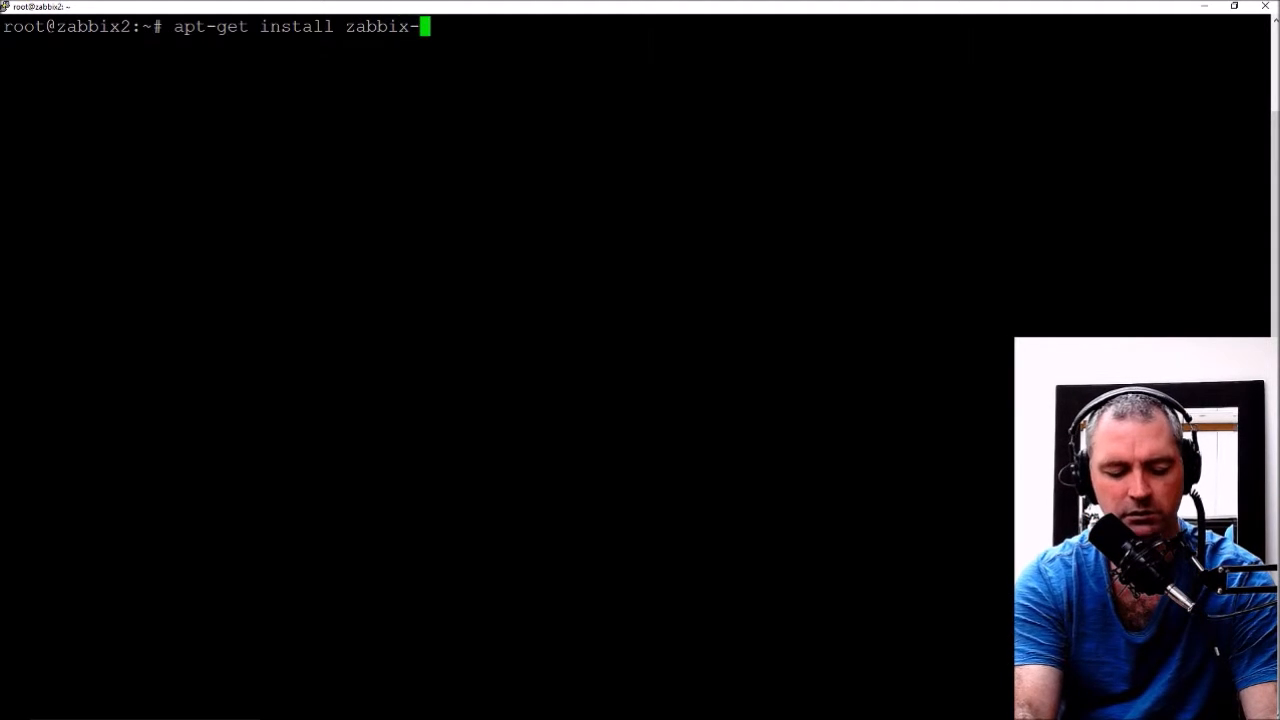
text(agent)
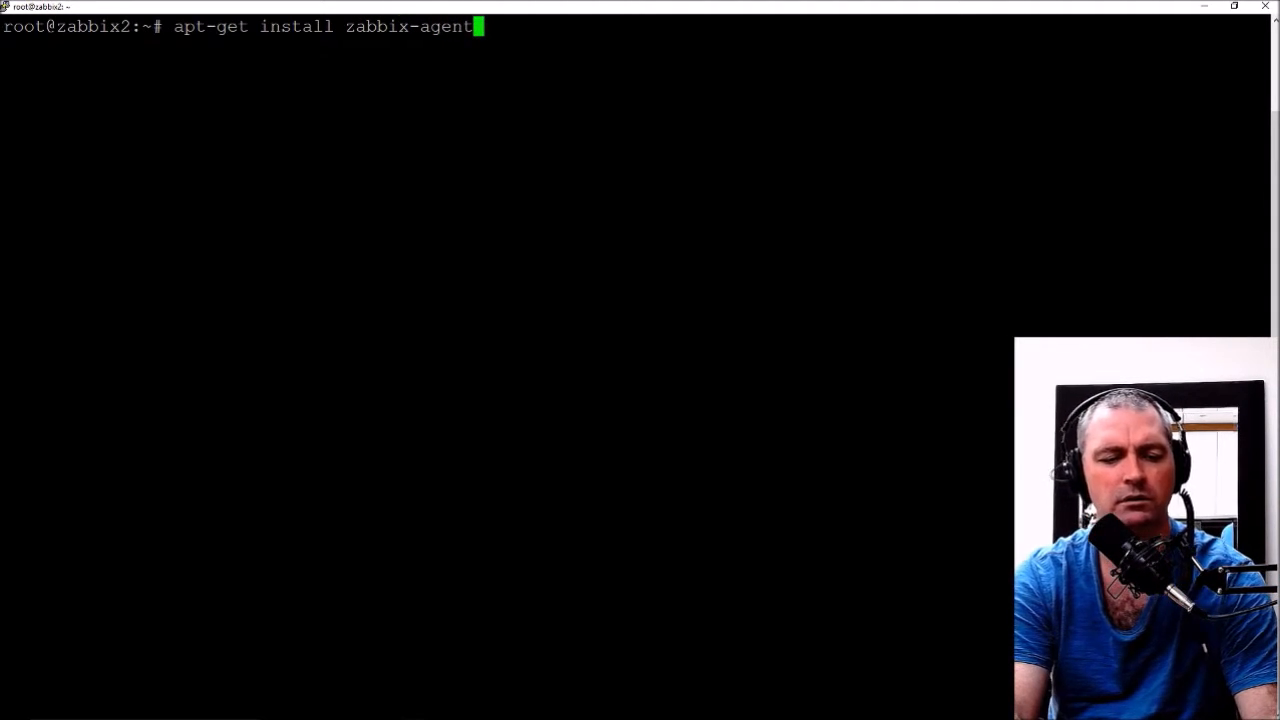
key(Return)
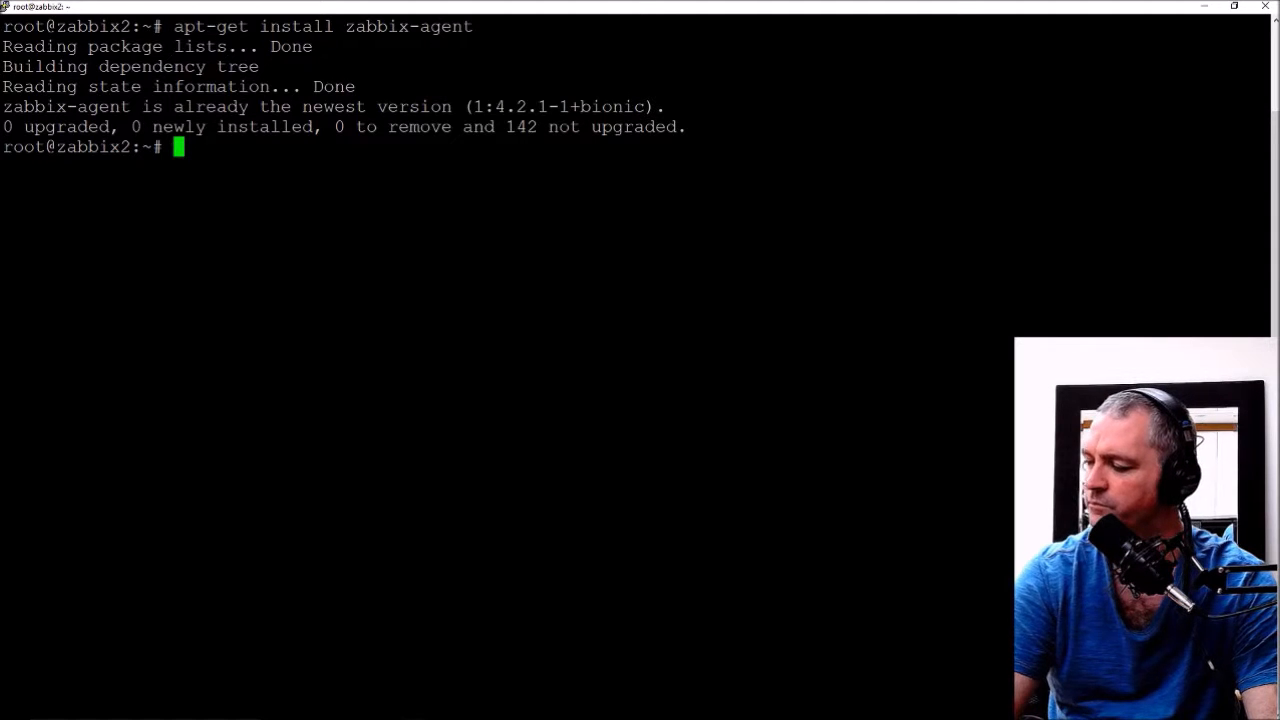
- Begin entering the service zabbix-agent start command
text(s)
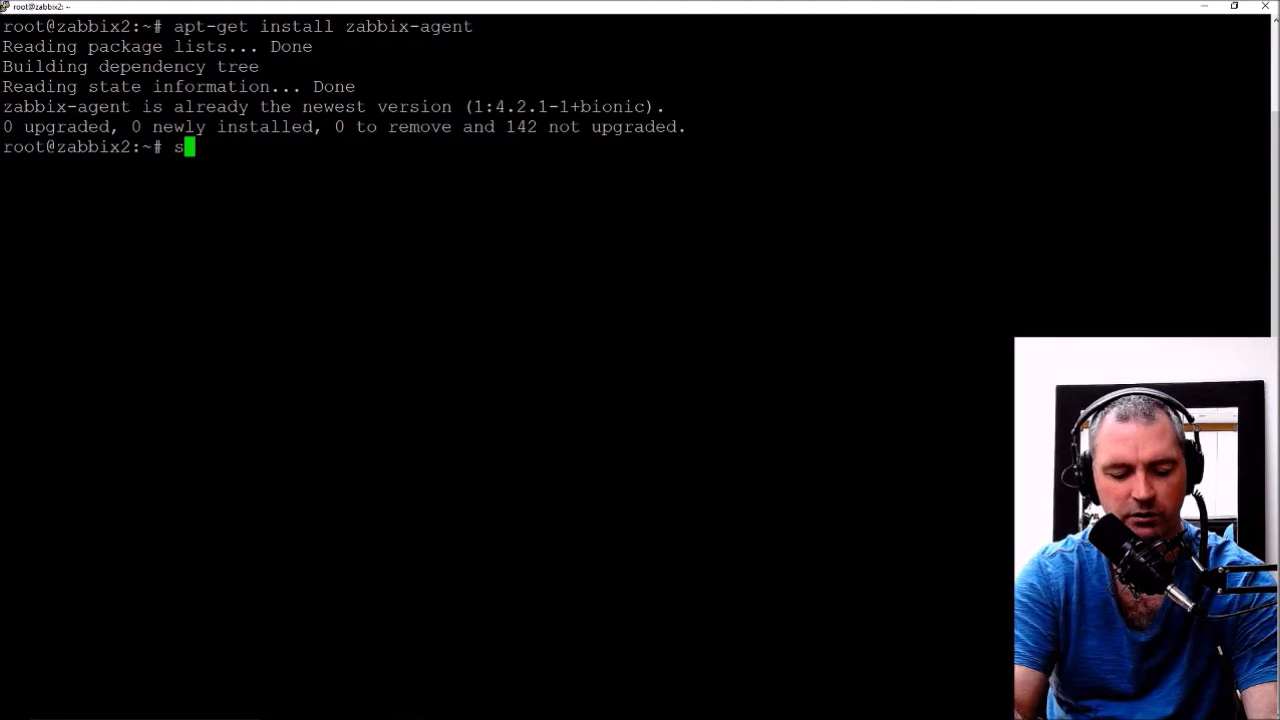
text(ervice)
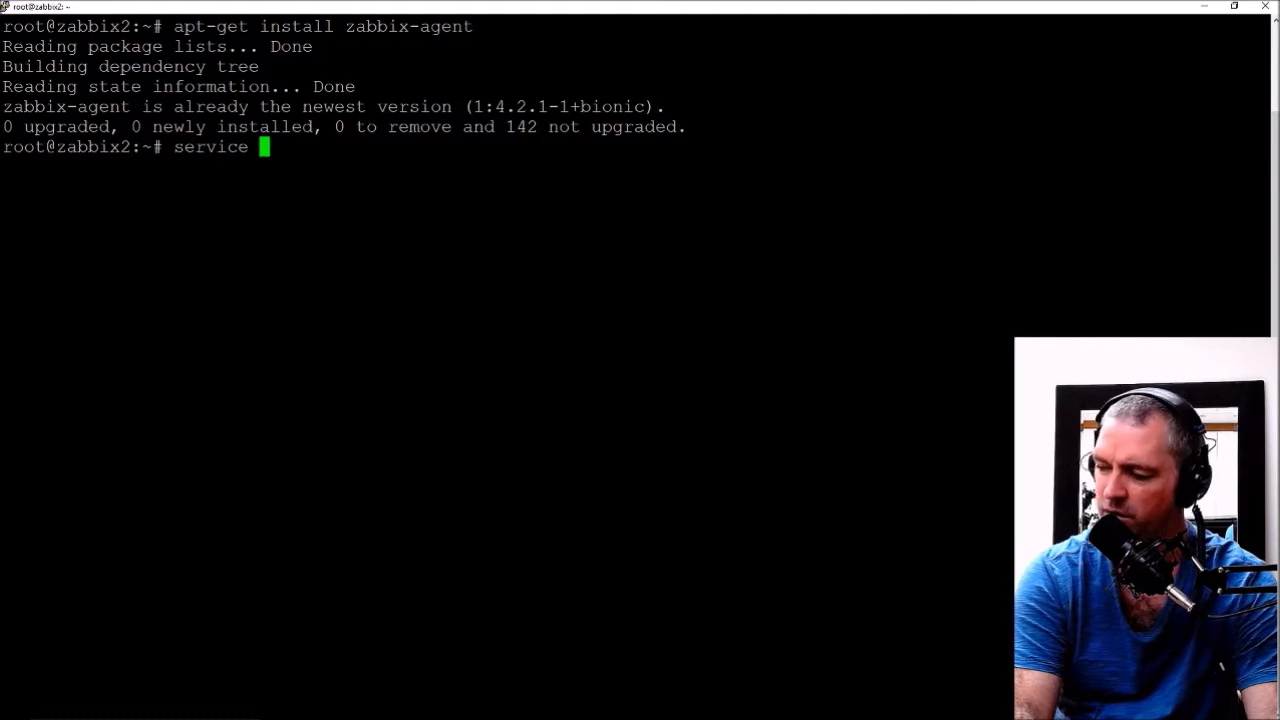
text(zabbix-a)
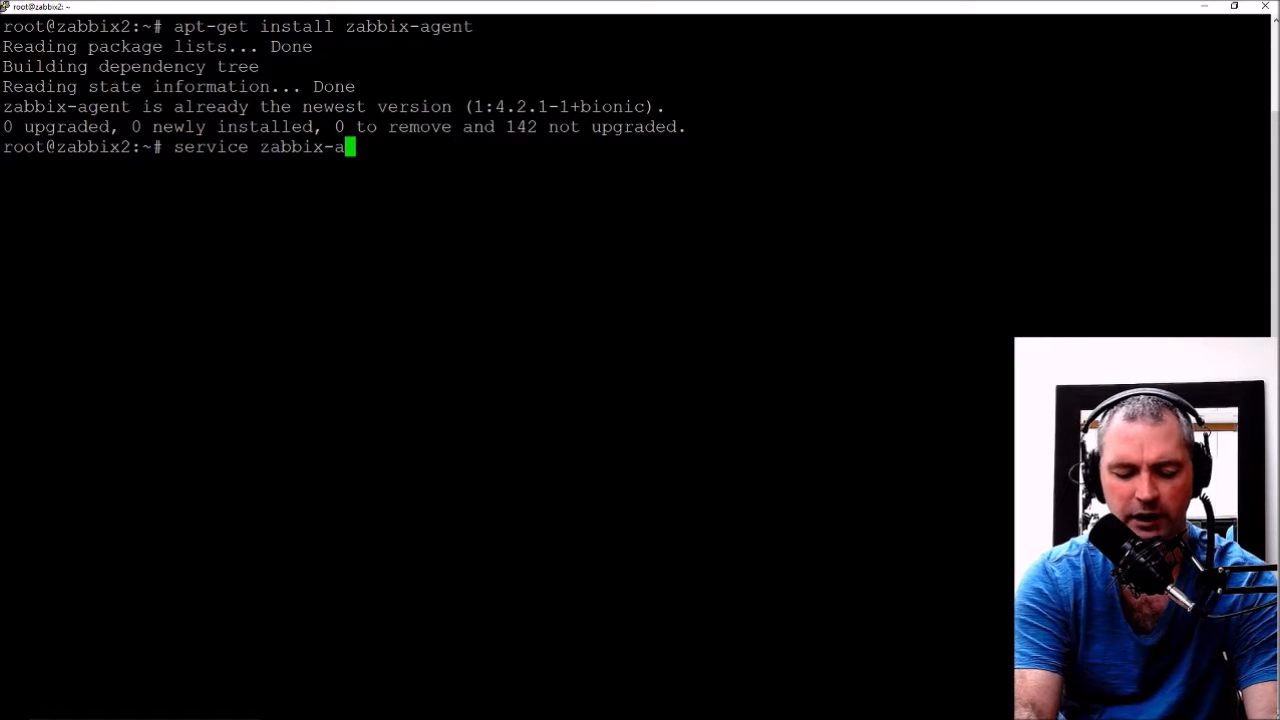
text(gen)
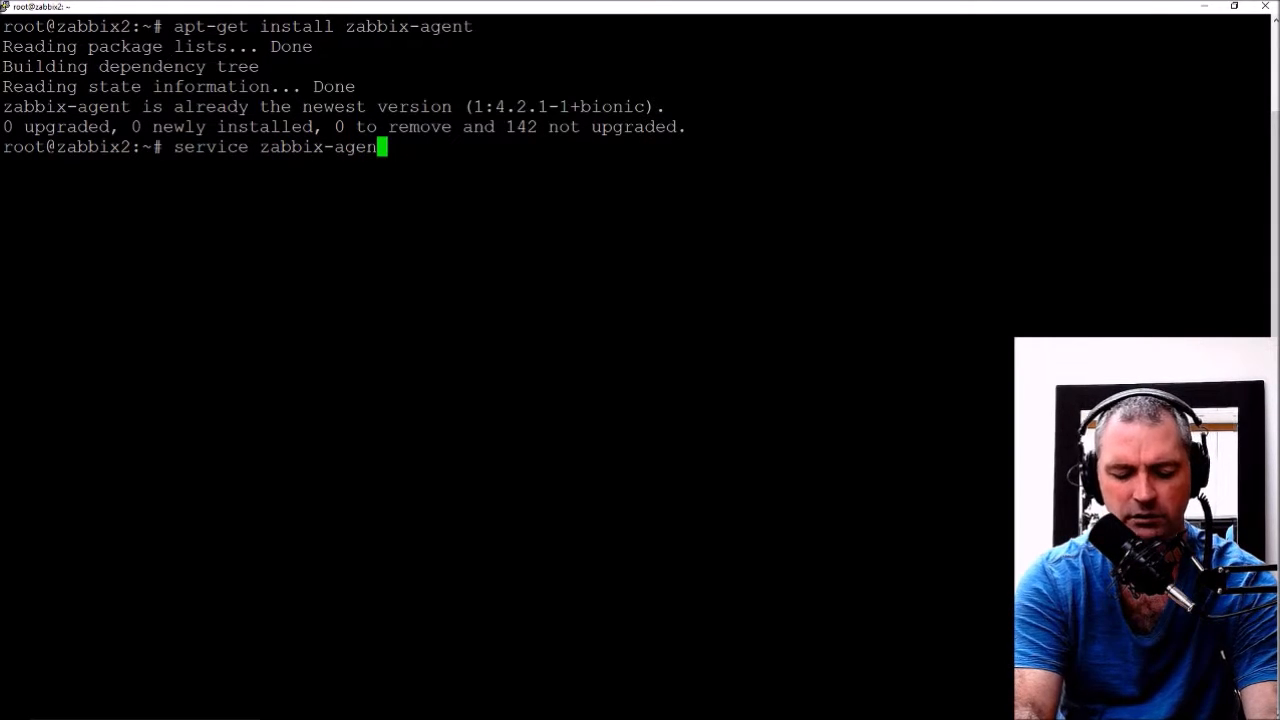
text(st)
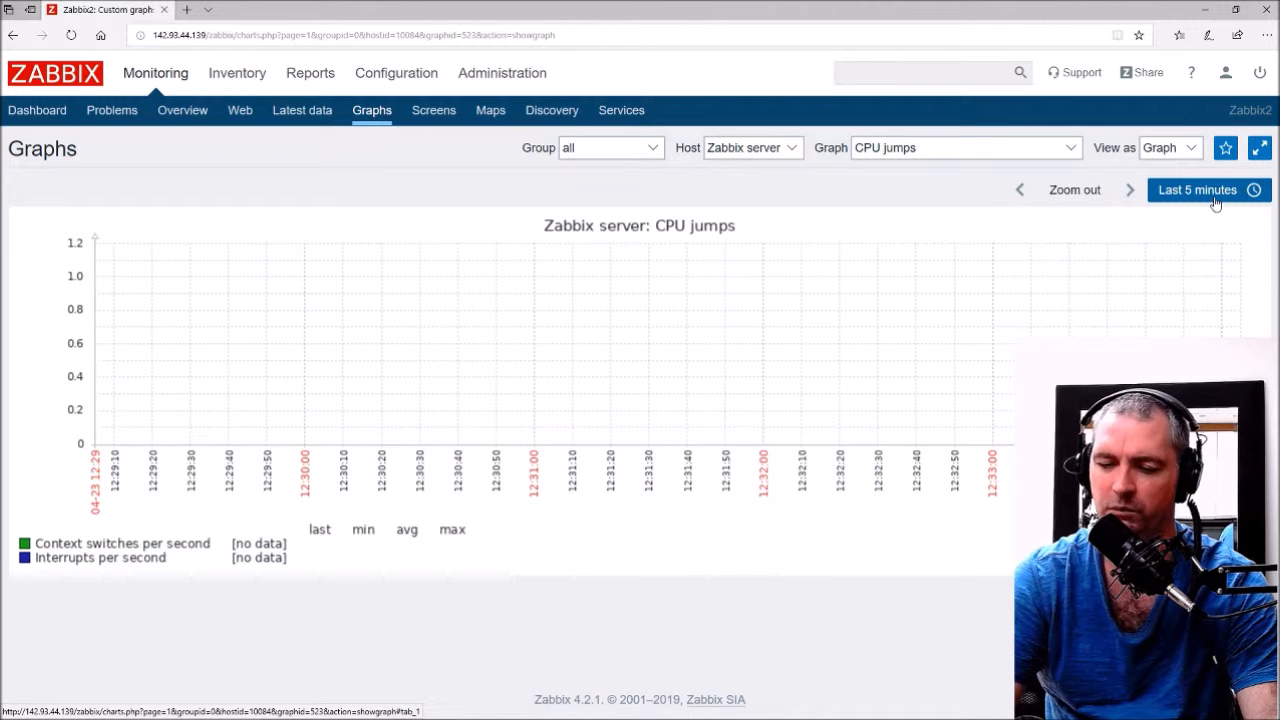
- Check the dashboard Problems widget, then return to the server's monitoring graphs
click(36, 110)
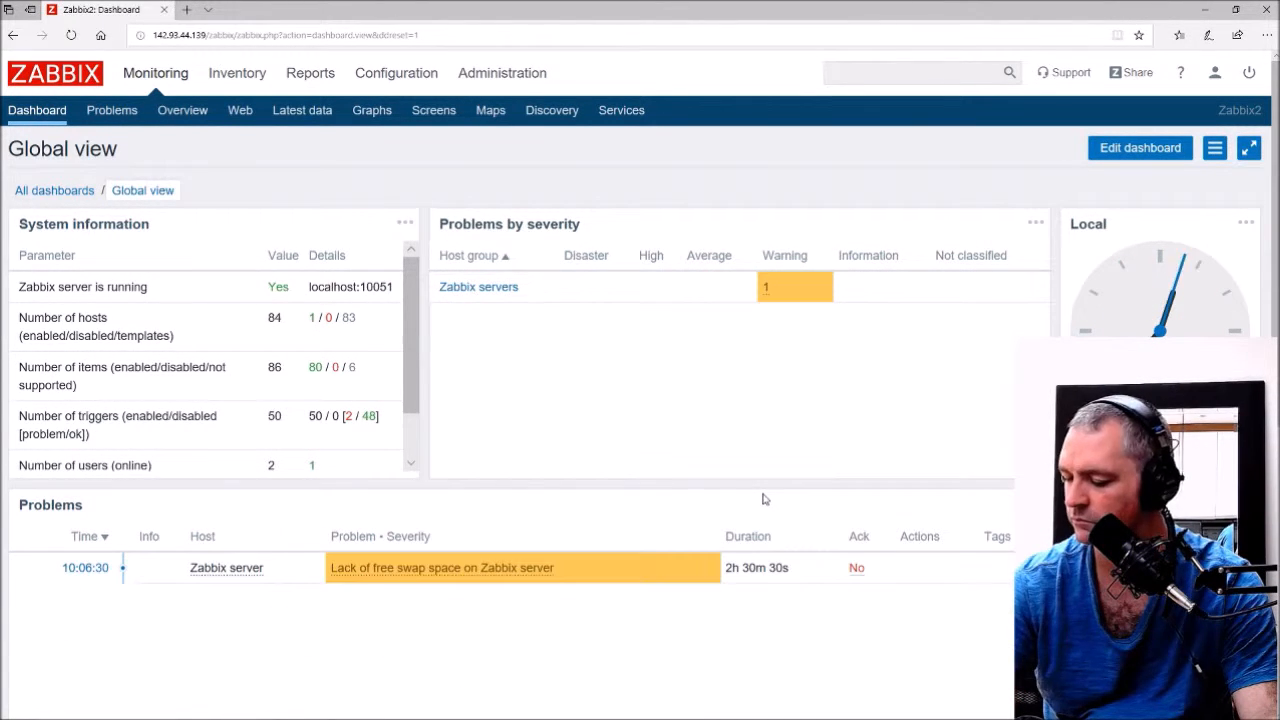
mouse_move(220, 676)
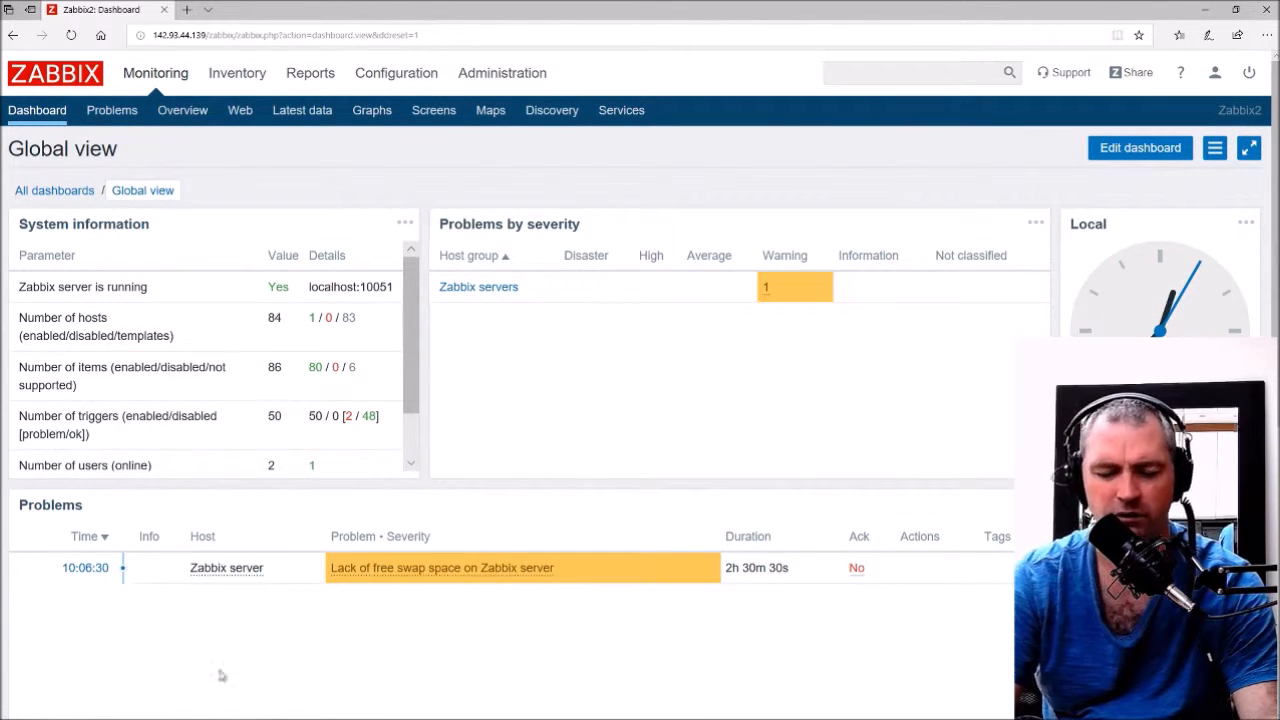
mouse_move(594, 336)
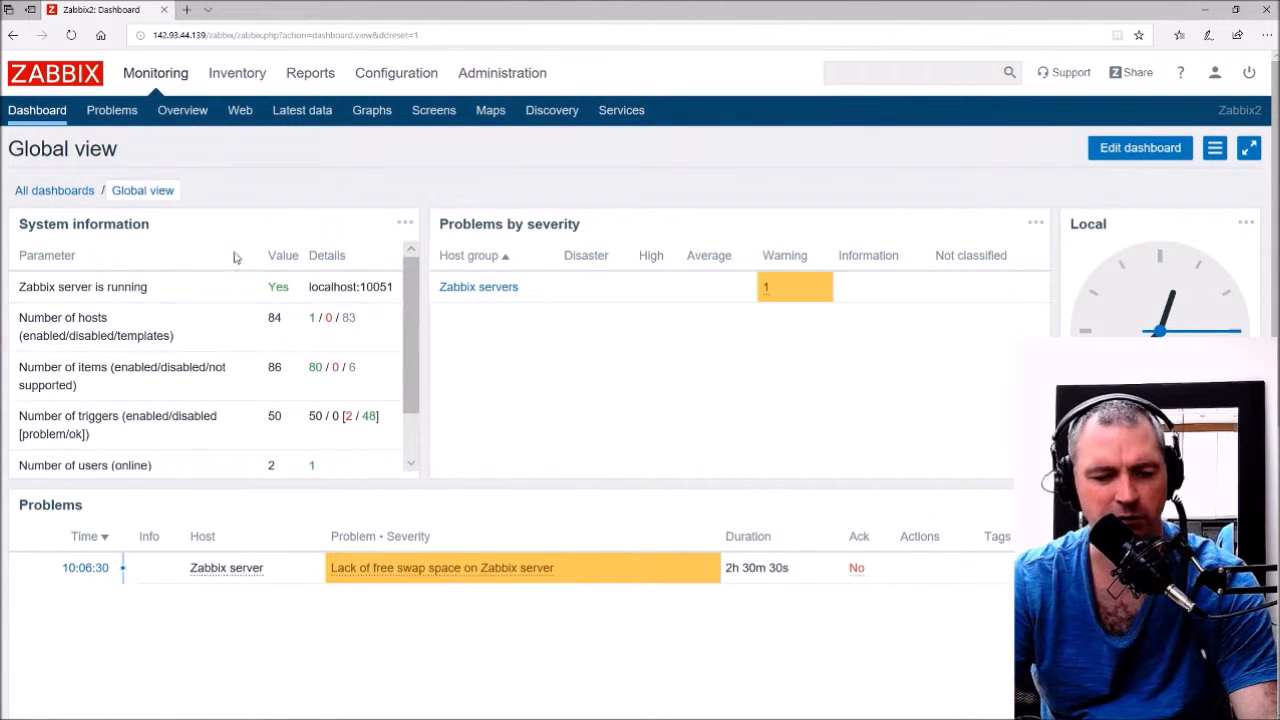
click(372, 110)
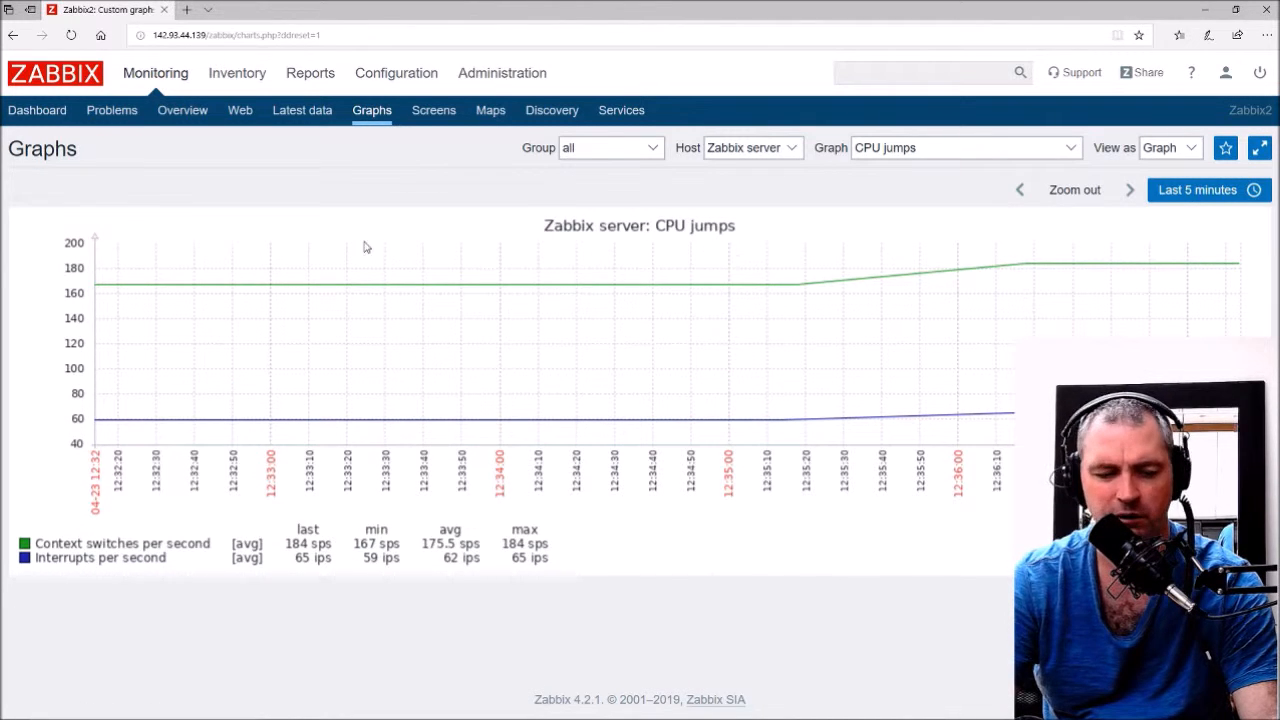
mouse_move(224, 276)
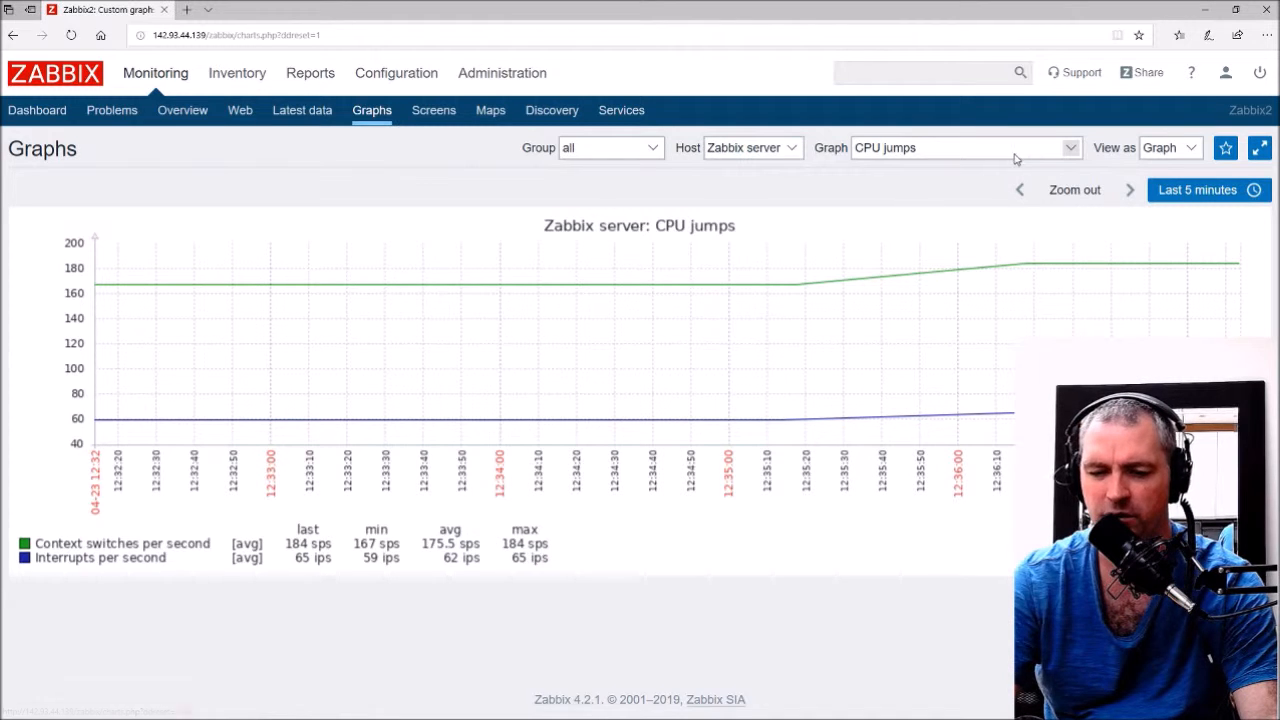
- Cycle through the server graphs and show CPU jumps over the last 15 minutes
click(964, 148)
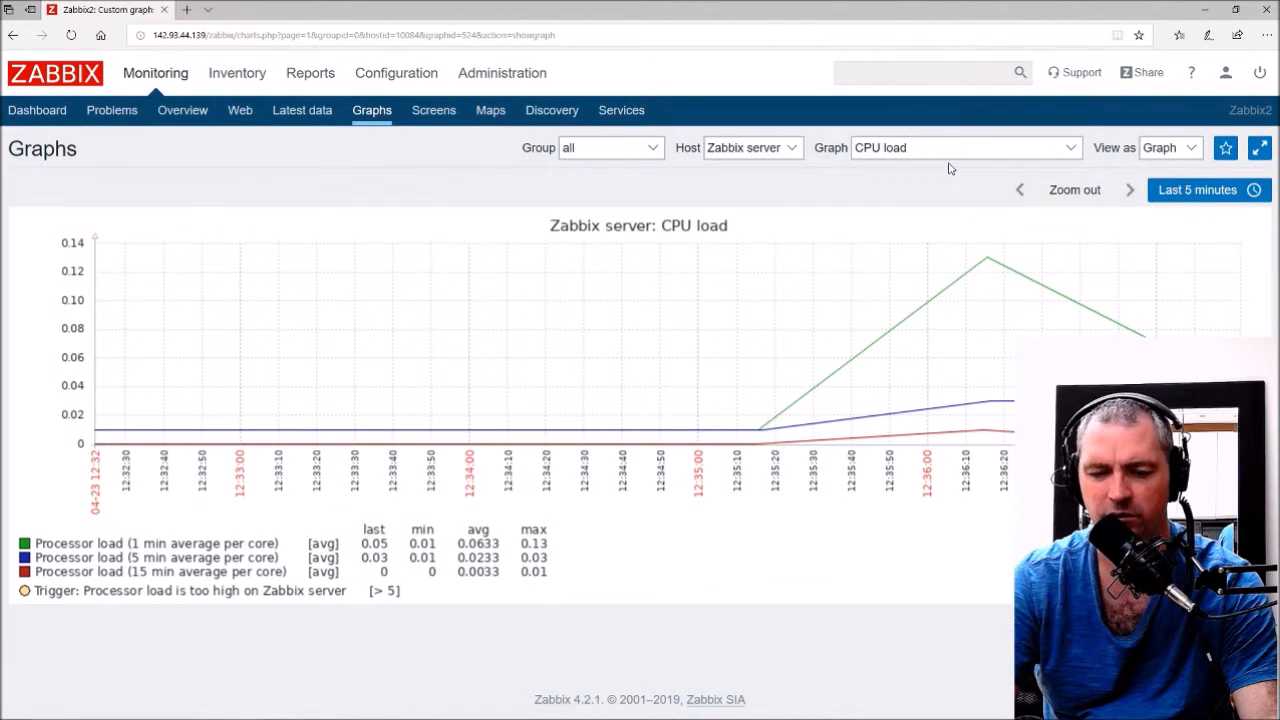
mouse_move(948, 150)
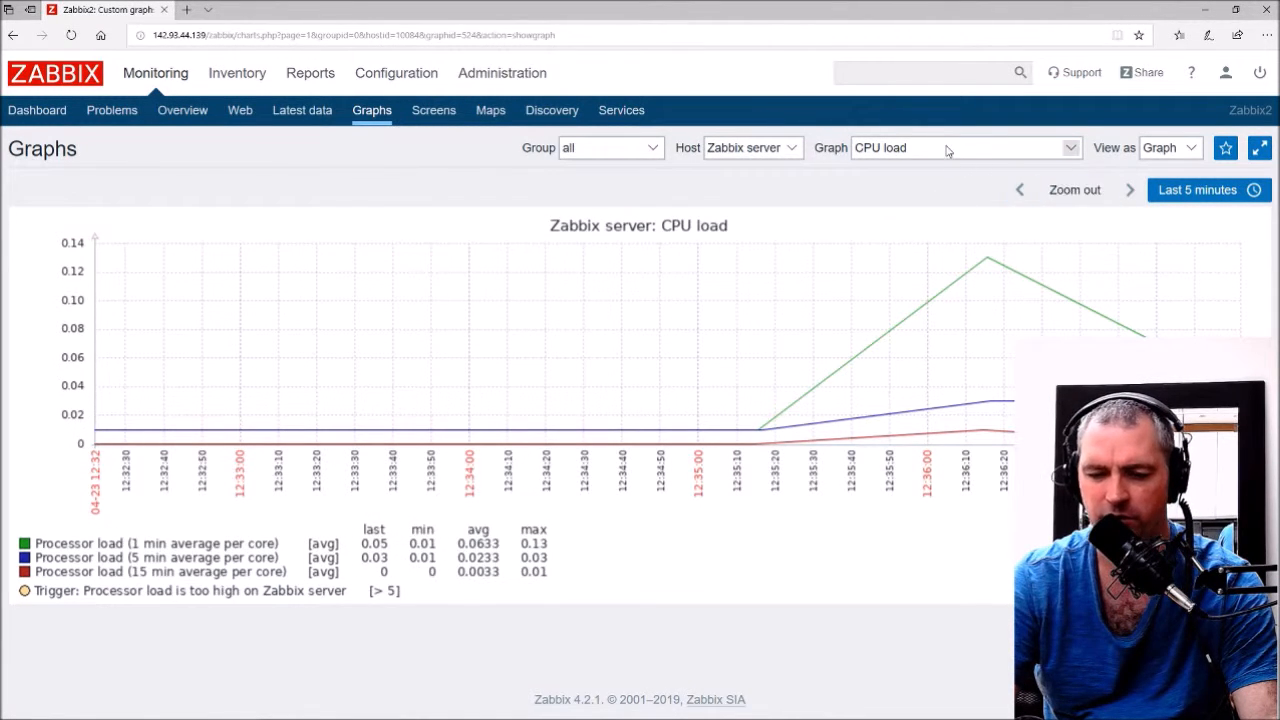
click(960, 148)
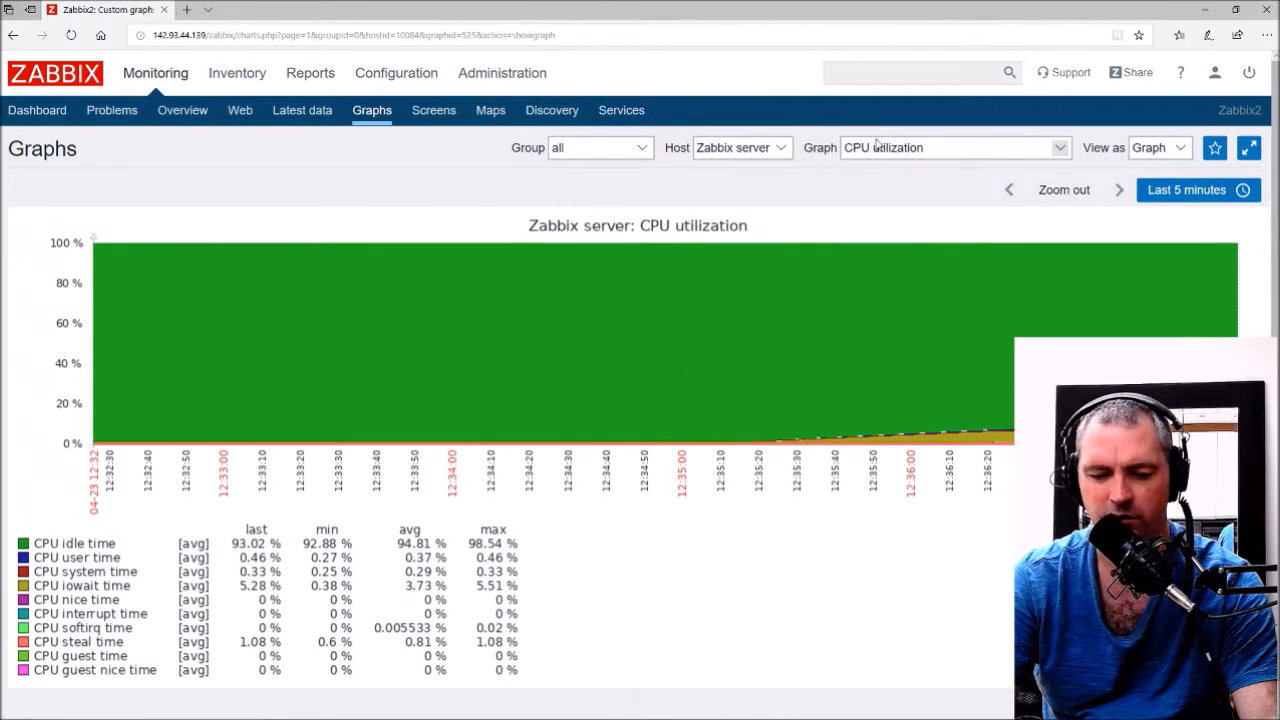
click(956, 148)
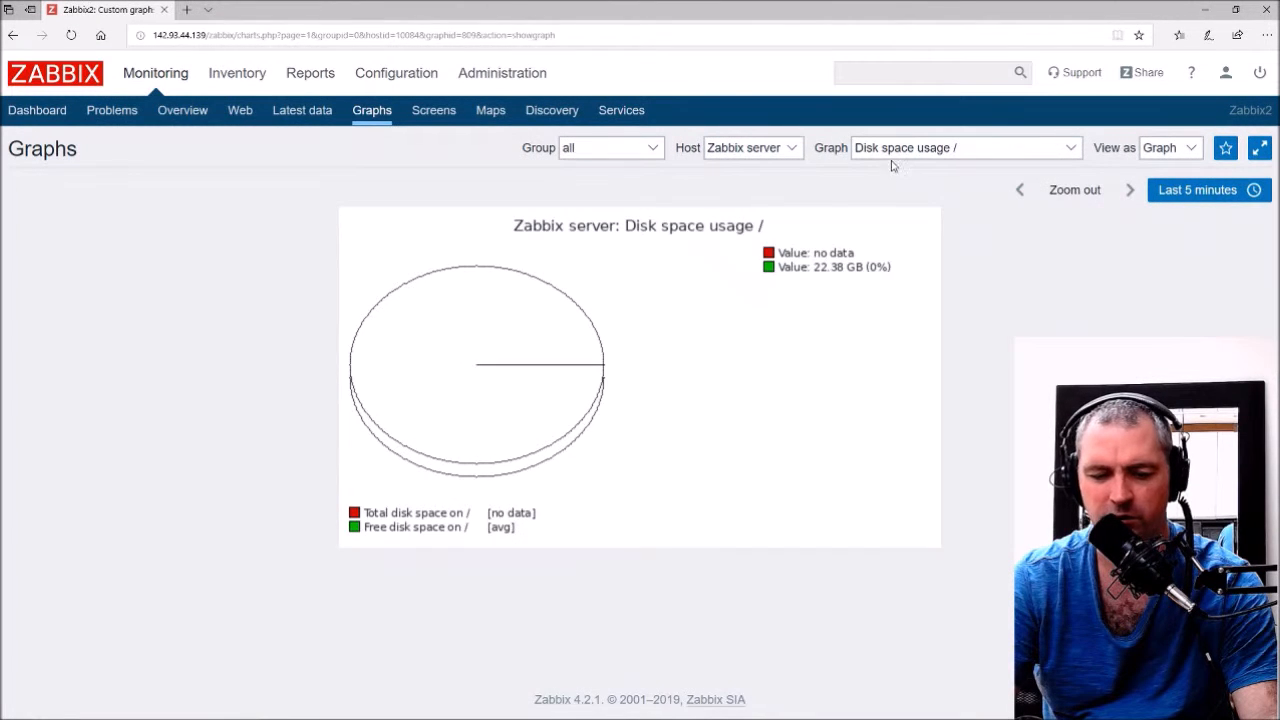
mouse_move(564, 236)
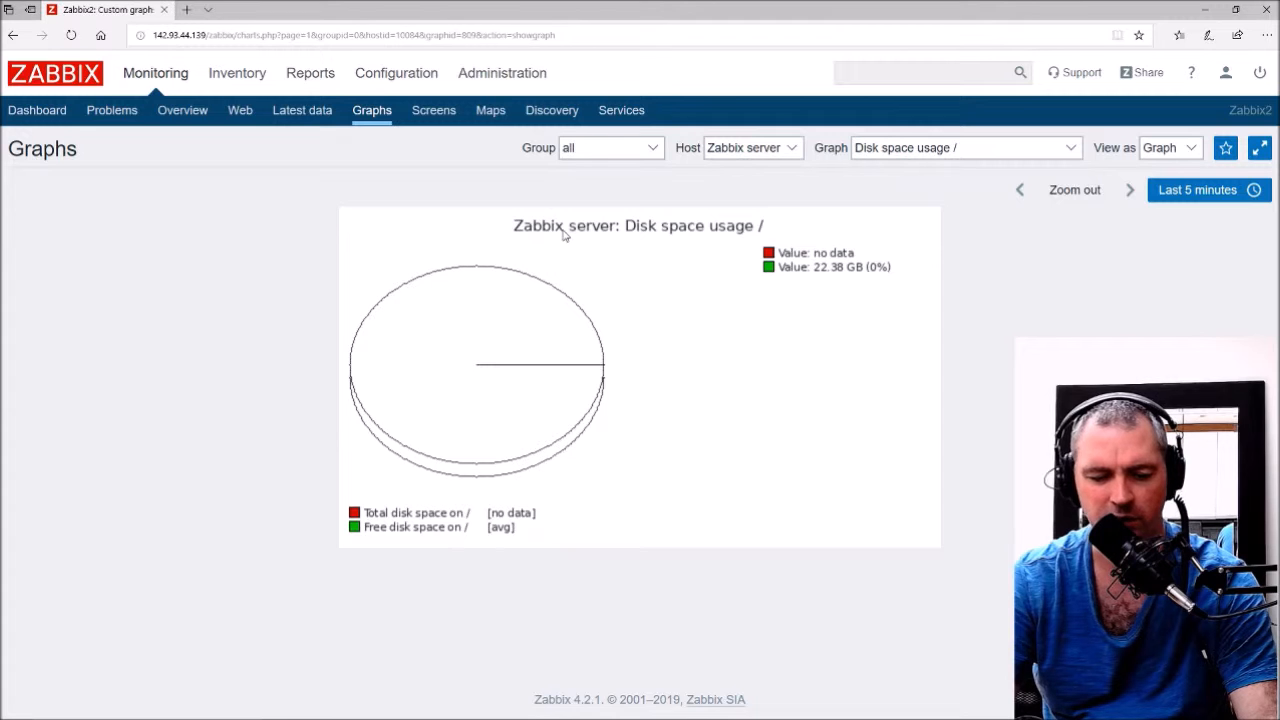
click(964, 148)
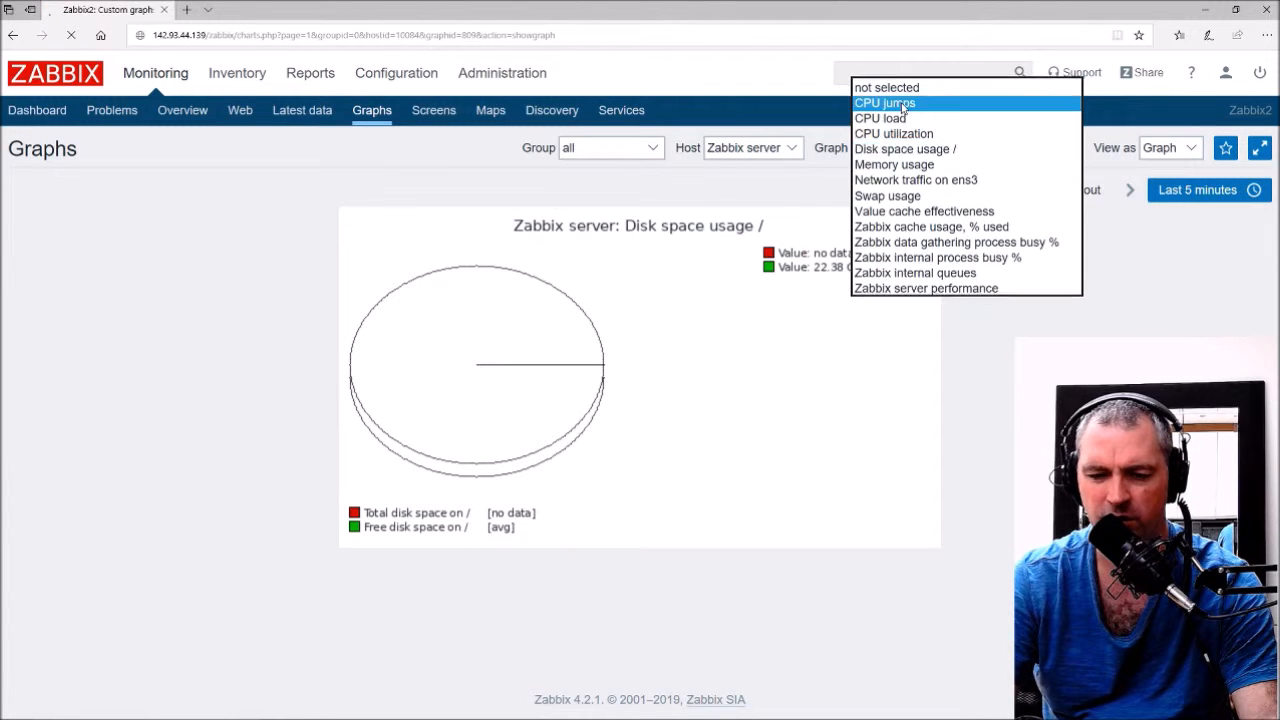
click(884, 102)
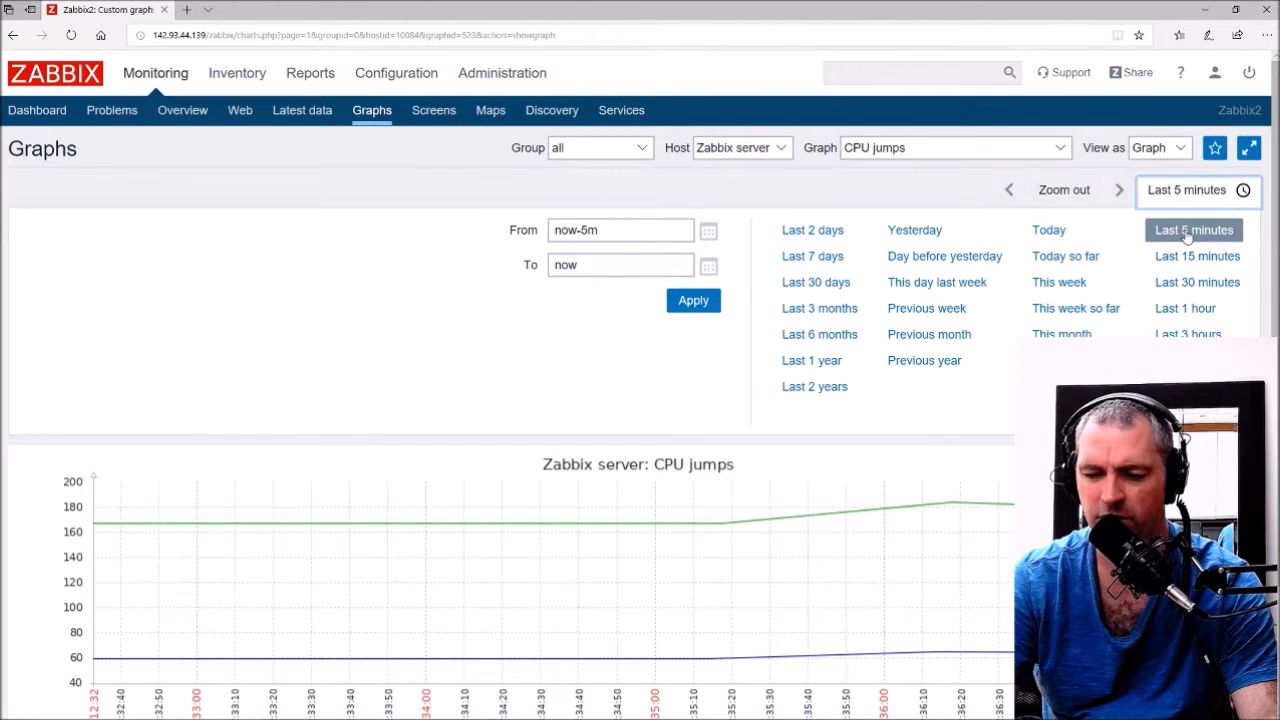
click(1196, 256)
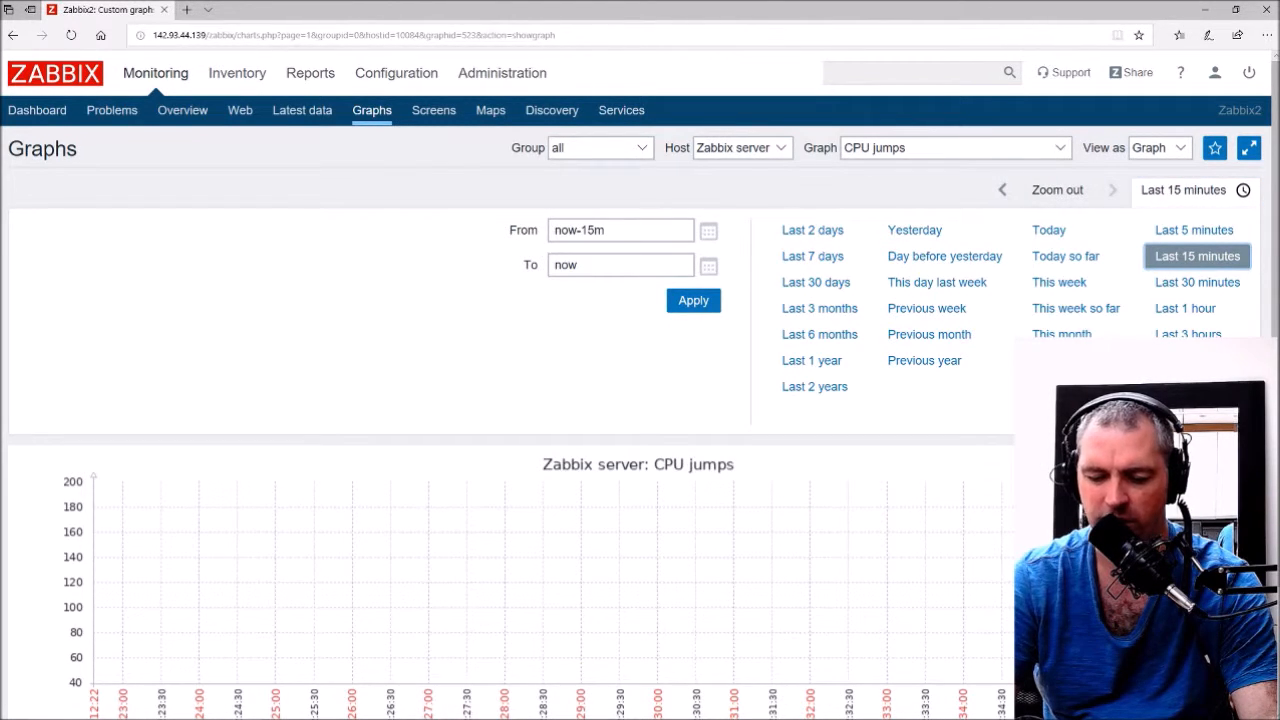
- View CPU load over the last 15 minutes, then the CPU utilization graph
click(956, 148)
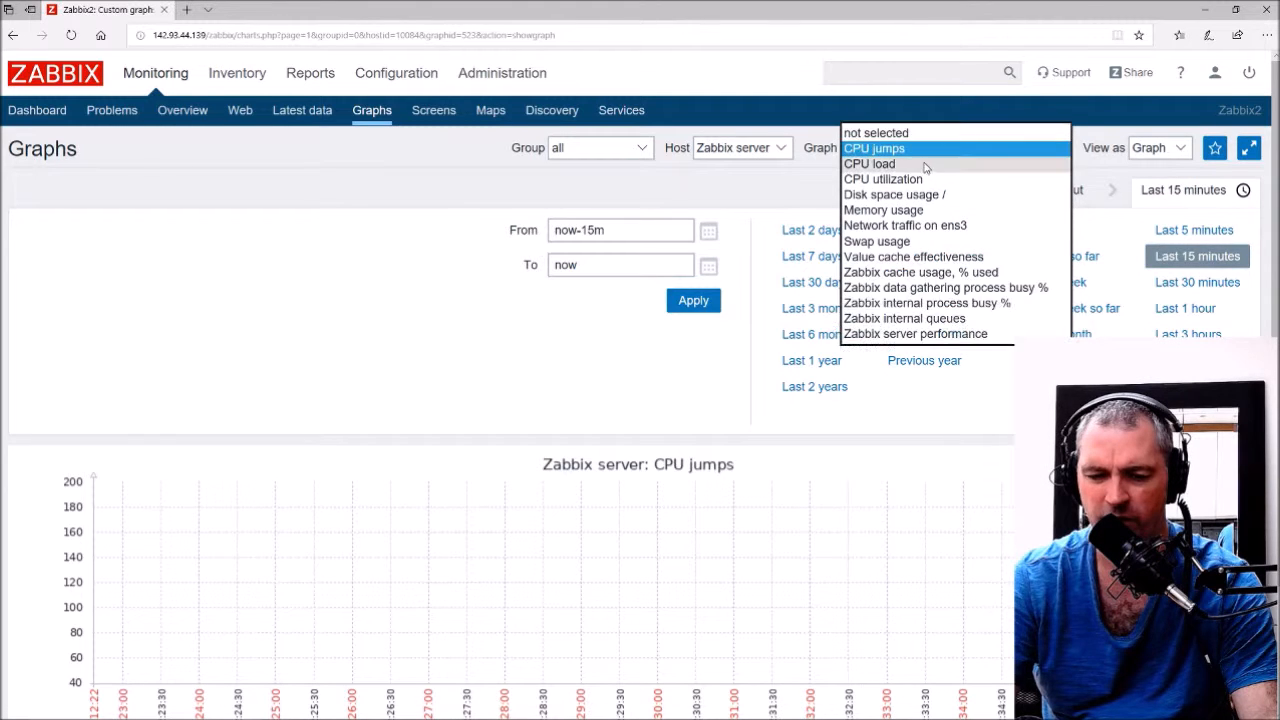
click(872, 164)
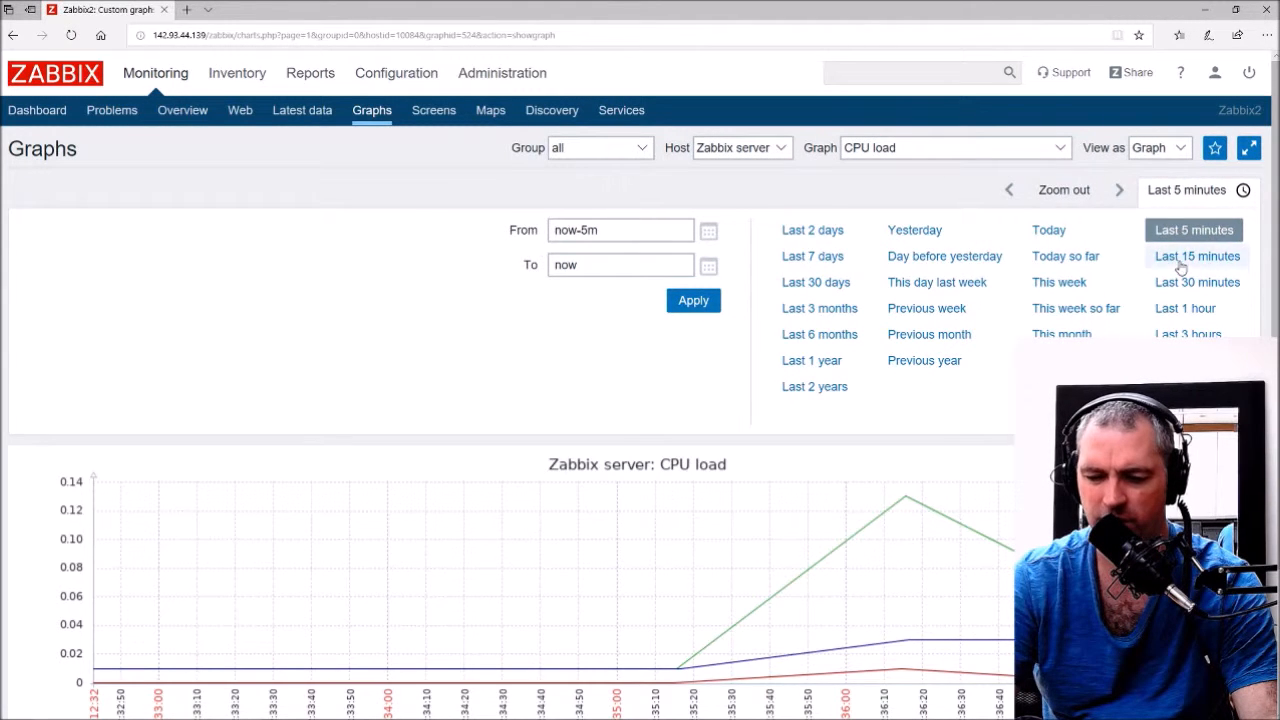
click(1196, 256)
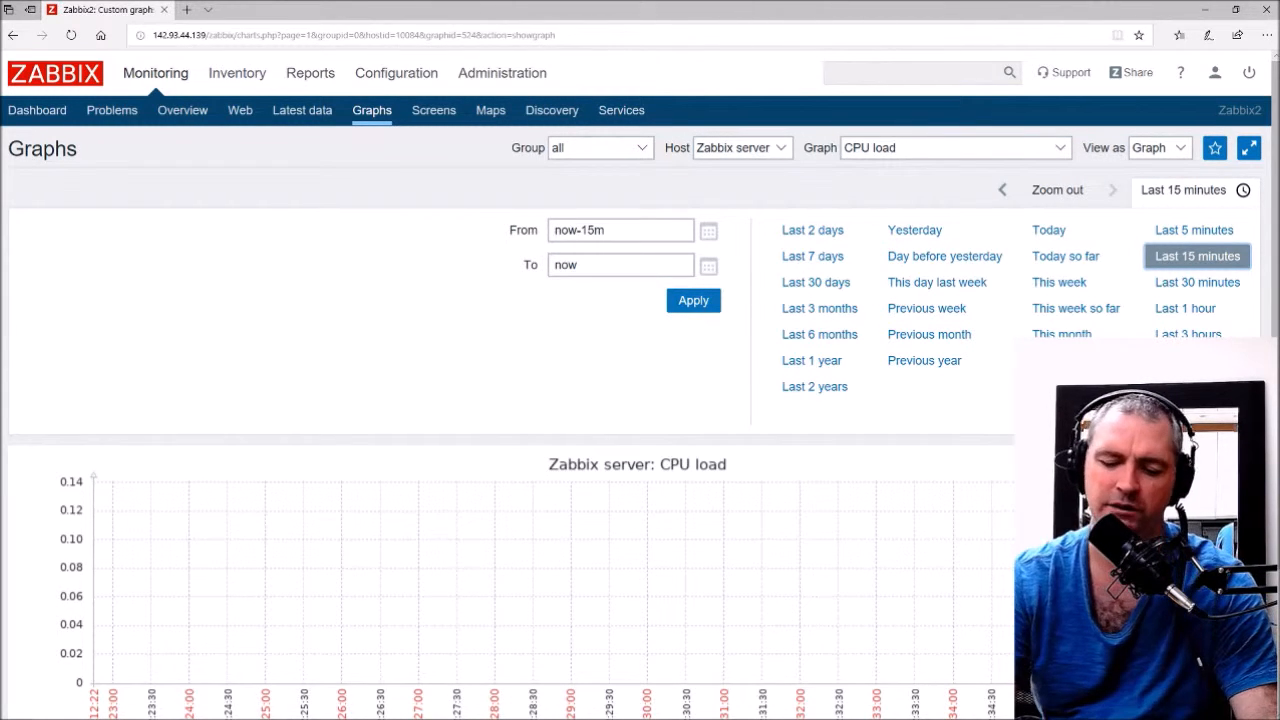
click(952, 148)
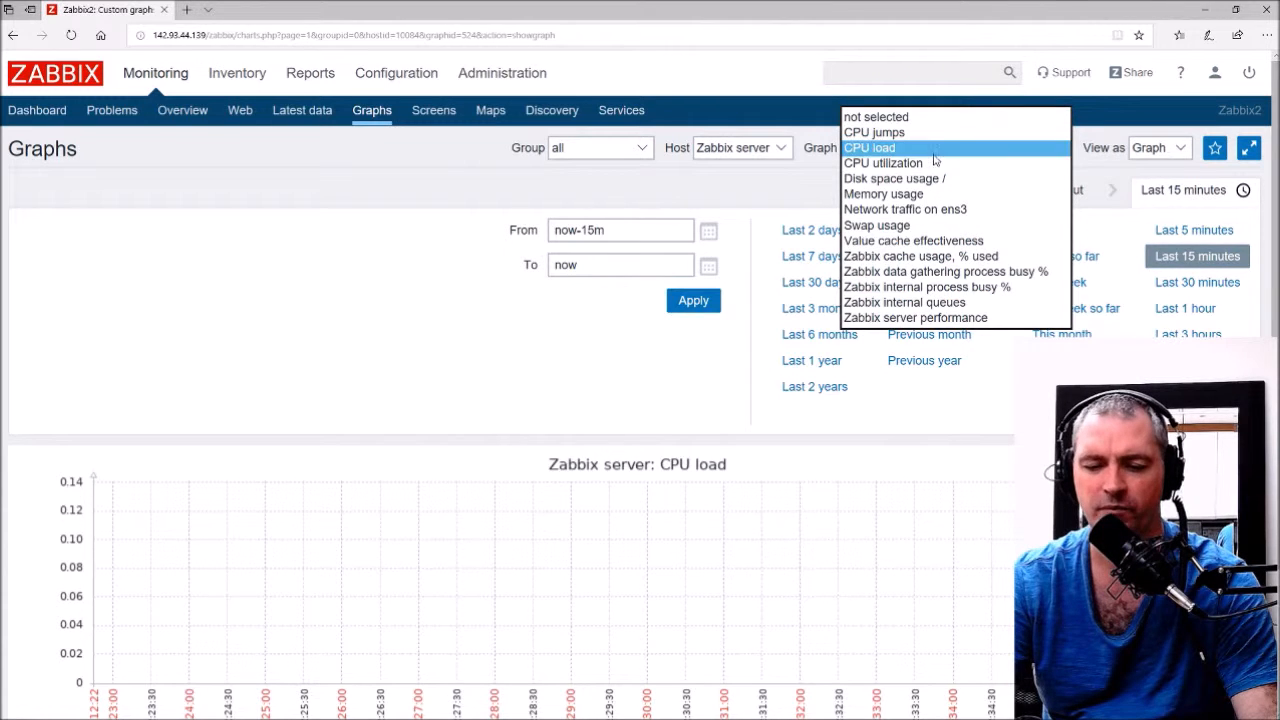
click(884, 162)
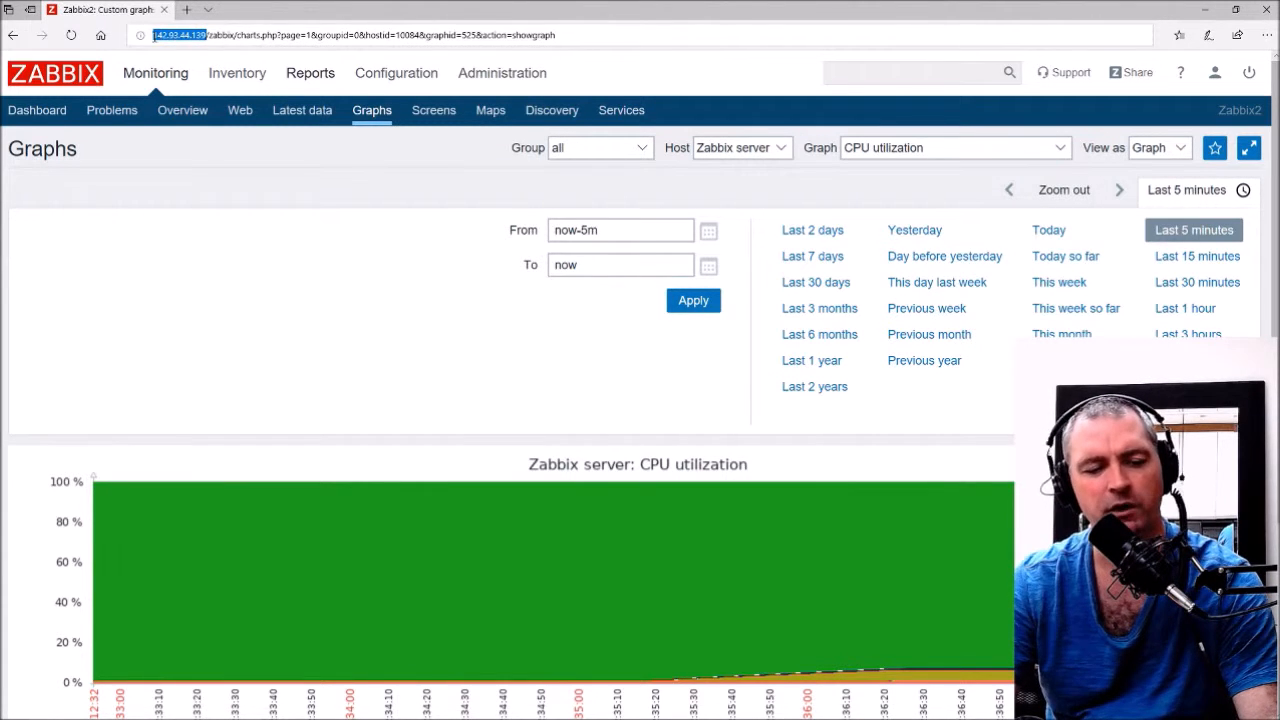
mouse_move(302, 104)
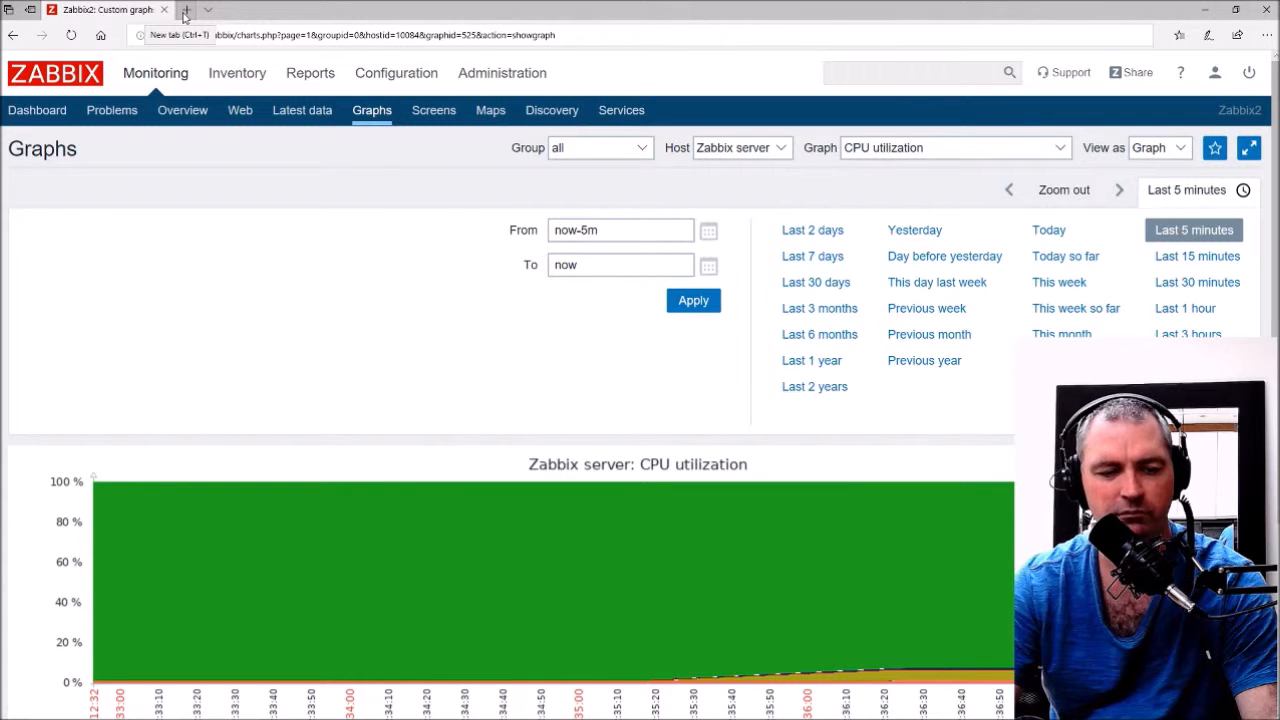
- Load zabbix2.seanwasere.com in a new tab, then point the address to /zabbix
click(184, 12)
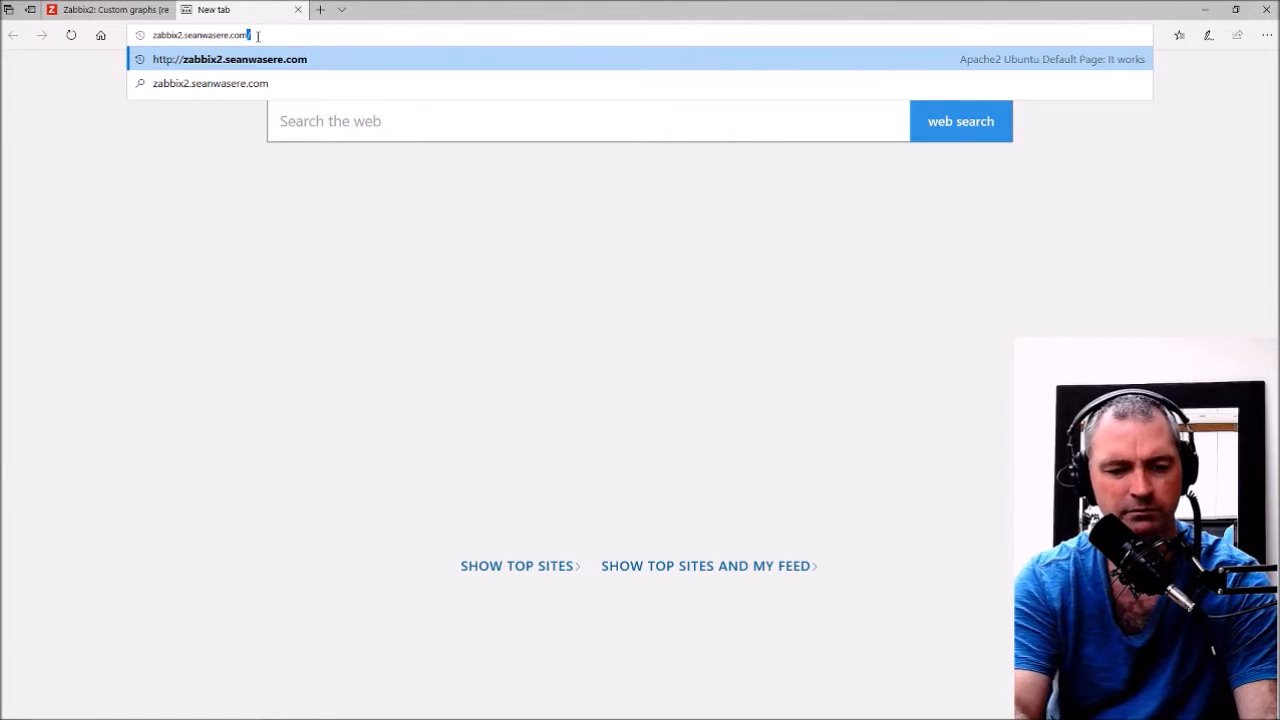
key(Enter)
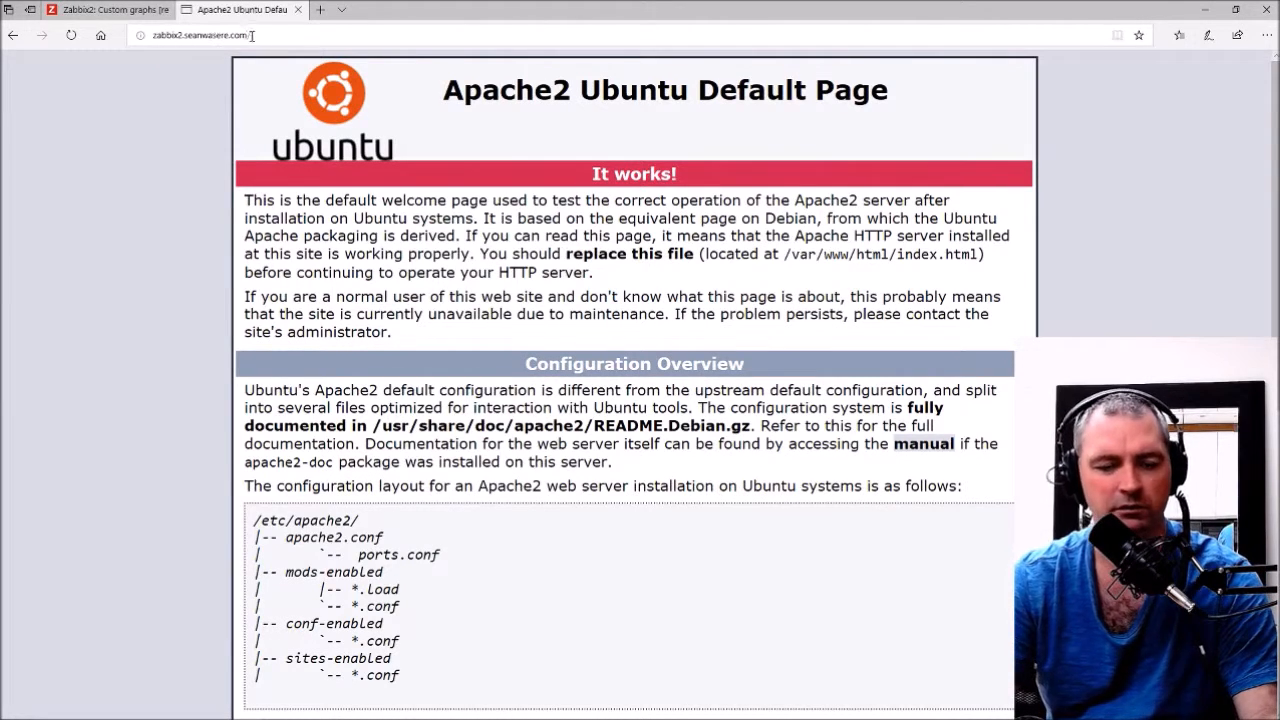
click(200, 36)
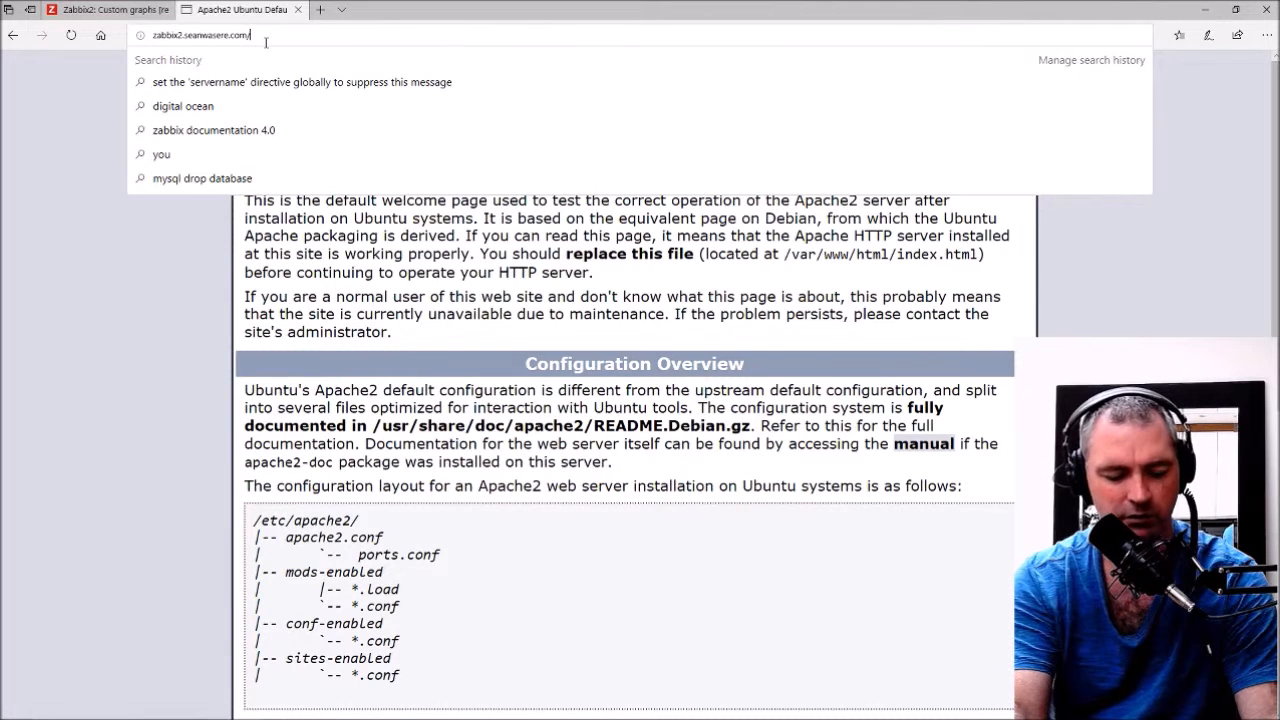
text(/zabbix/)
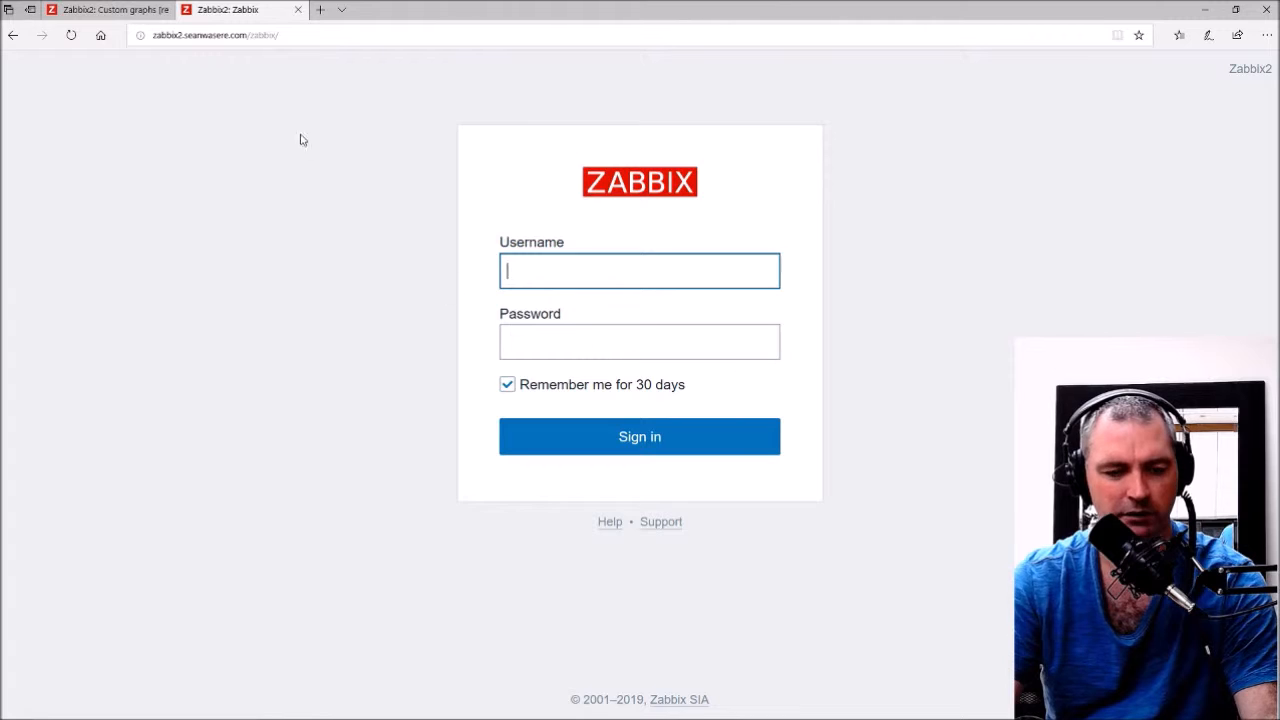
- Sign in to the Zabbix frontend on the subdomain and check the connection's security details
click(110, 10)
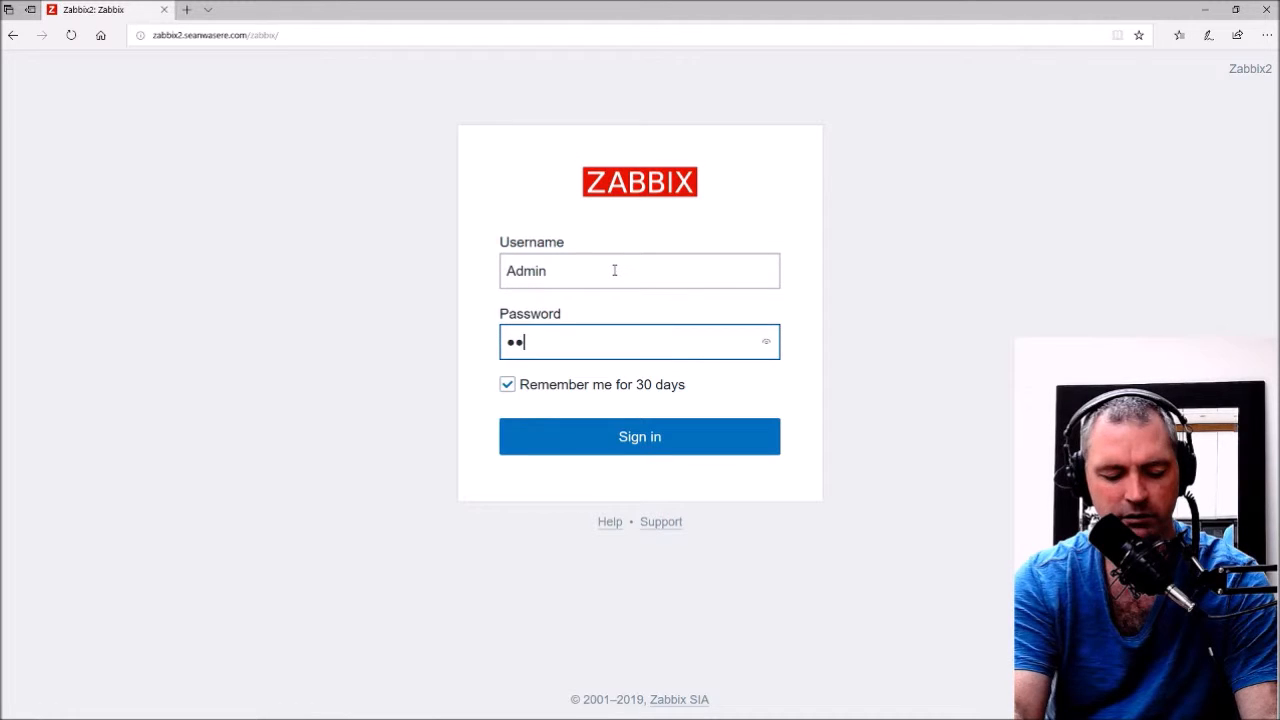
click(640, 436)
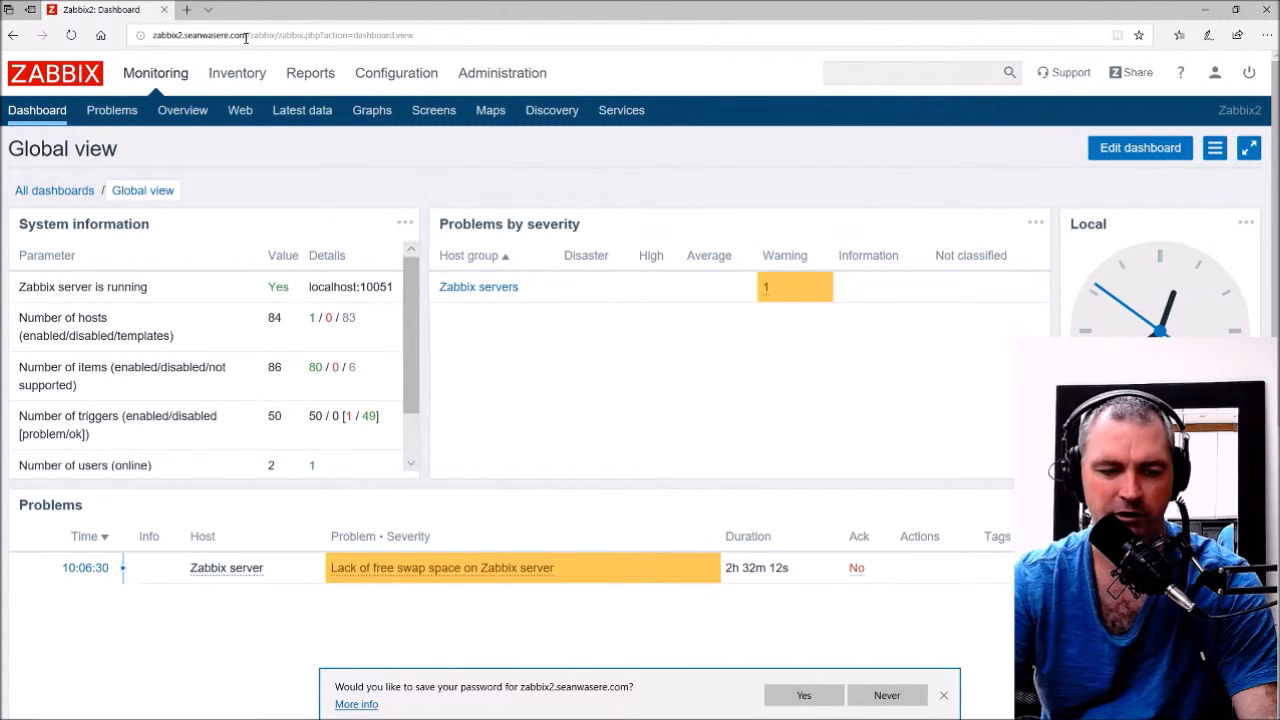
click(244, 36)
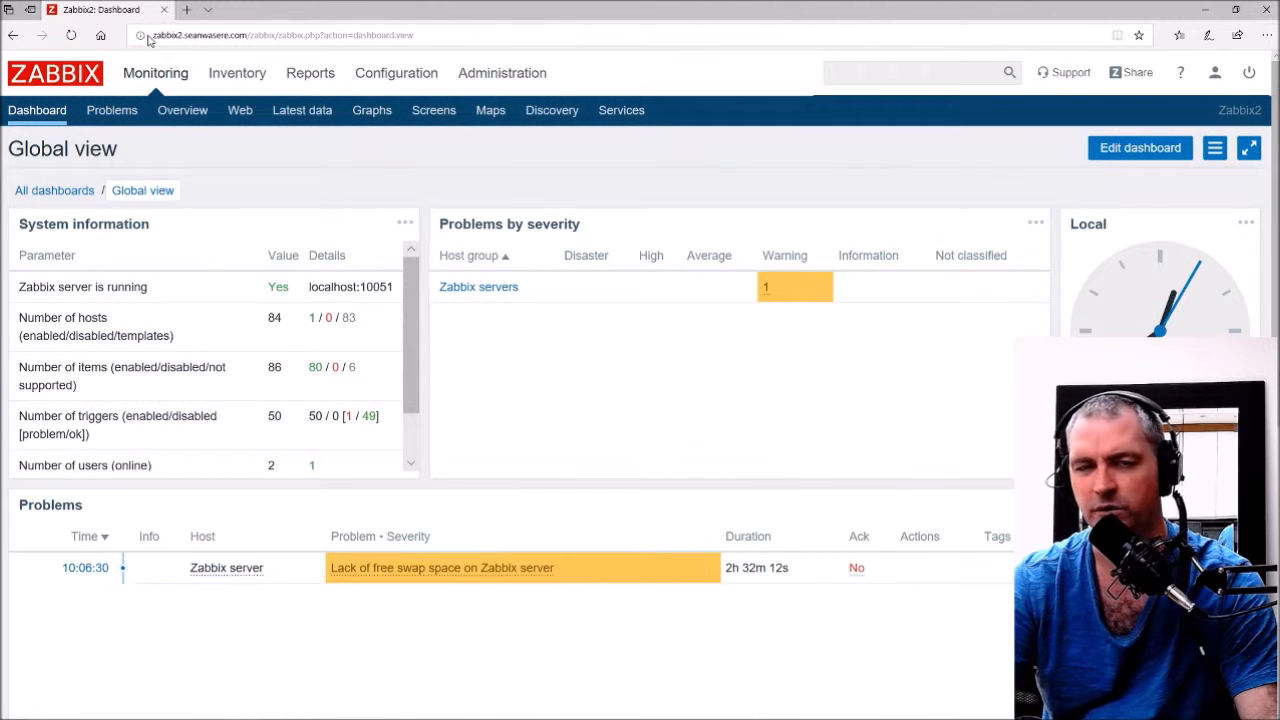
click(140, 38)
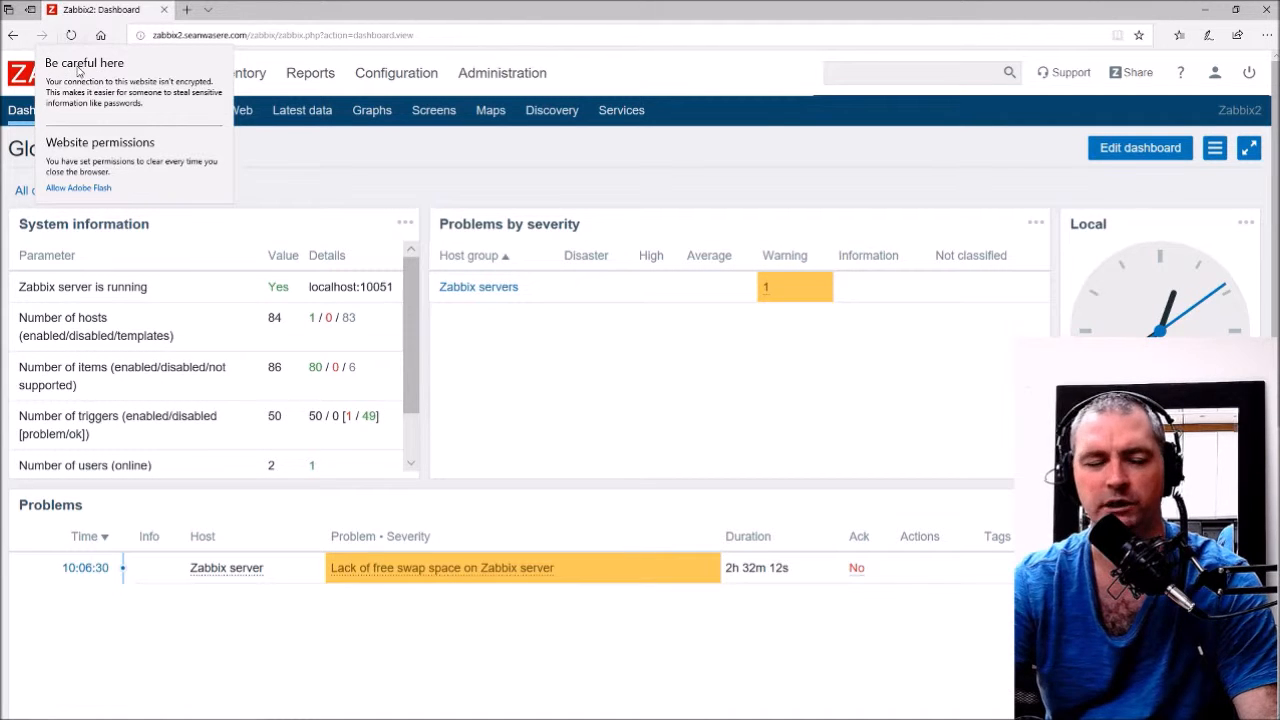
click(520, 540)
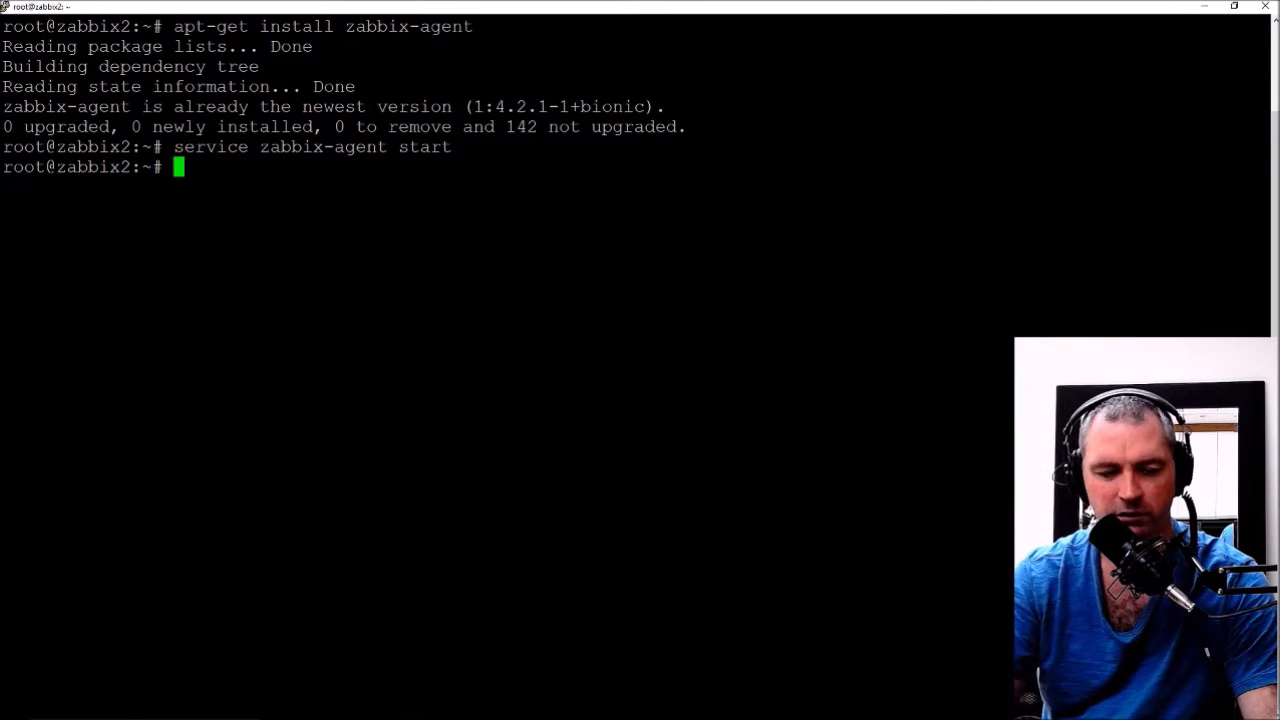
- Clear the terminal and run sudo apache2ctl configtest, which reports Syntax OK
text(clea)
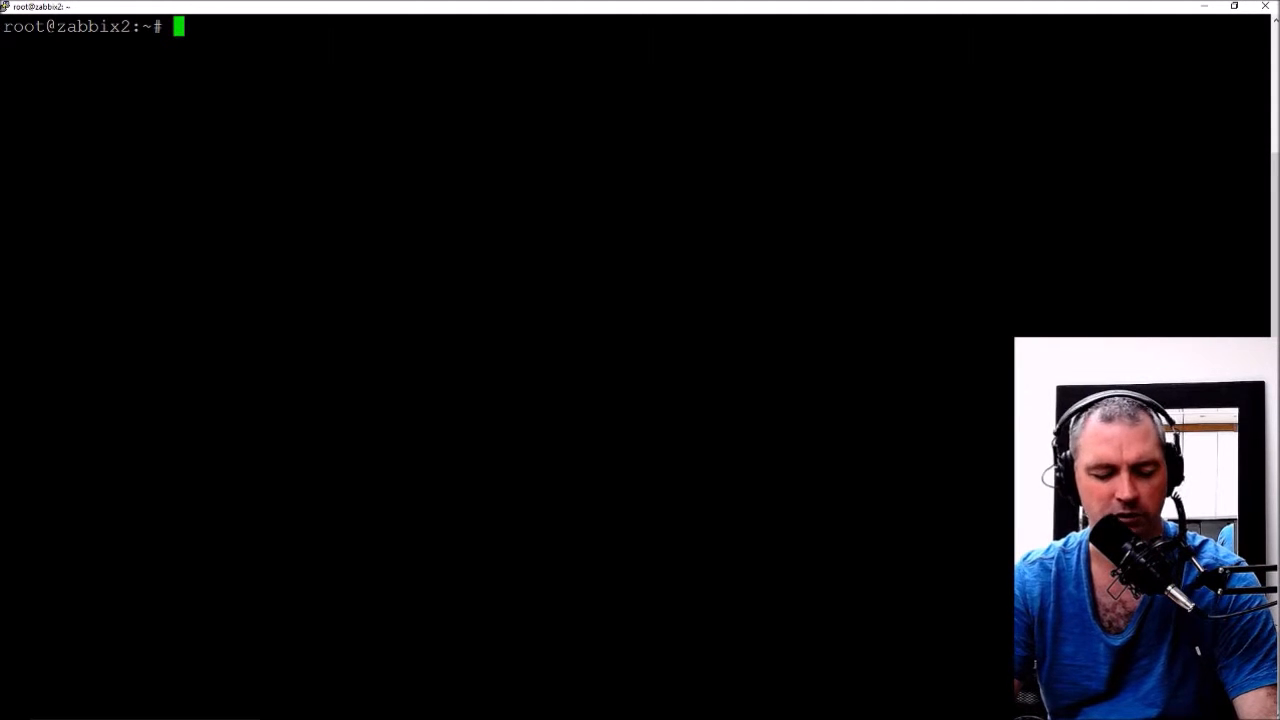
text(sudo apache2ctl configtest)
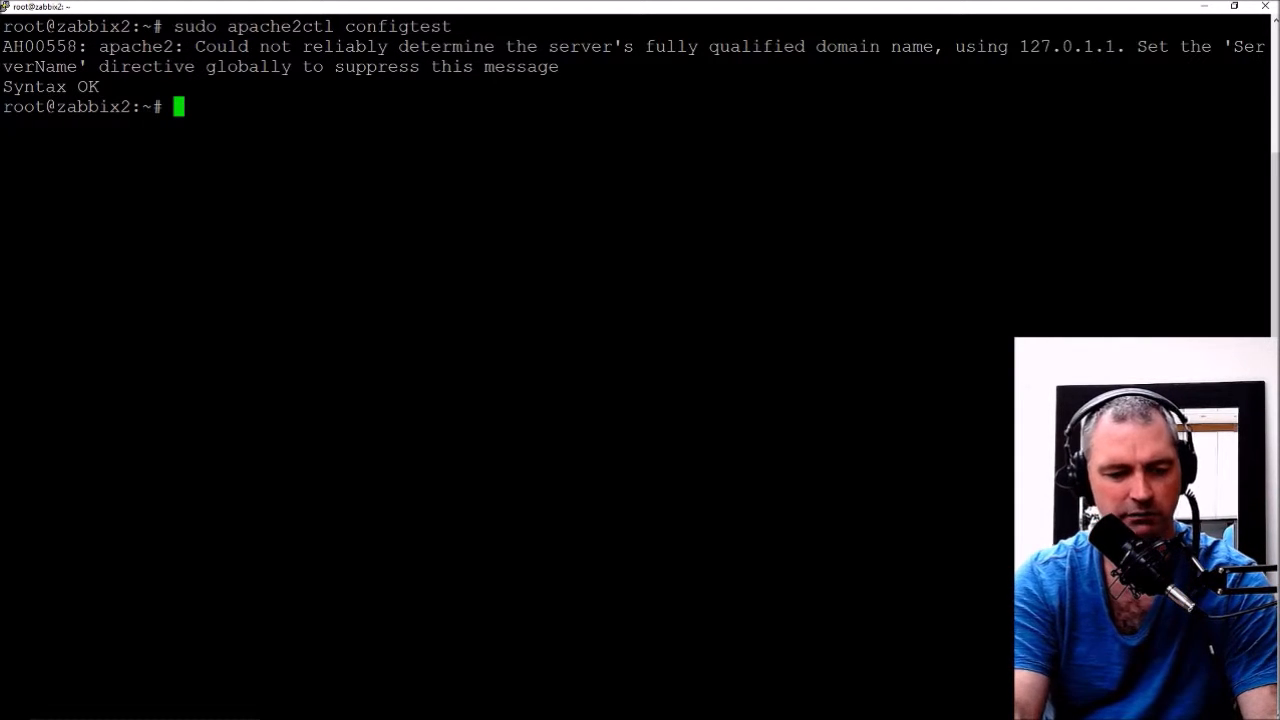
- Edit /etc/apache2/apache2.conf with sudo nano
text(sudo)
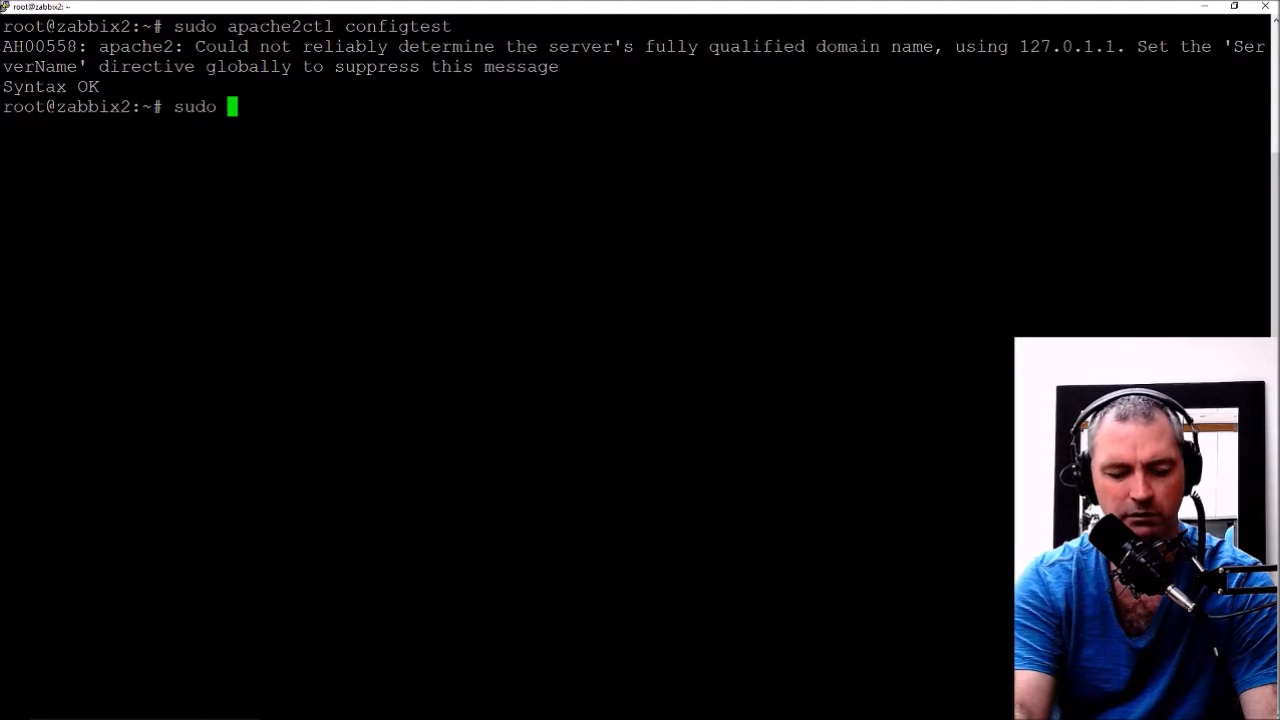
text(nano)
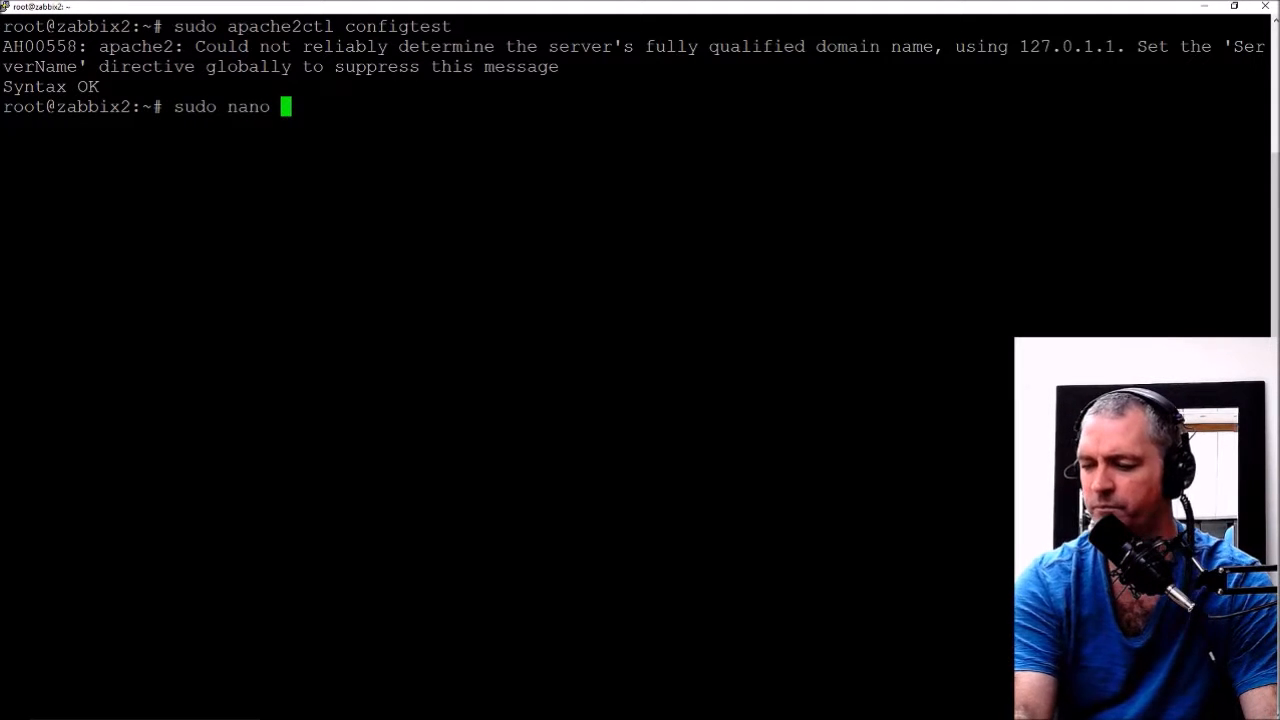
text(/etc/)
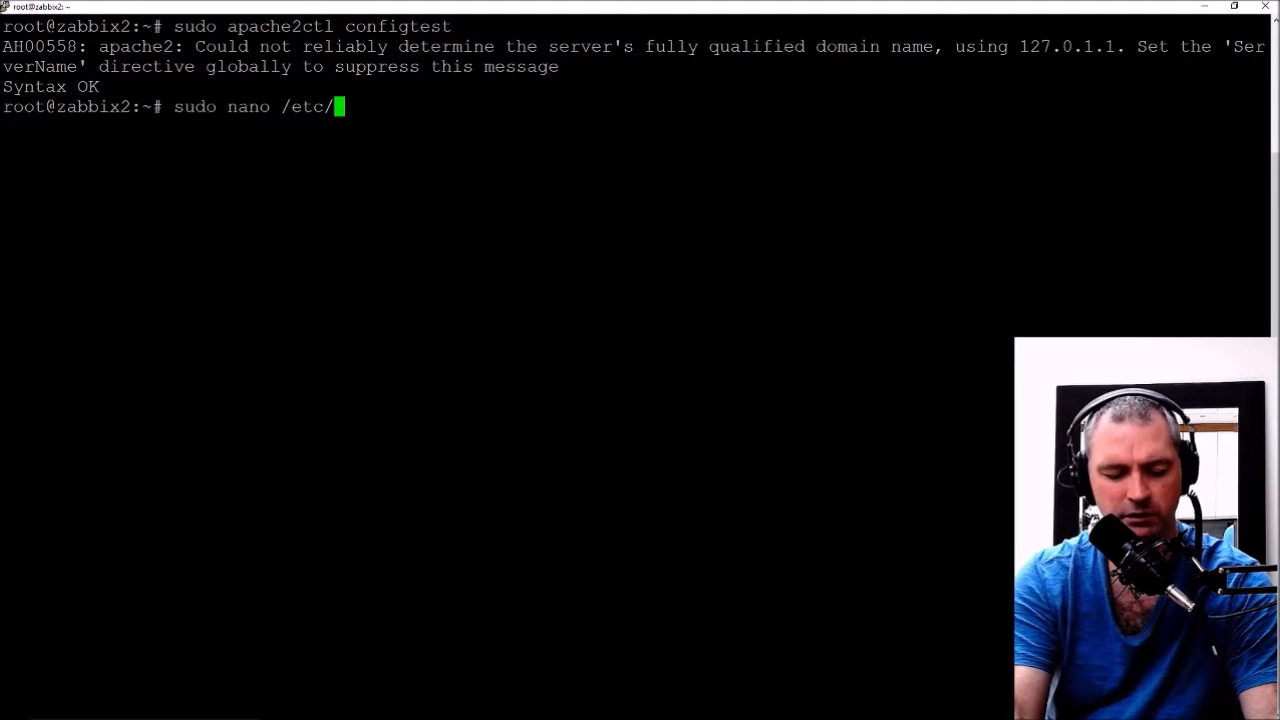
text(apache2/)
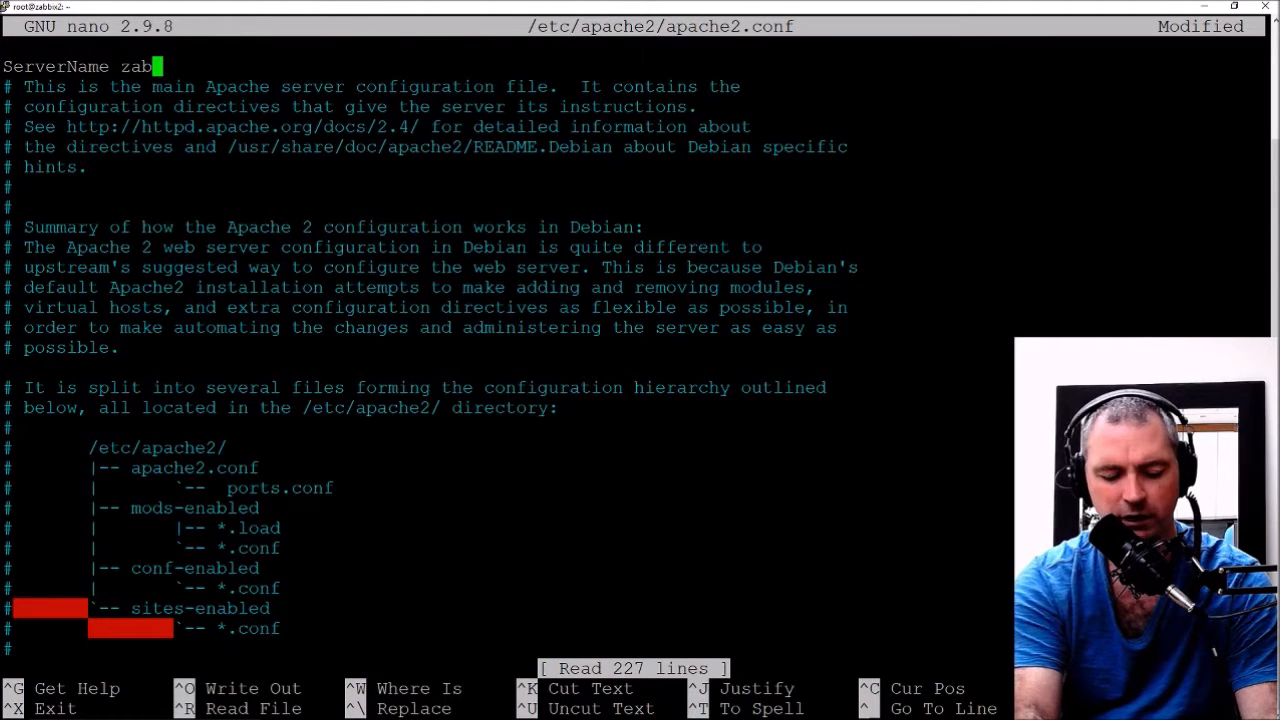
- Add ServerName zabbix2.seanwasere.com at the top and save the file
text(bix2)
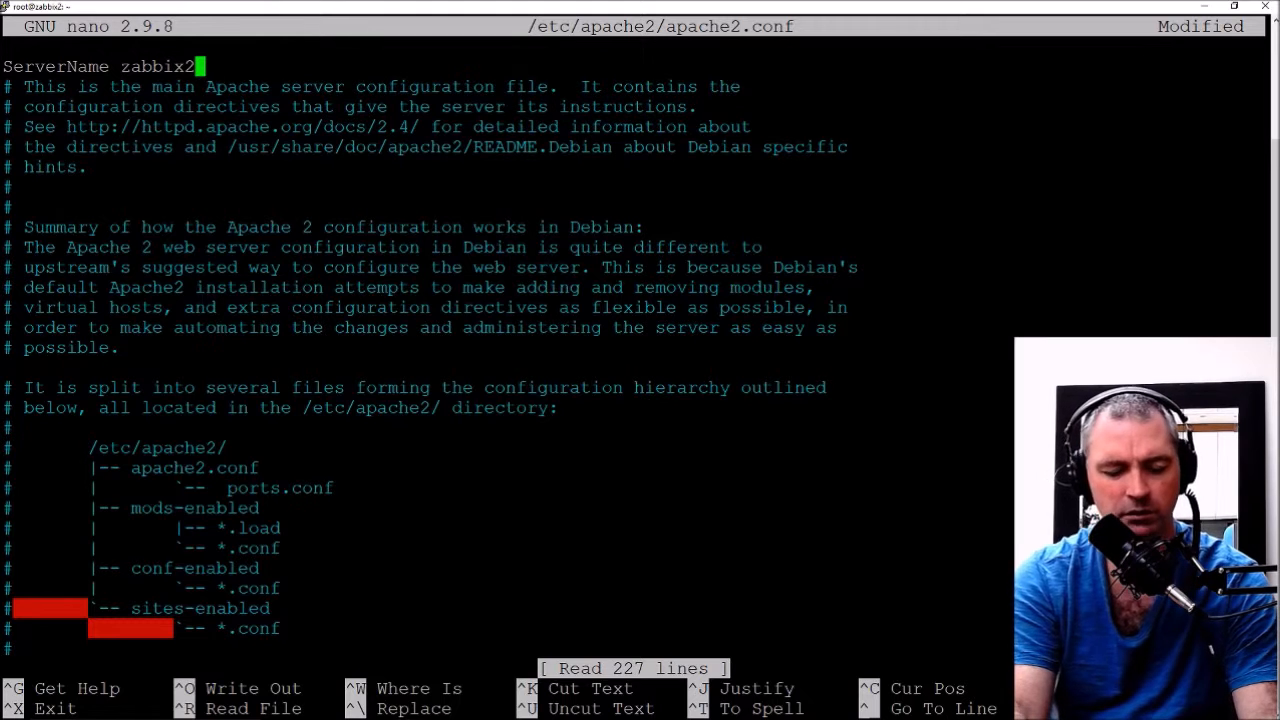
text(.seanwasere)
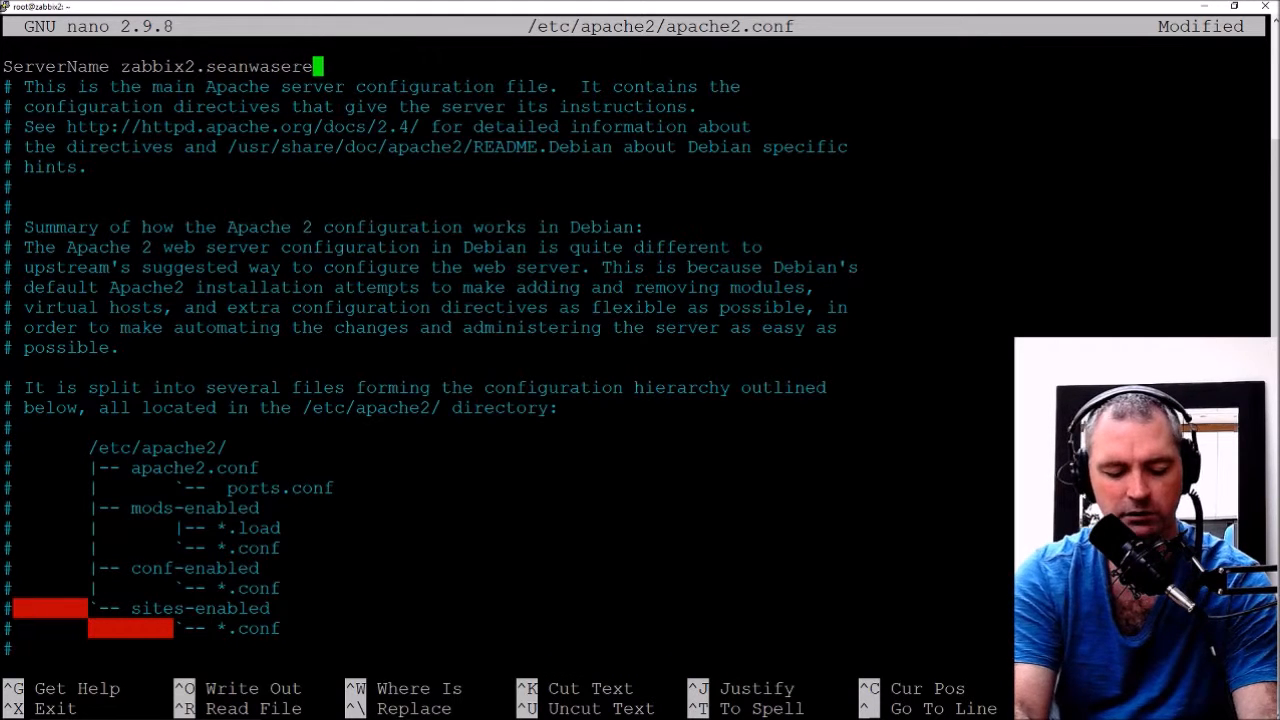
text(.com)
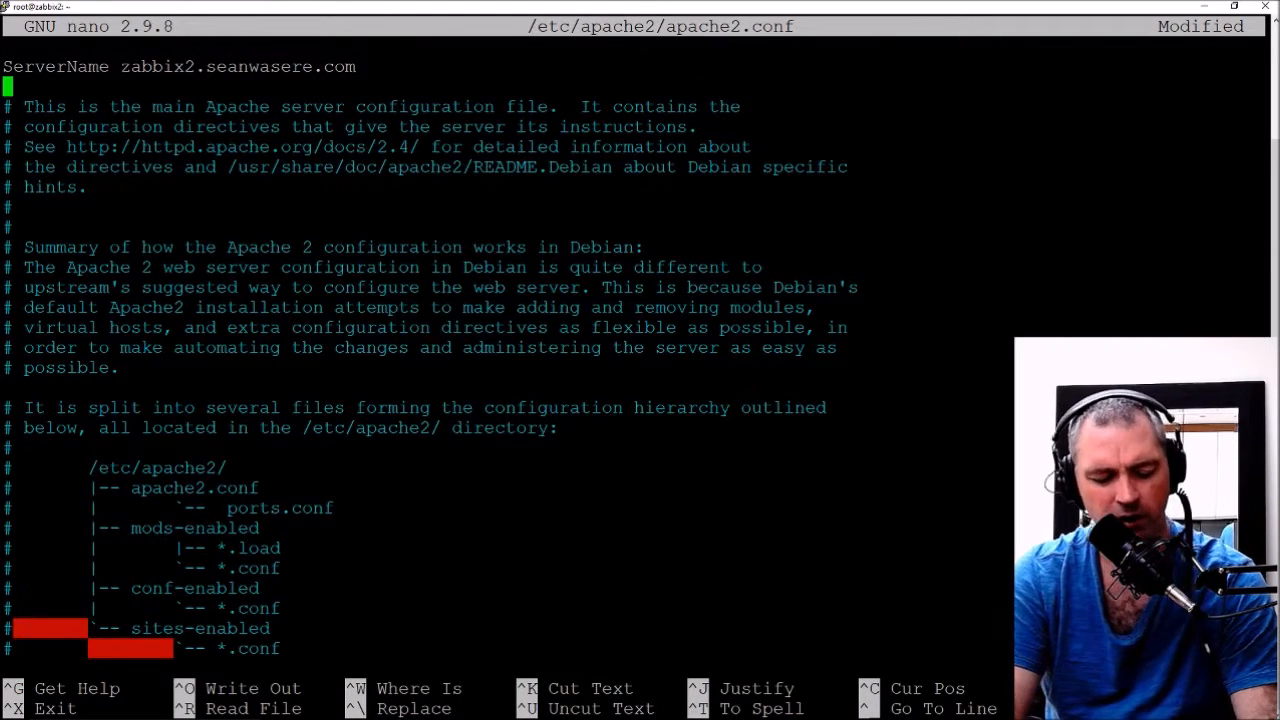
key(ctrl+o)
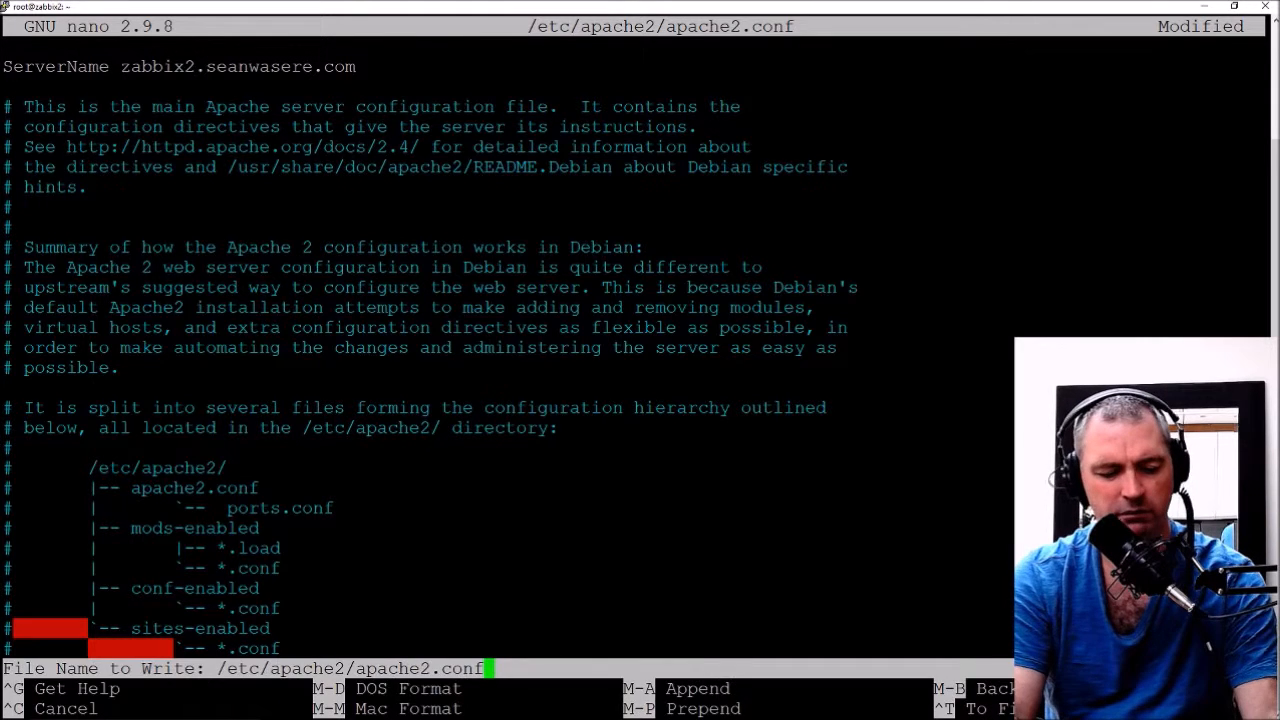
key(Enter)
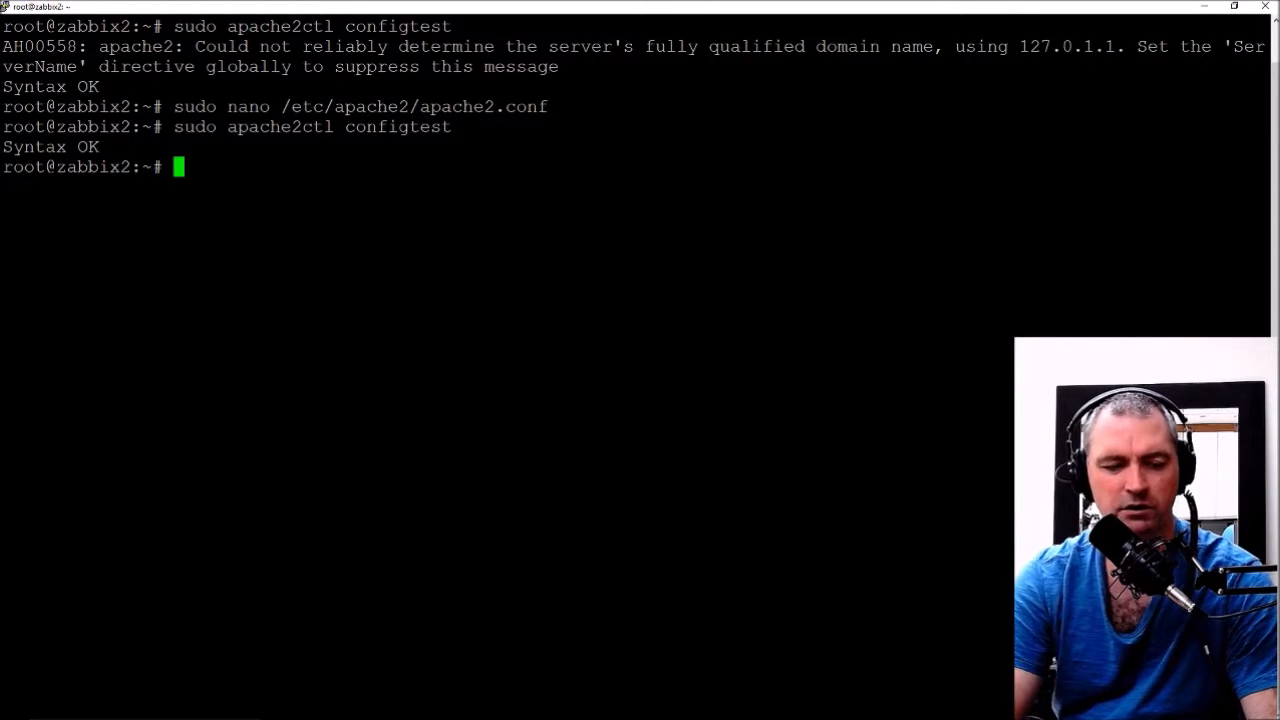
- Attempt sudo certbot --apache -d zabbix2.seanwasere.com before certbot is installed
text(sudo)
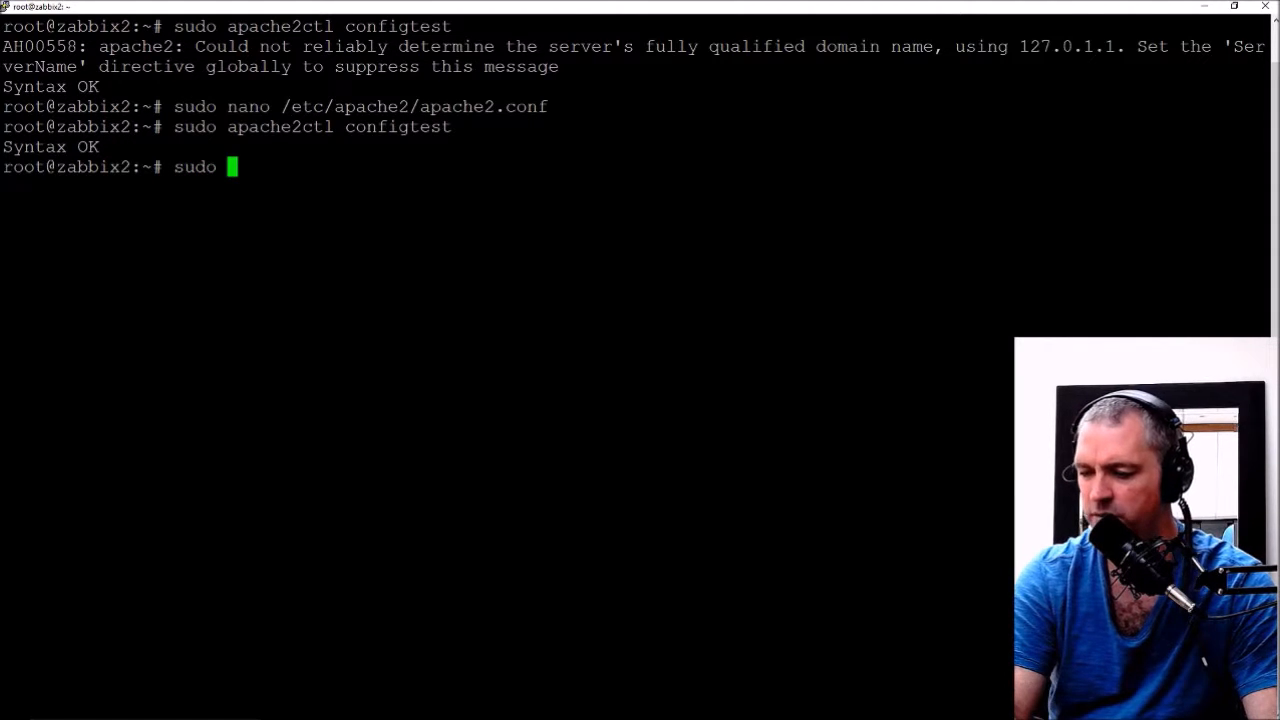
text(cert)
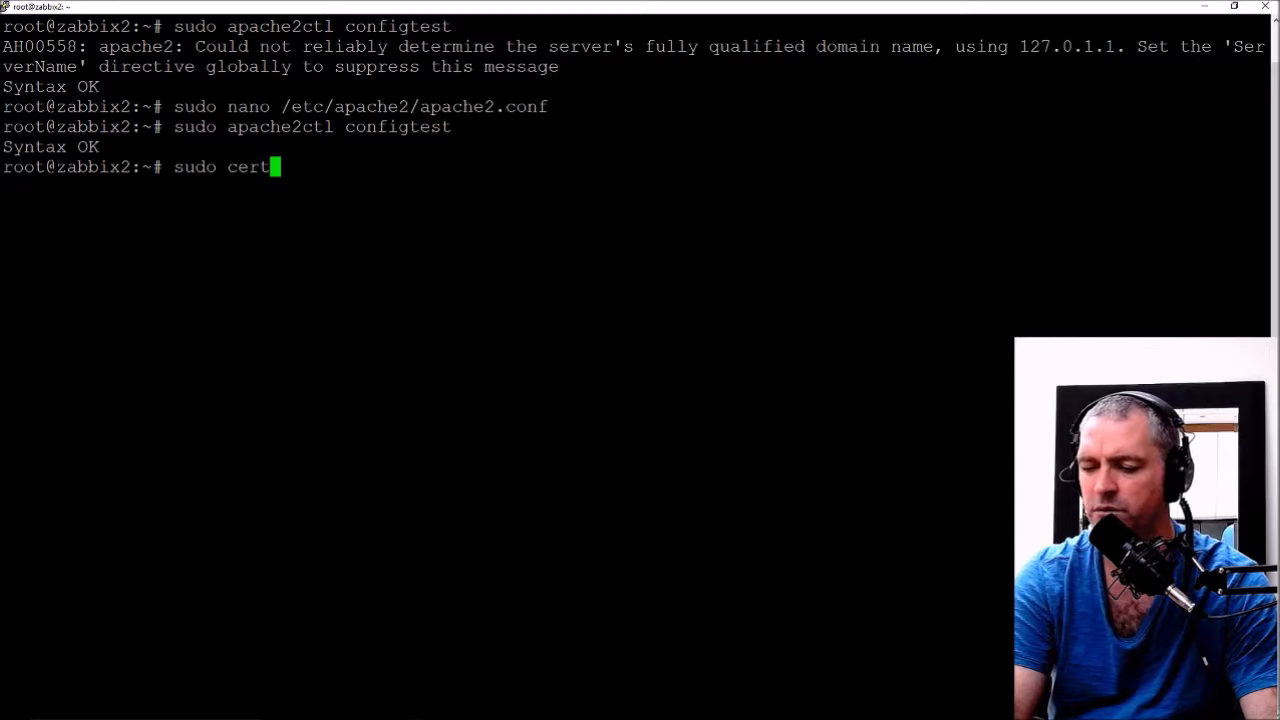
text(bot)
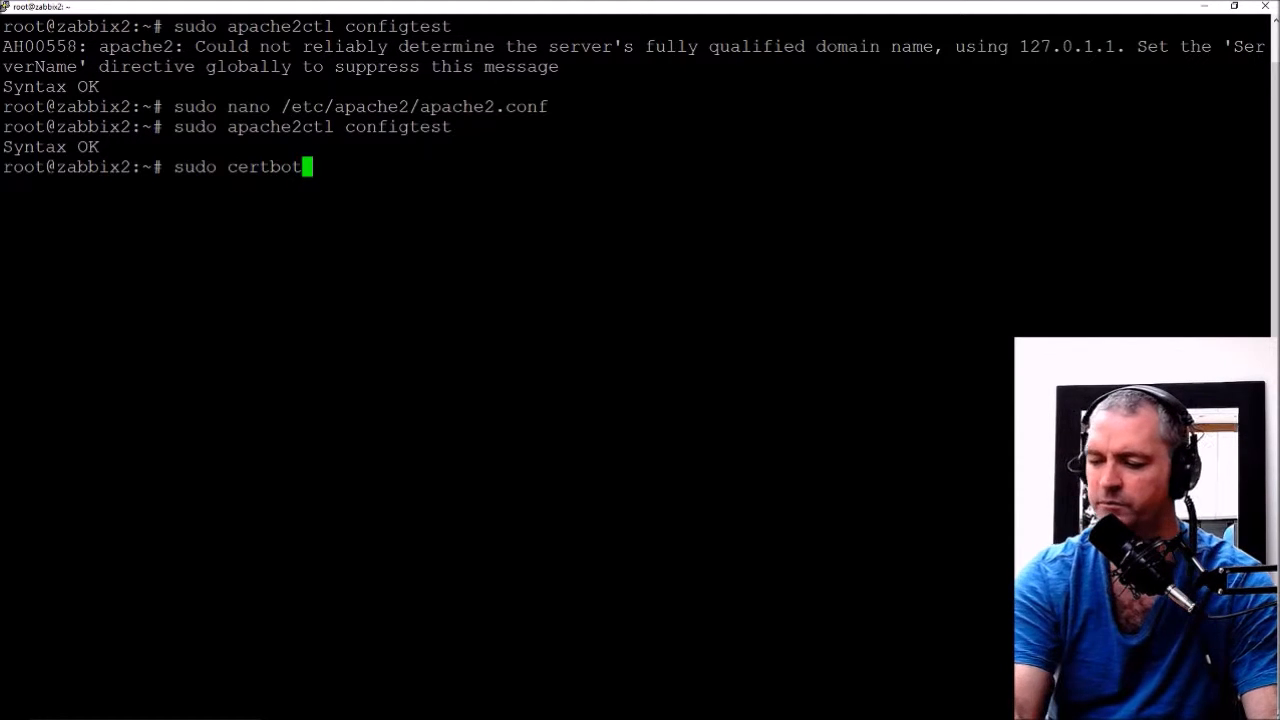
text(--a)
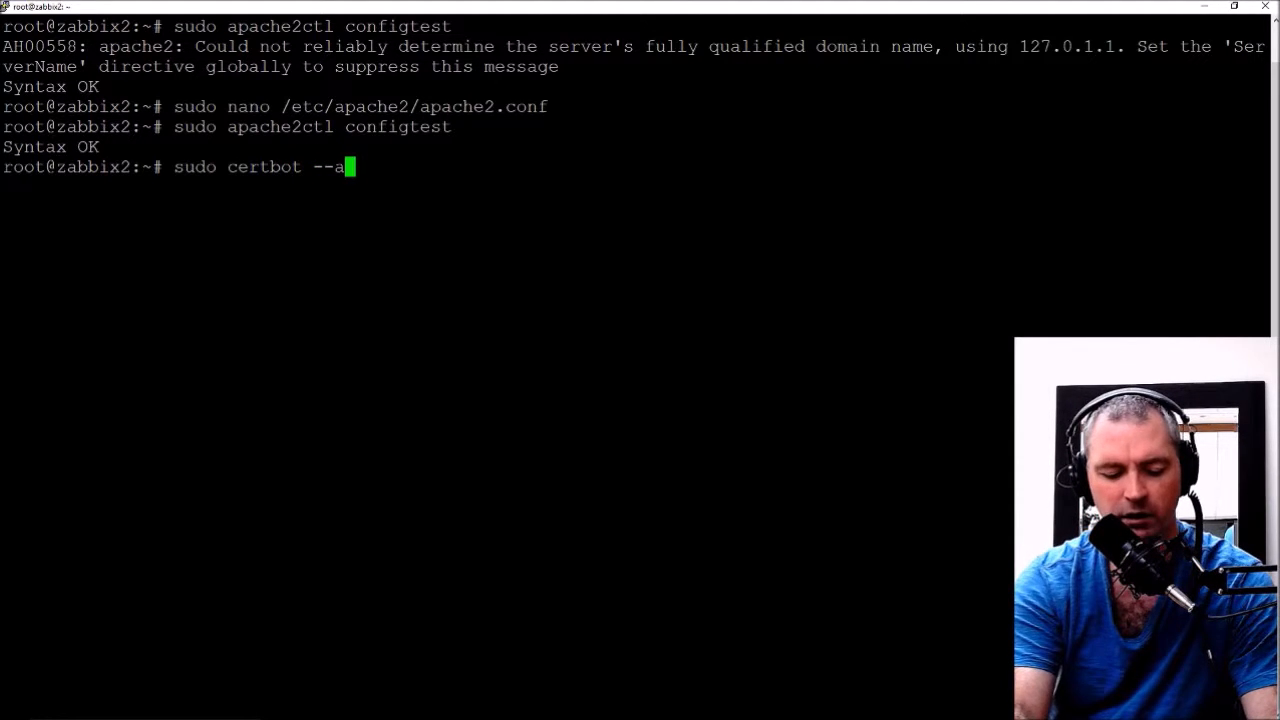
text(pache -d)
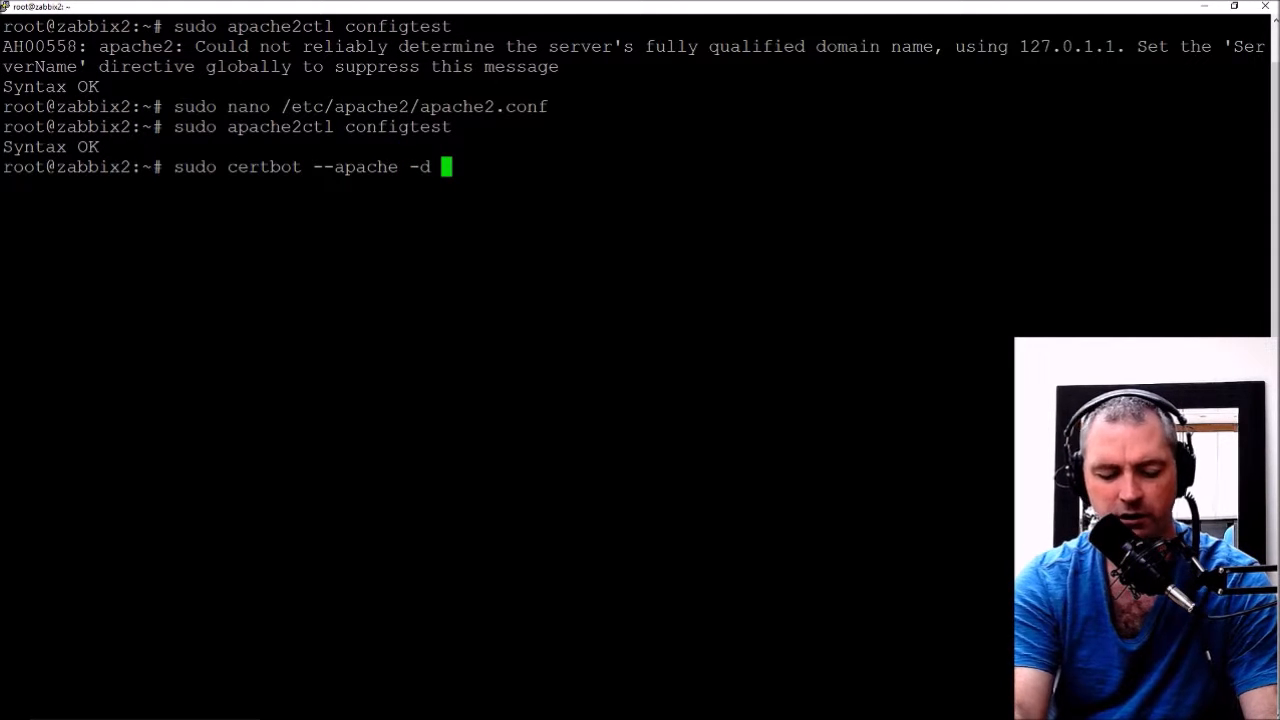
text(zabbix2.seanwas)
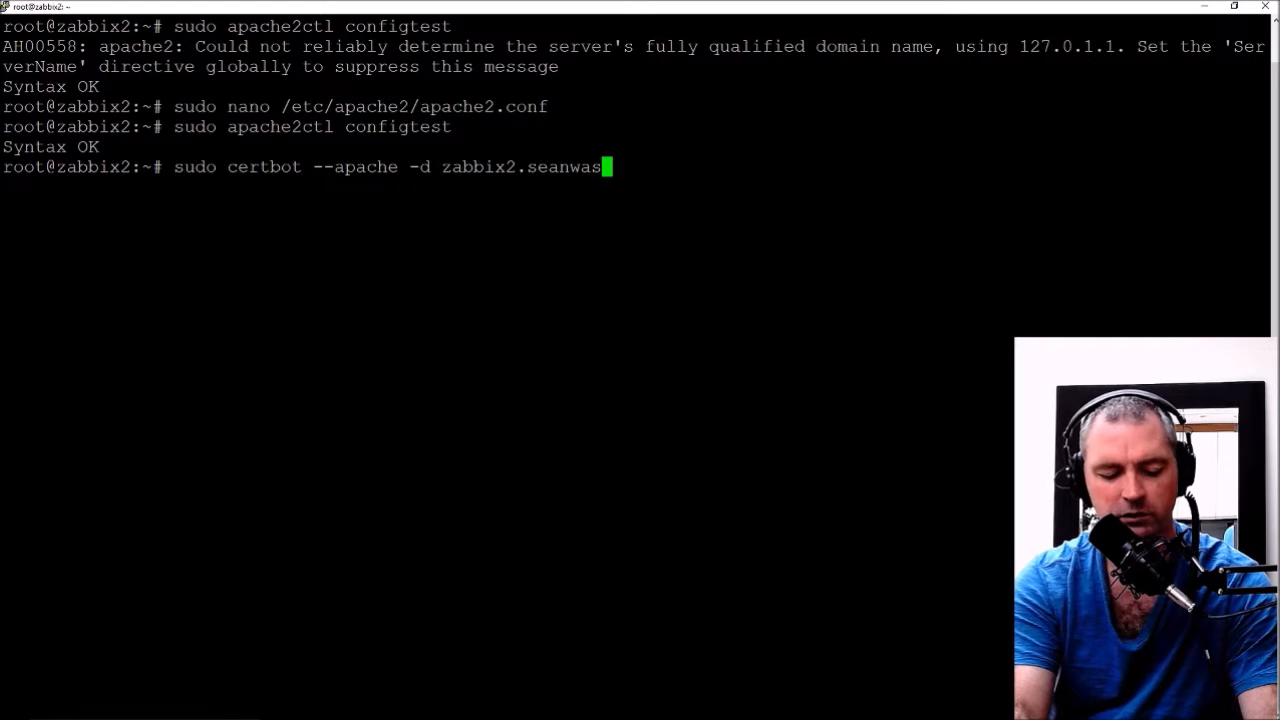
text(ere.com)
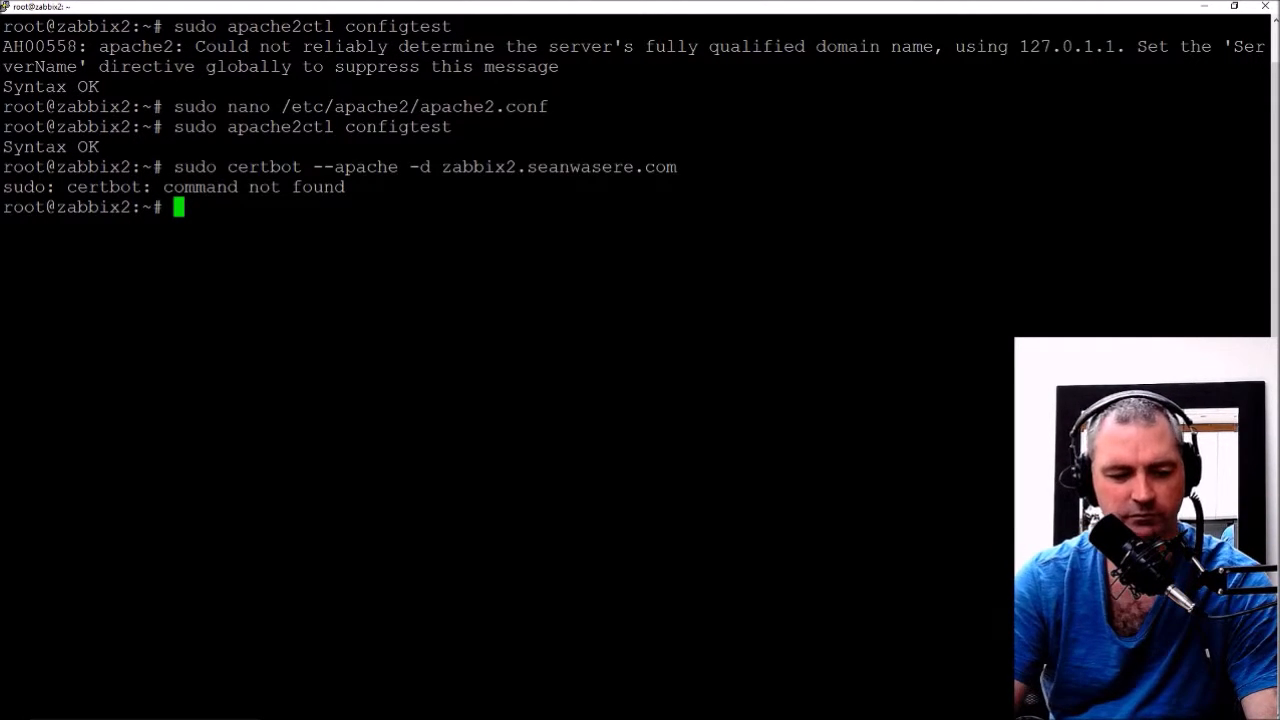
- Install certbot with apt-get and retry the certificate request, which reports the Apache plugin missing
text(apt-i)
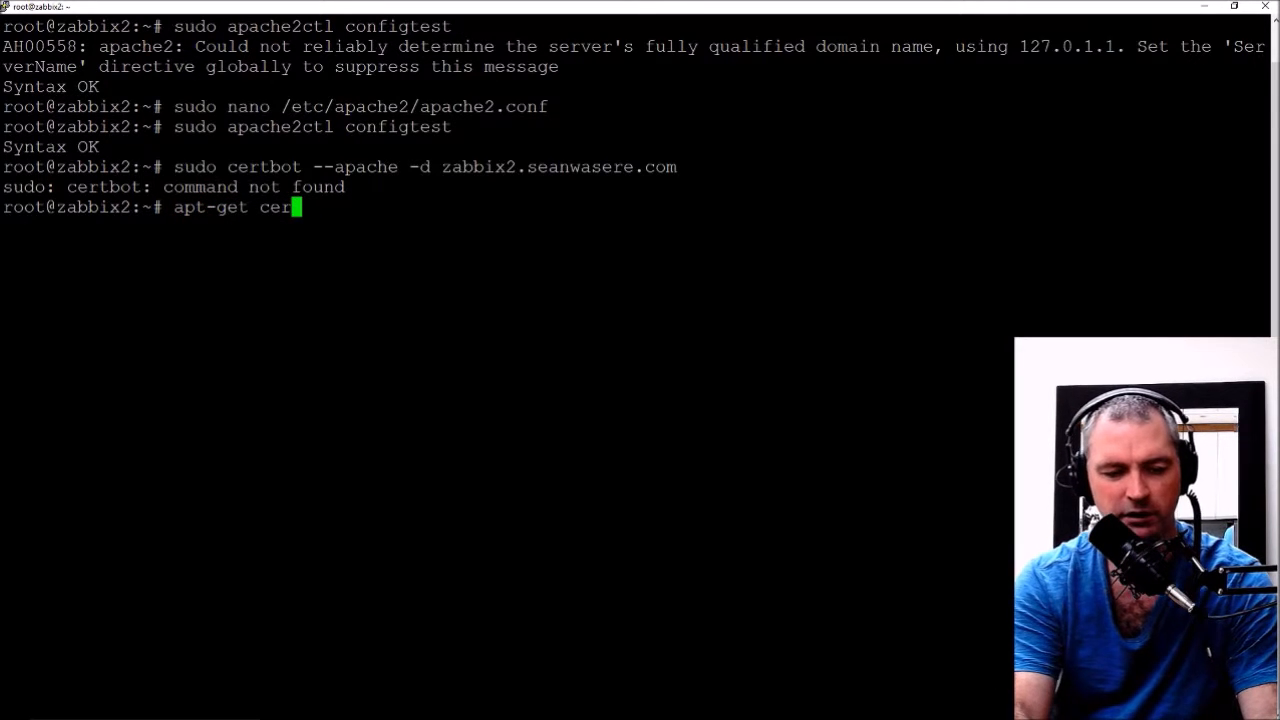
text(install c)
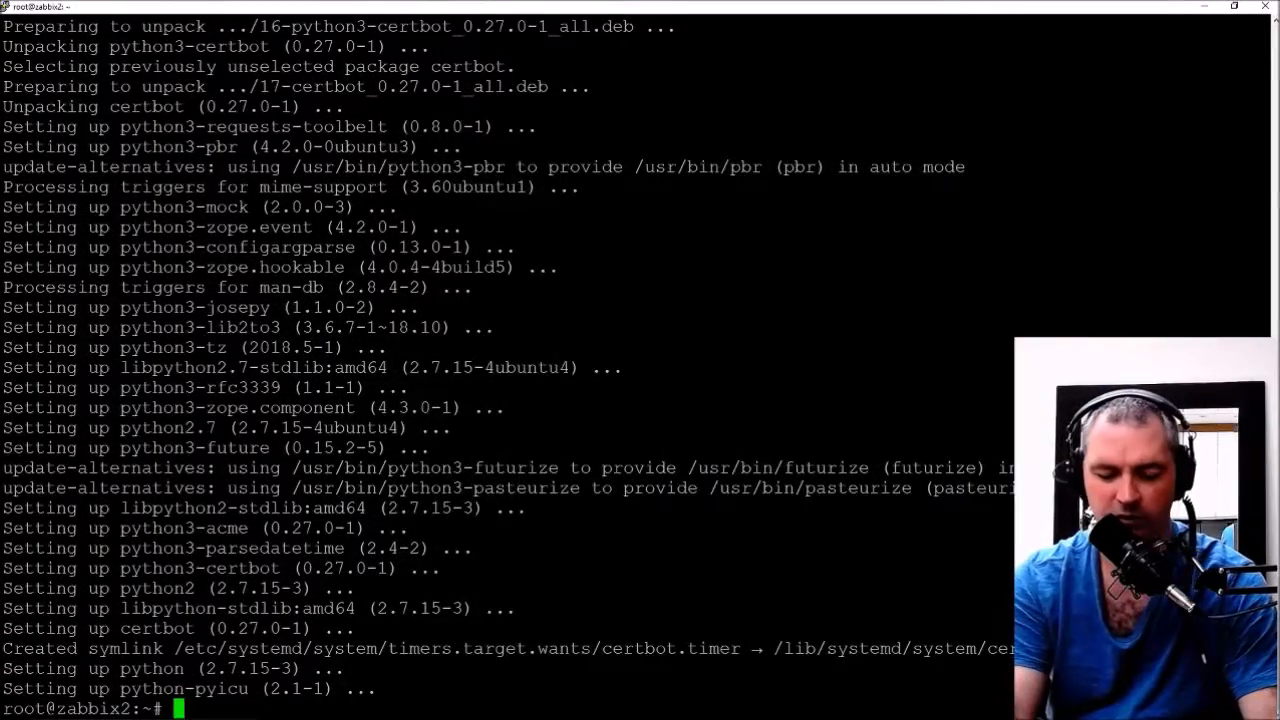
text(sudo certbot --apache -d zabbix2.seanwasere.com)
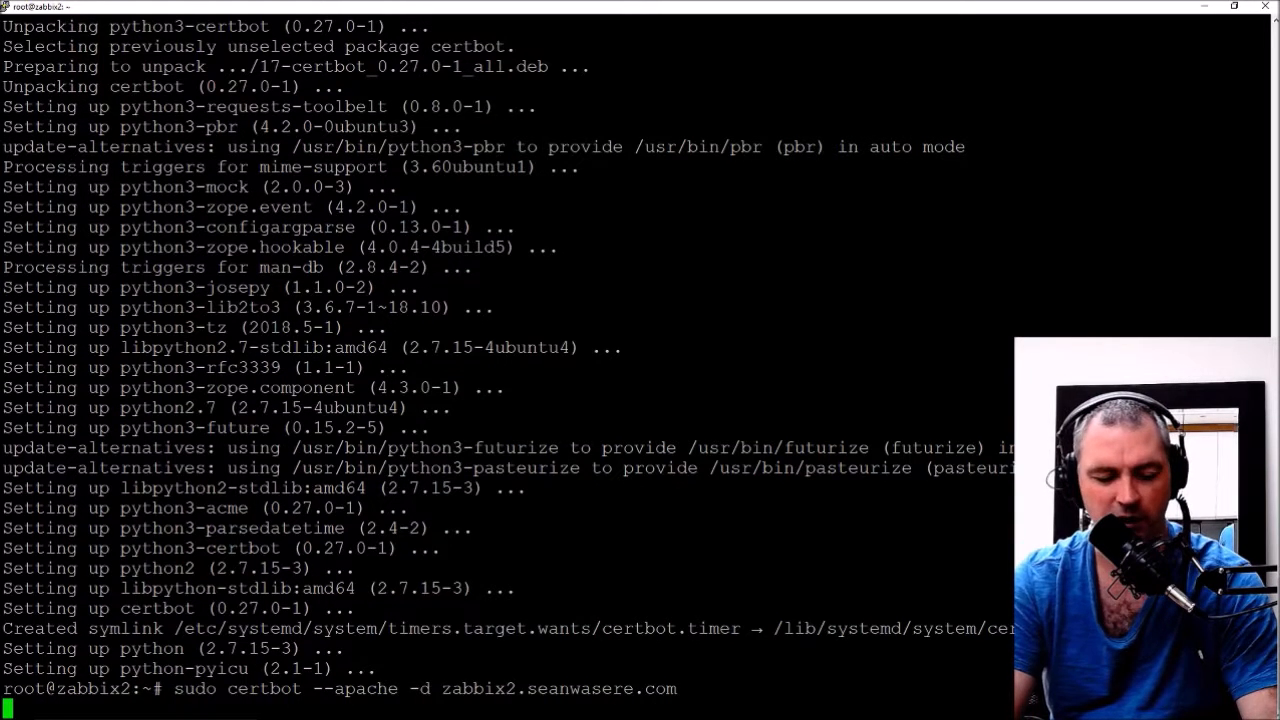
key(Return)
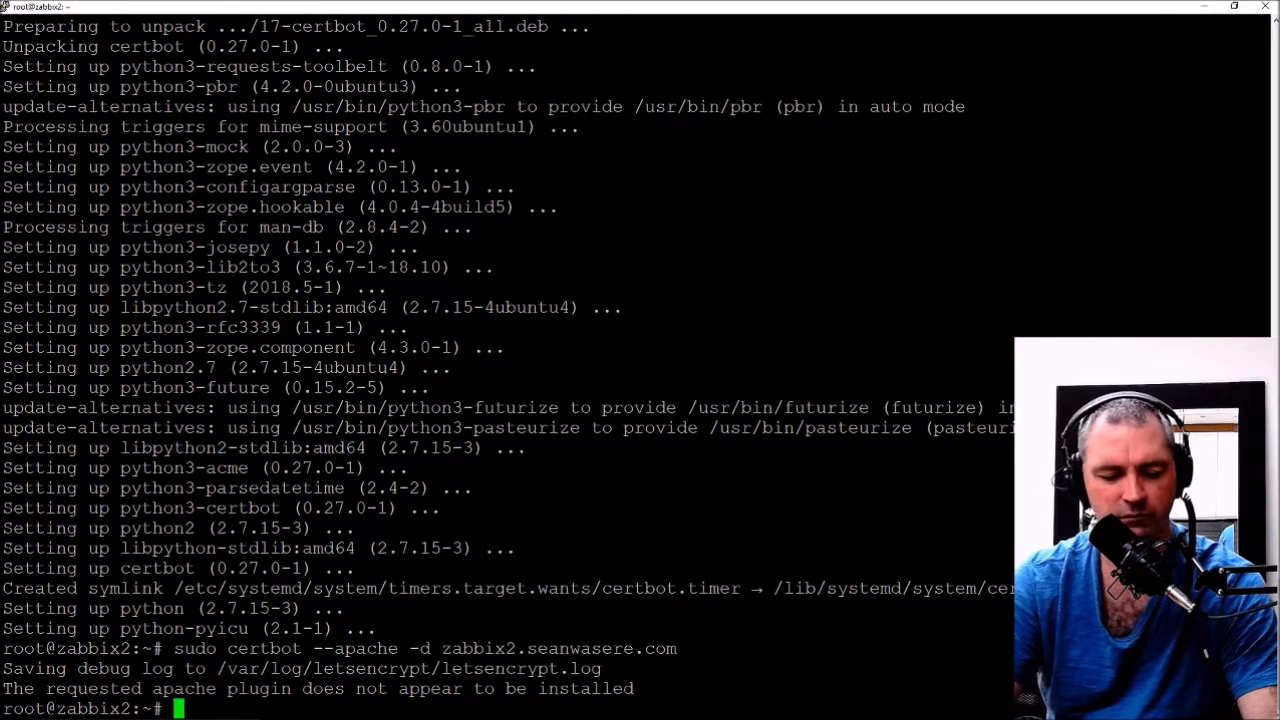
- Start installing python-certbot-apache with sudo apt-get
text(sudo apt-get i)
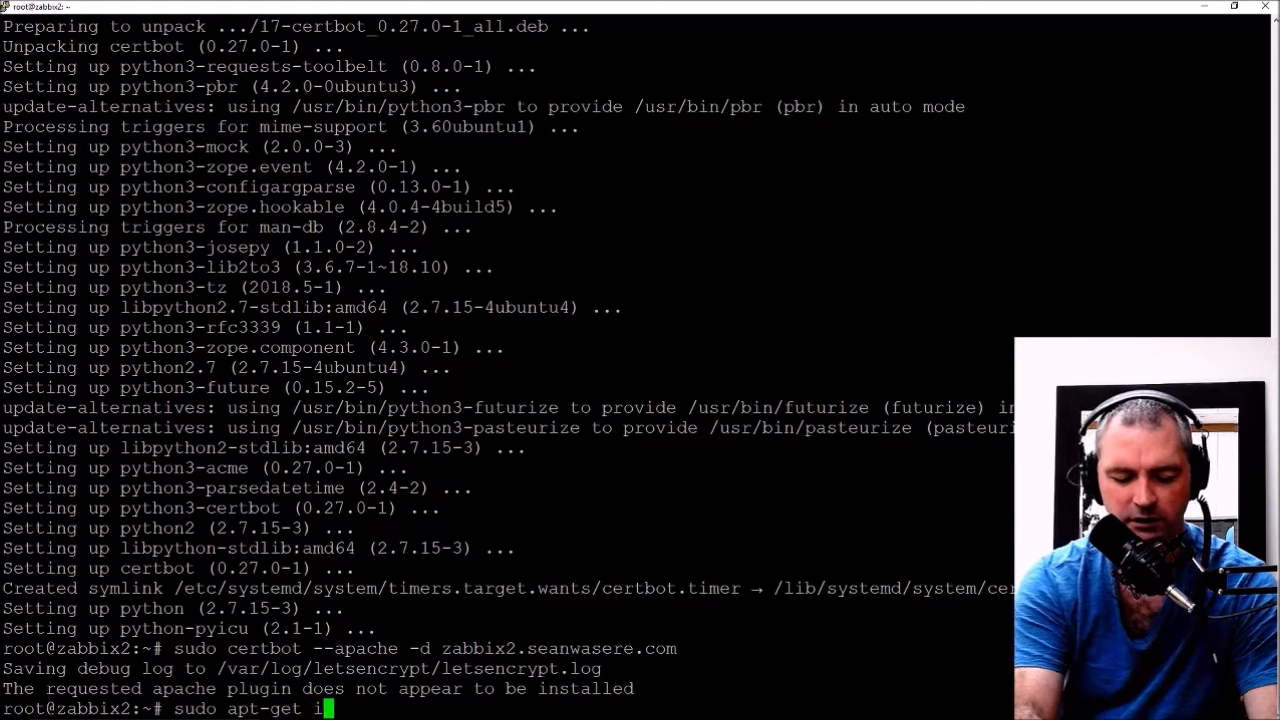
text(nstall)
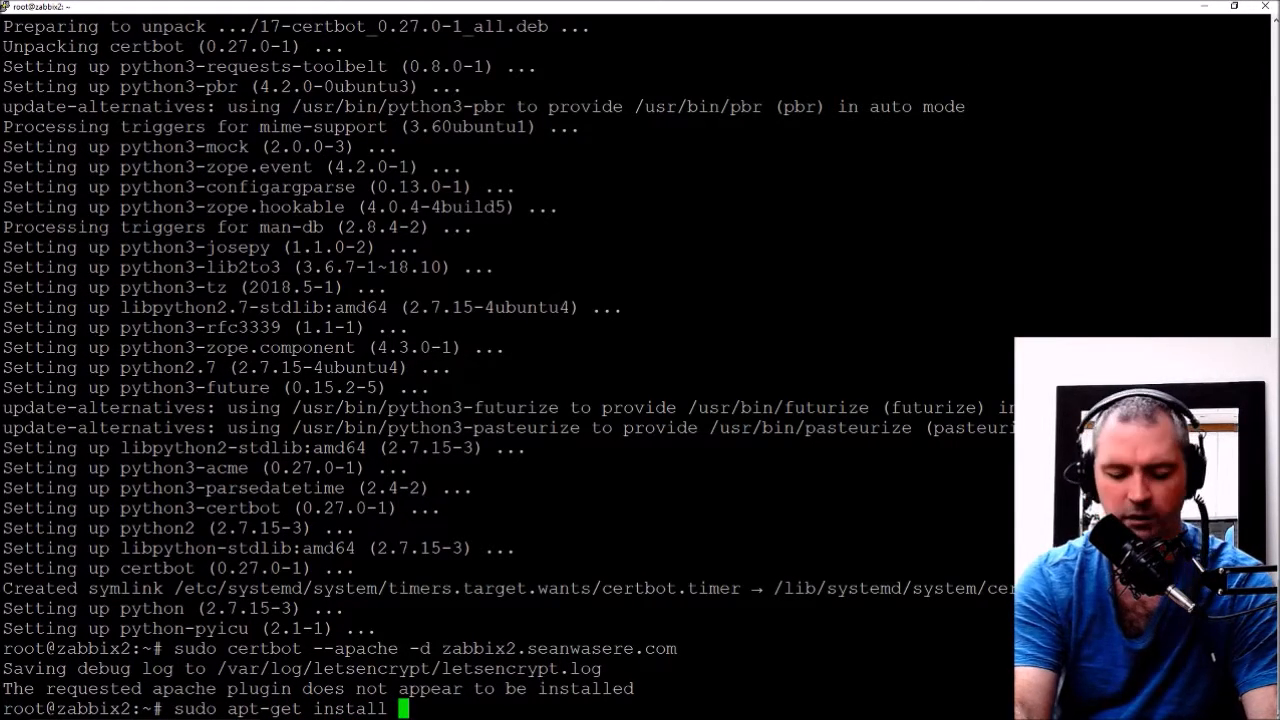
text(python-certb)
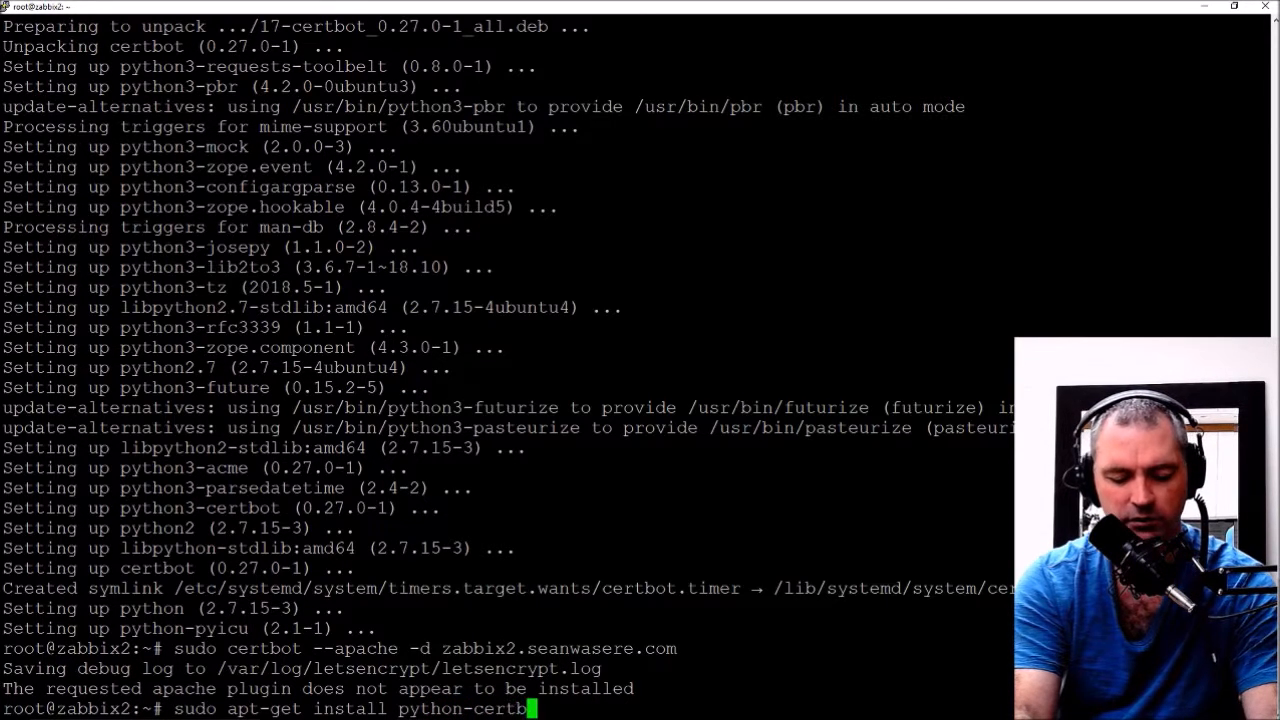
text(-a)
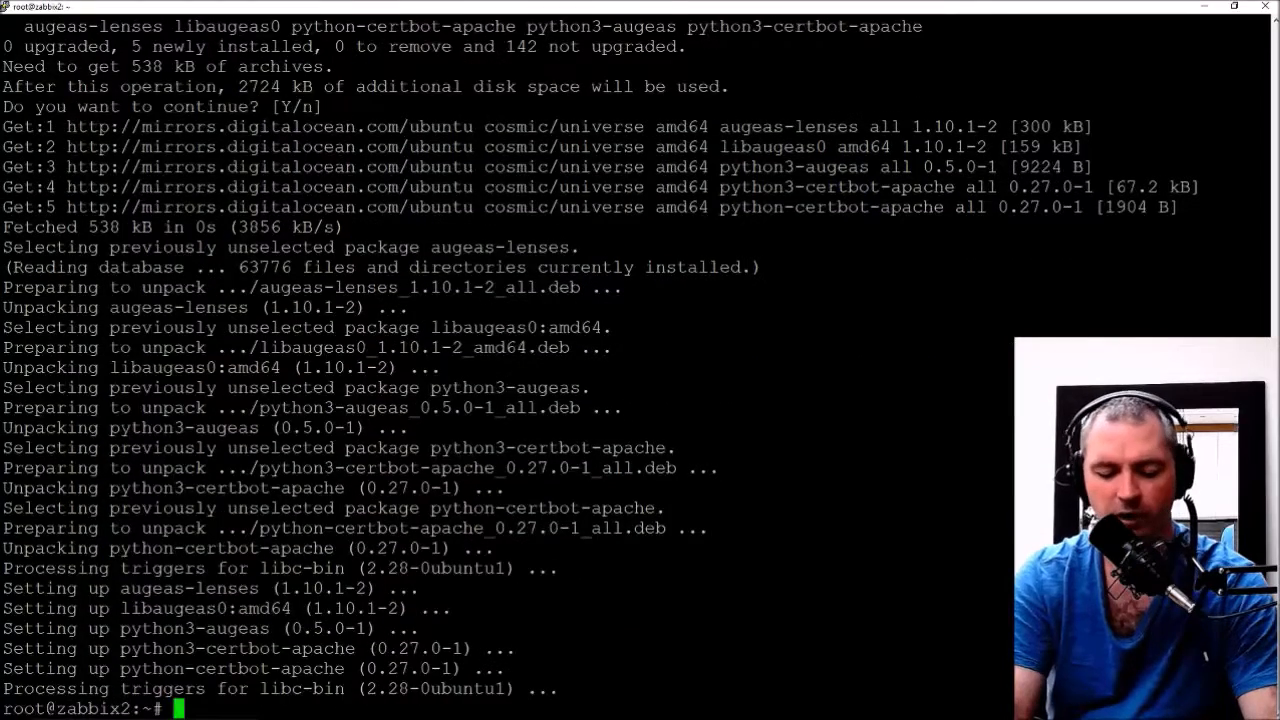
- Rerun the certbot request for zabbix2.seanwasere.com, entering the email, agreeing to terms and declining sharing
text(sudo certbot --apache -d zabbix2.seanwasere.com)
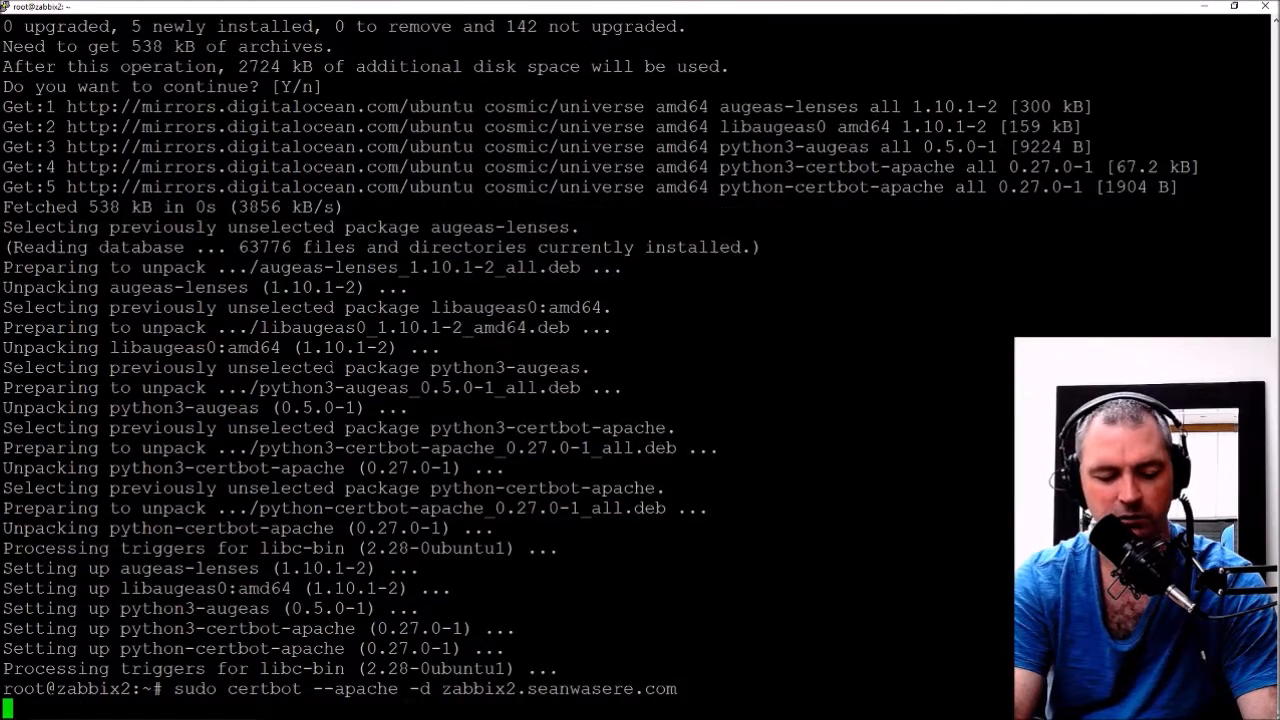
key(Return)
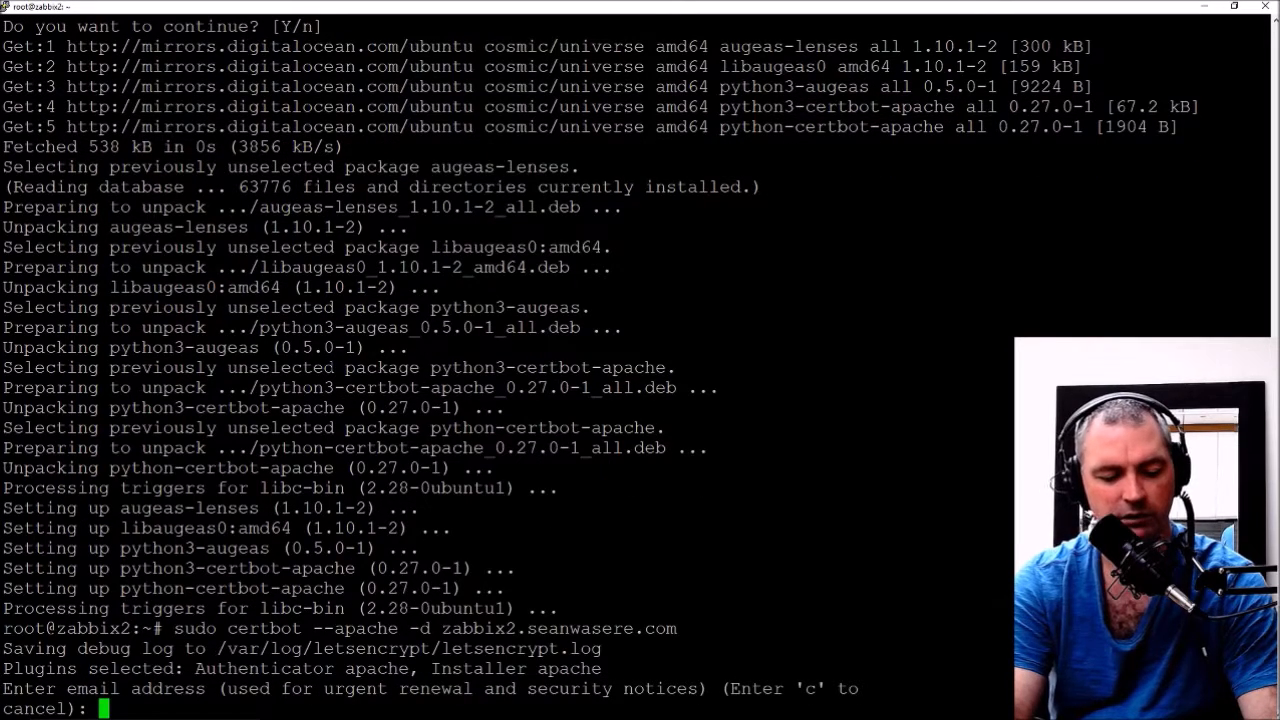
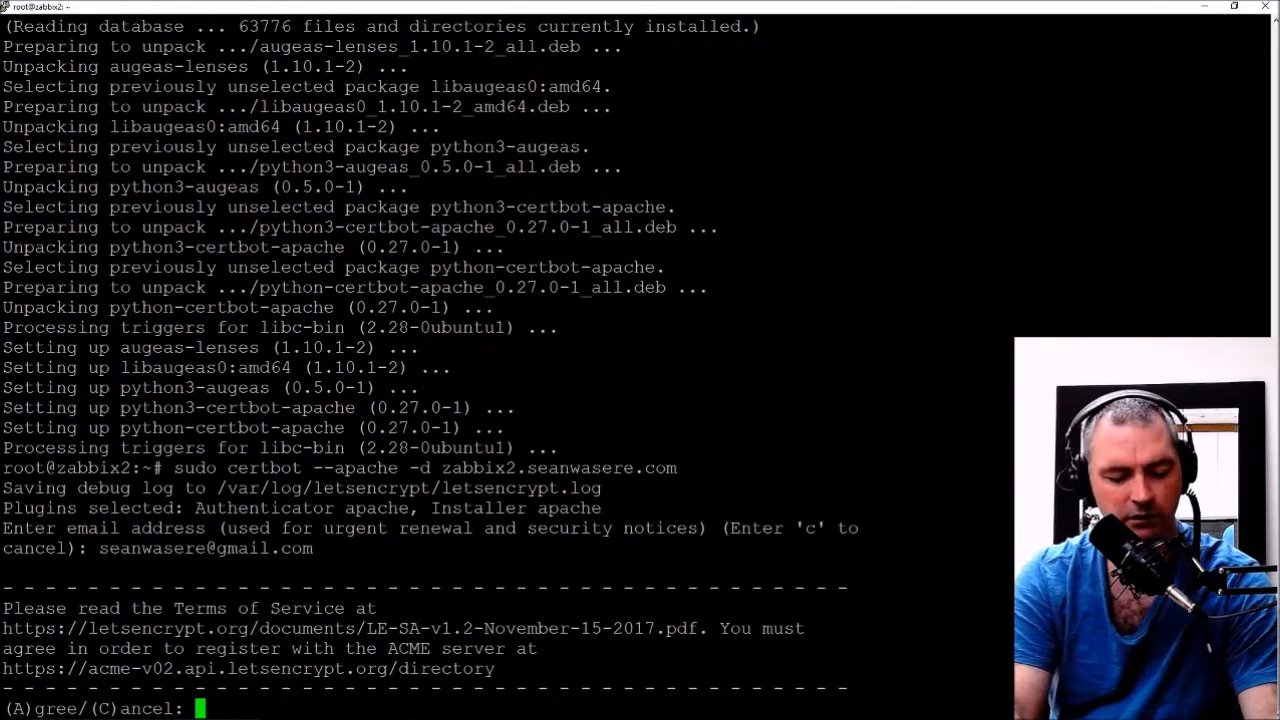
text(A)
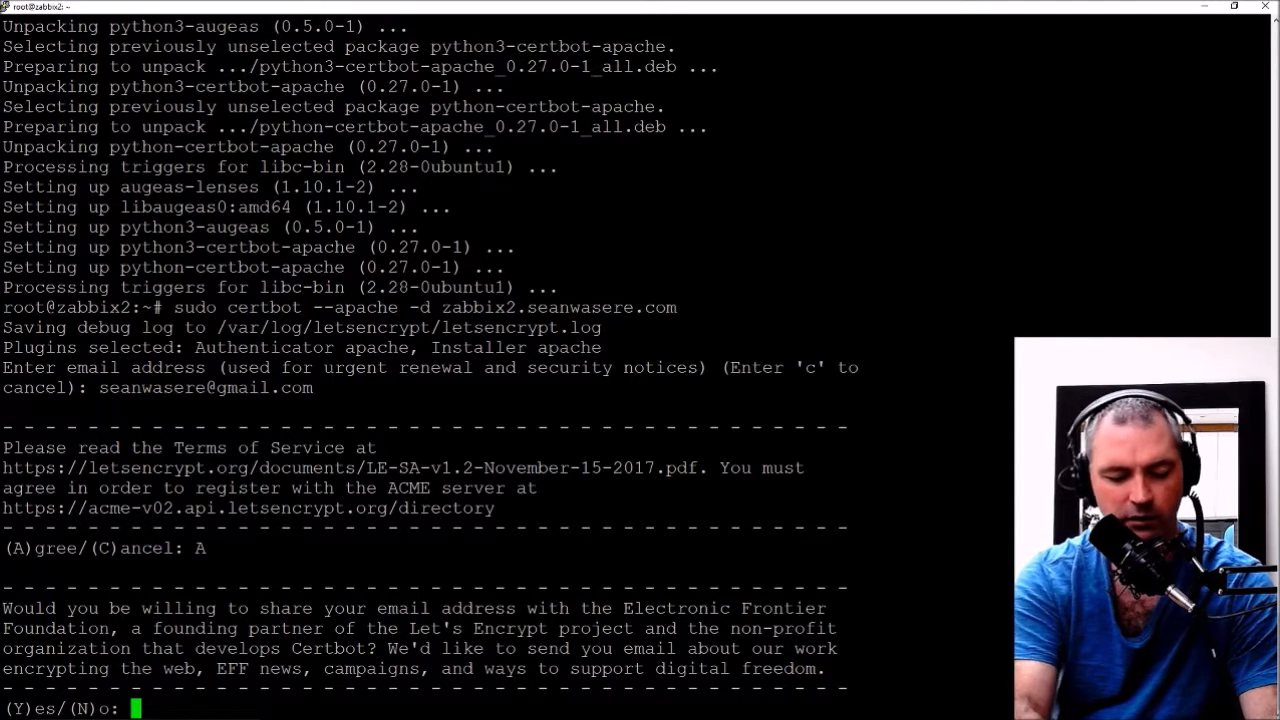
text(N)
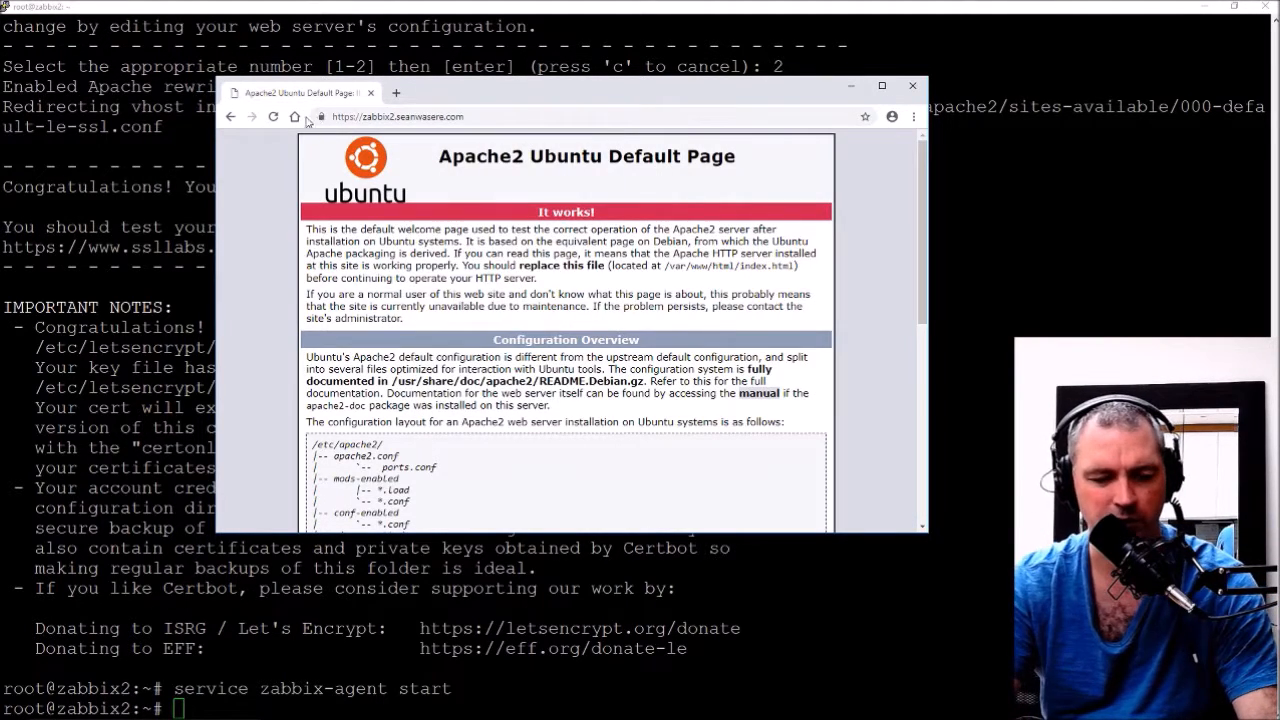
- Check the HTTPS connection details and append /zabbix to the subdomain URL
click(320, 116)
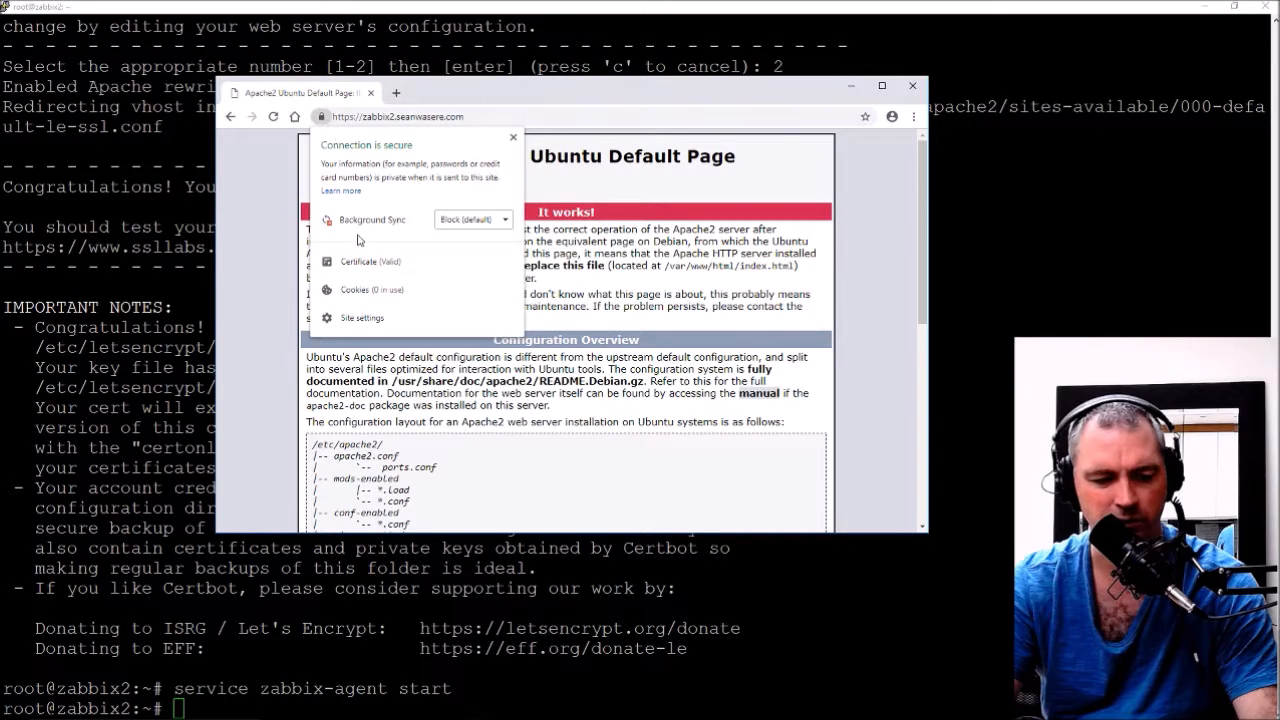
click(512, 136)
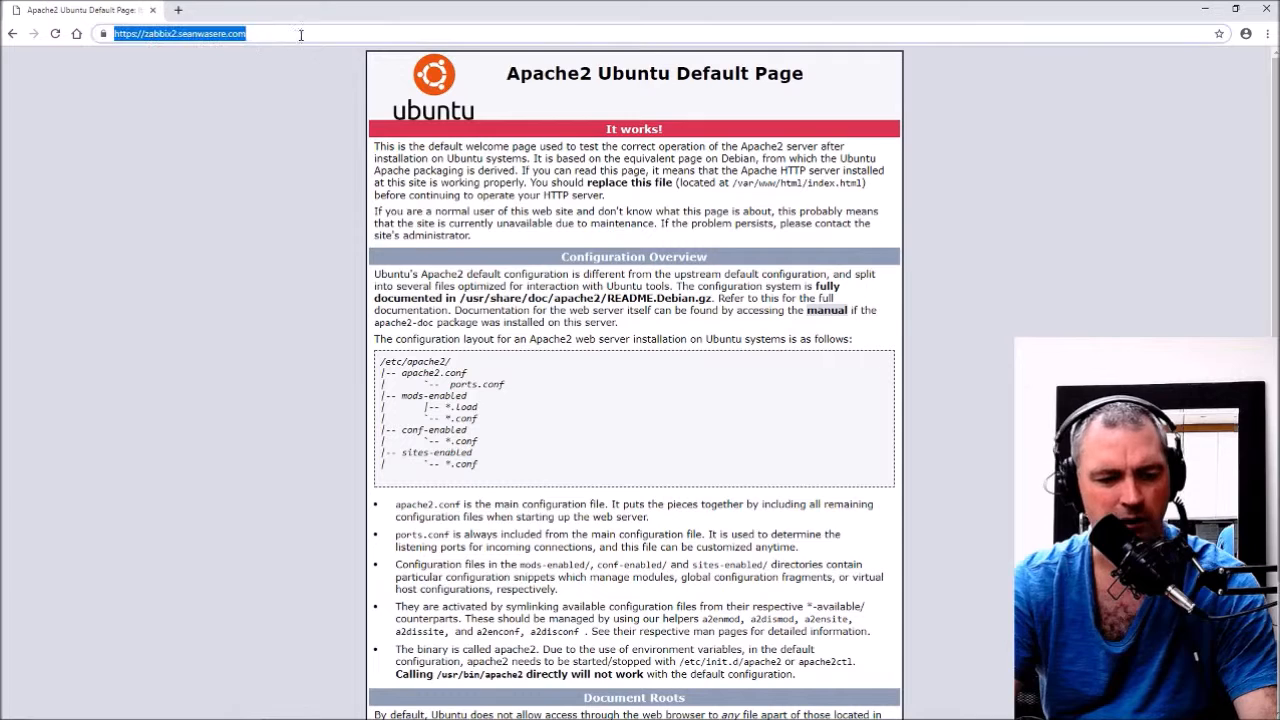
text(/zabbix/)
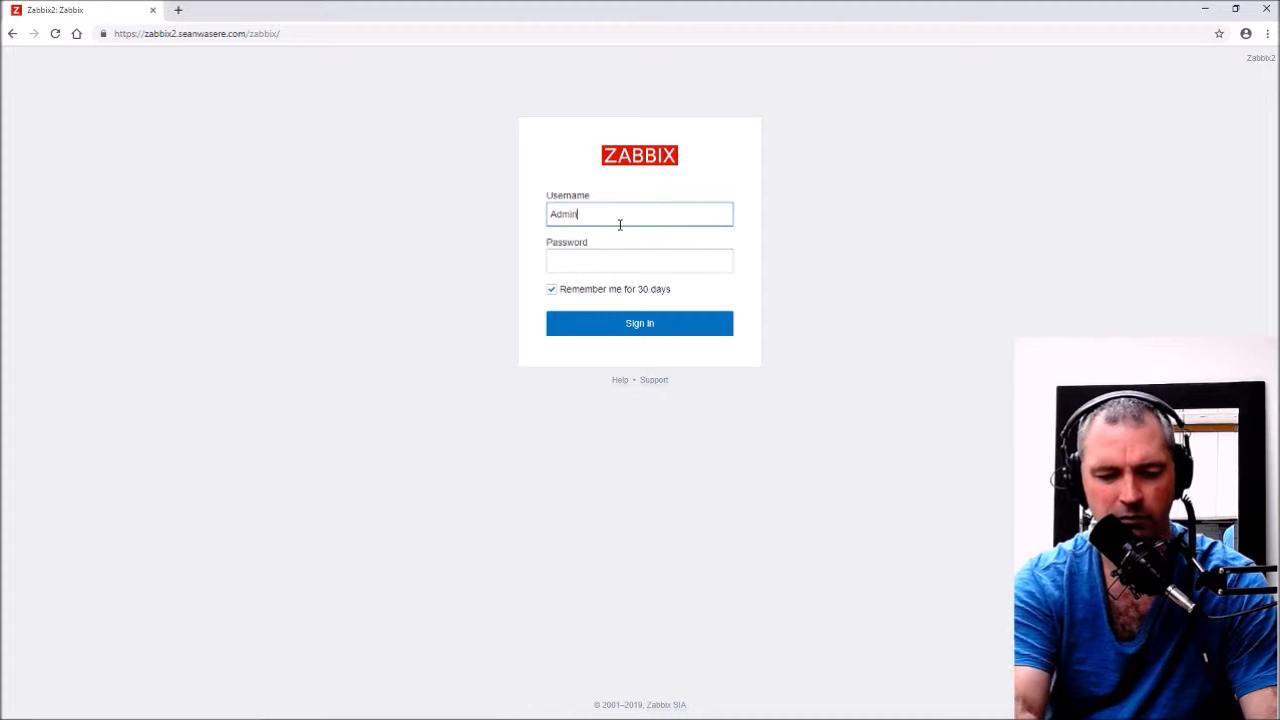
- Sign in to Zabbix with the username and password to reach the Global view dashboard
click(1268, 32)
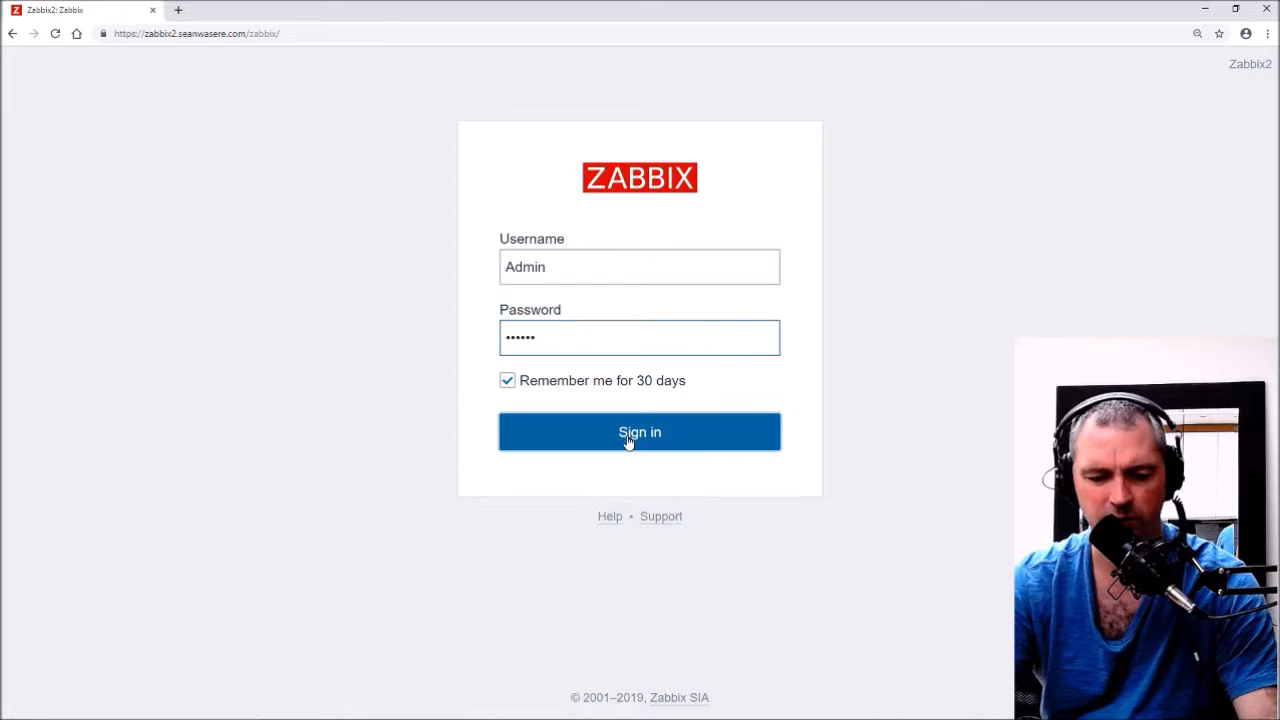
click(640, 432)
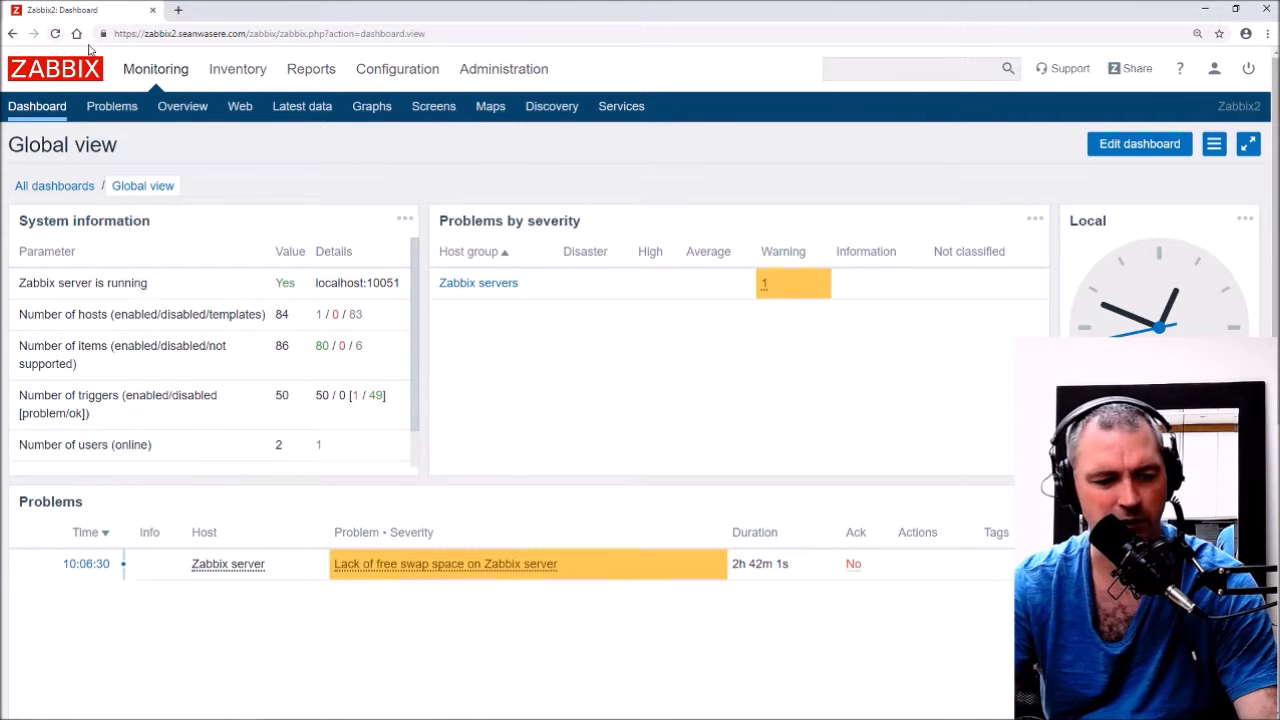
click(260, 32)
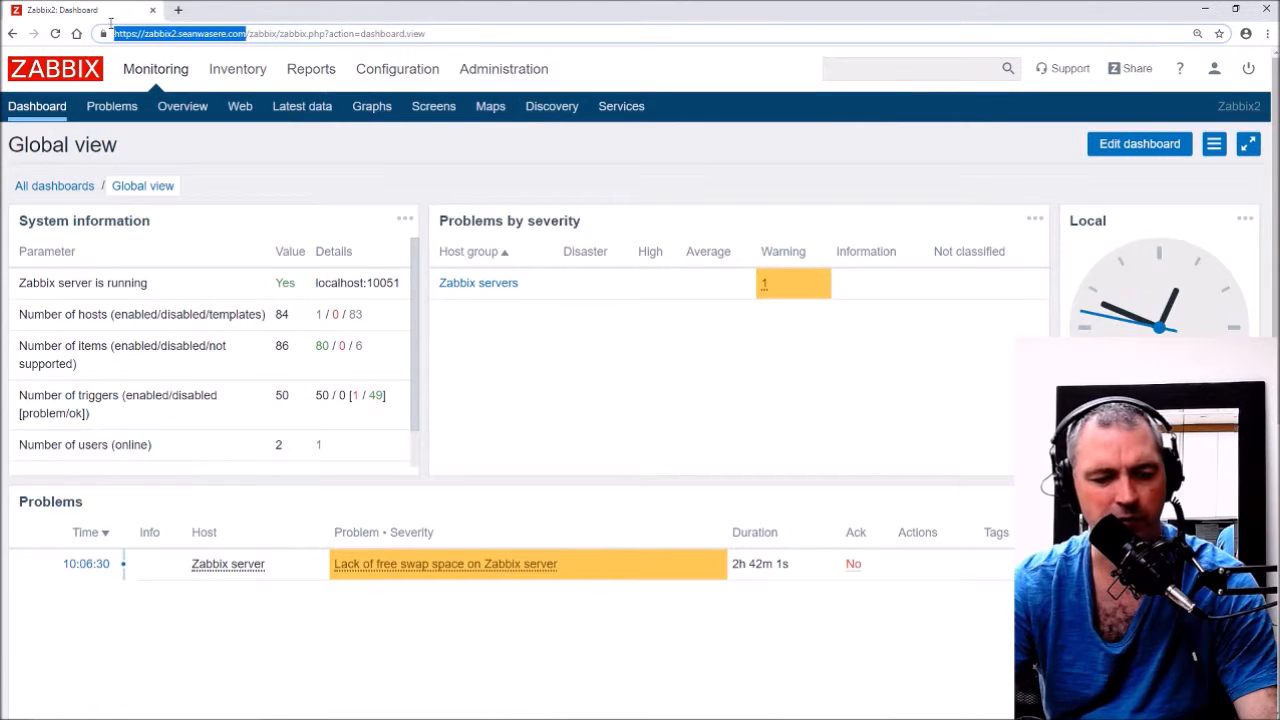
click(448, 564)
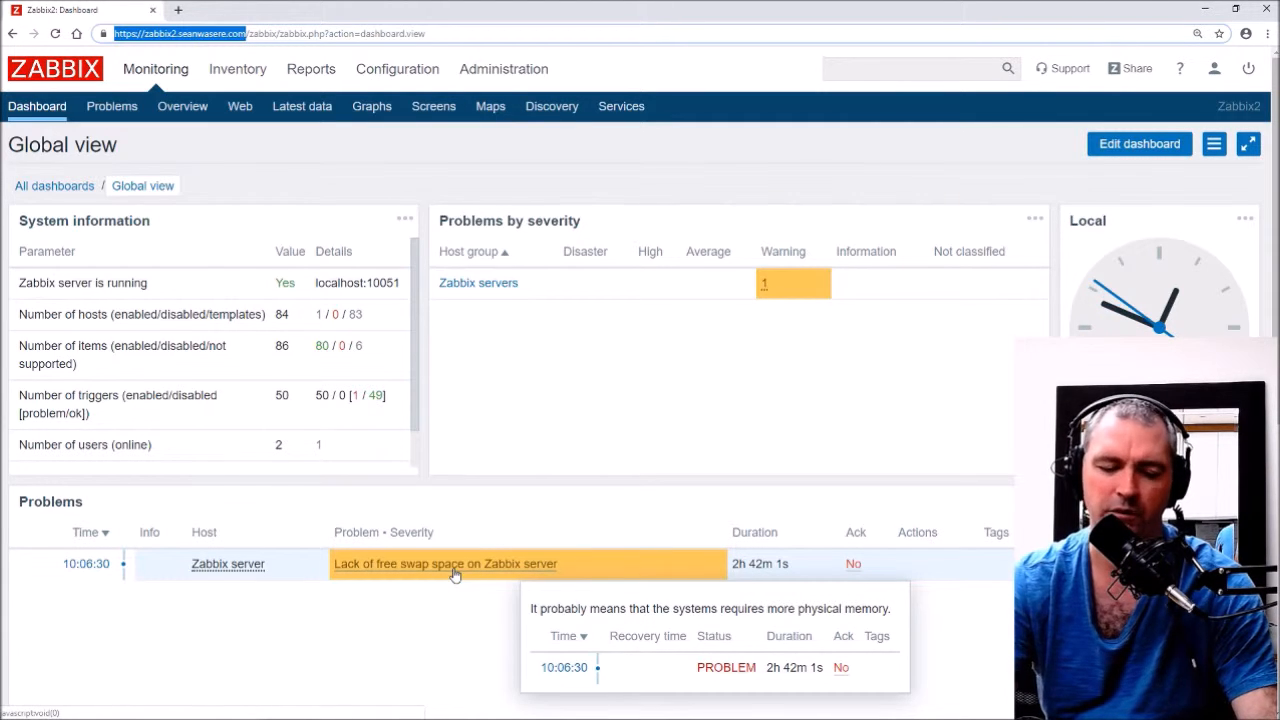
mouse_move(348, 552)
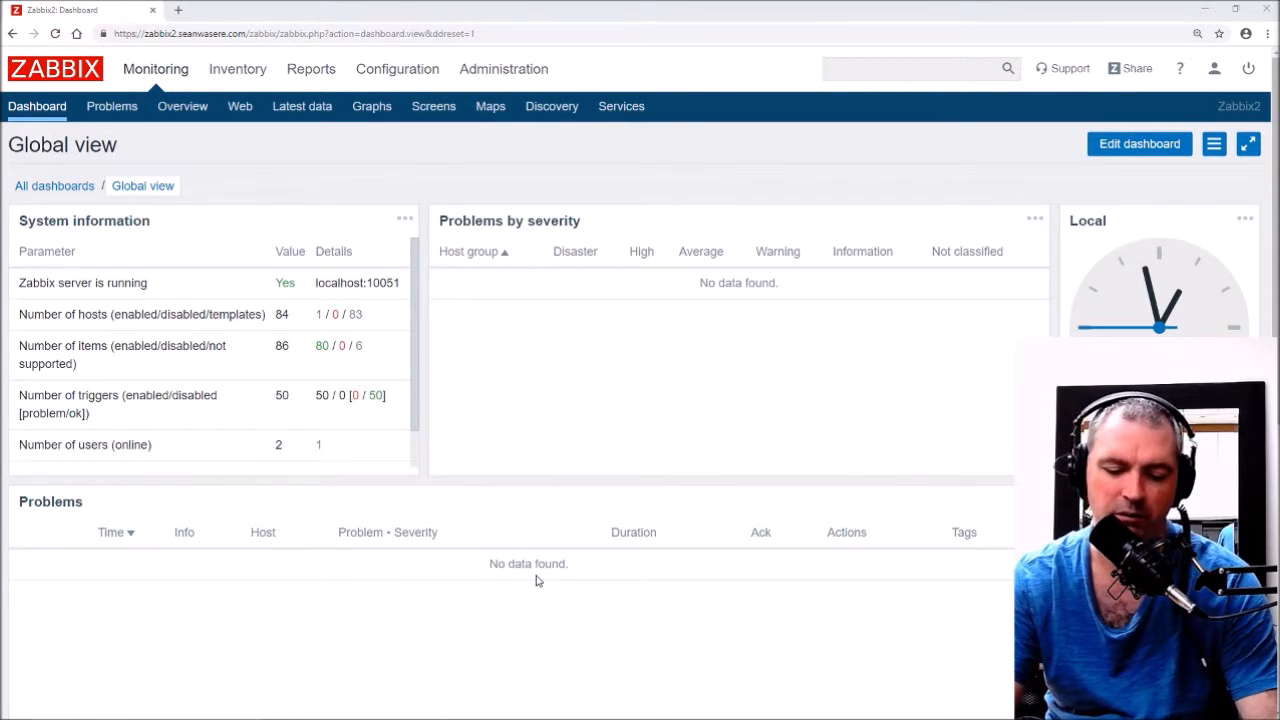
mouse_move(190, 452)
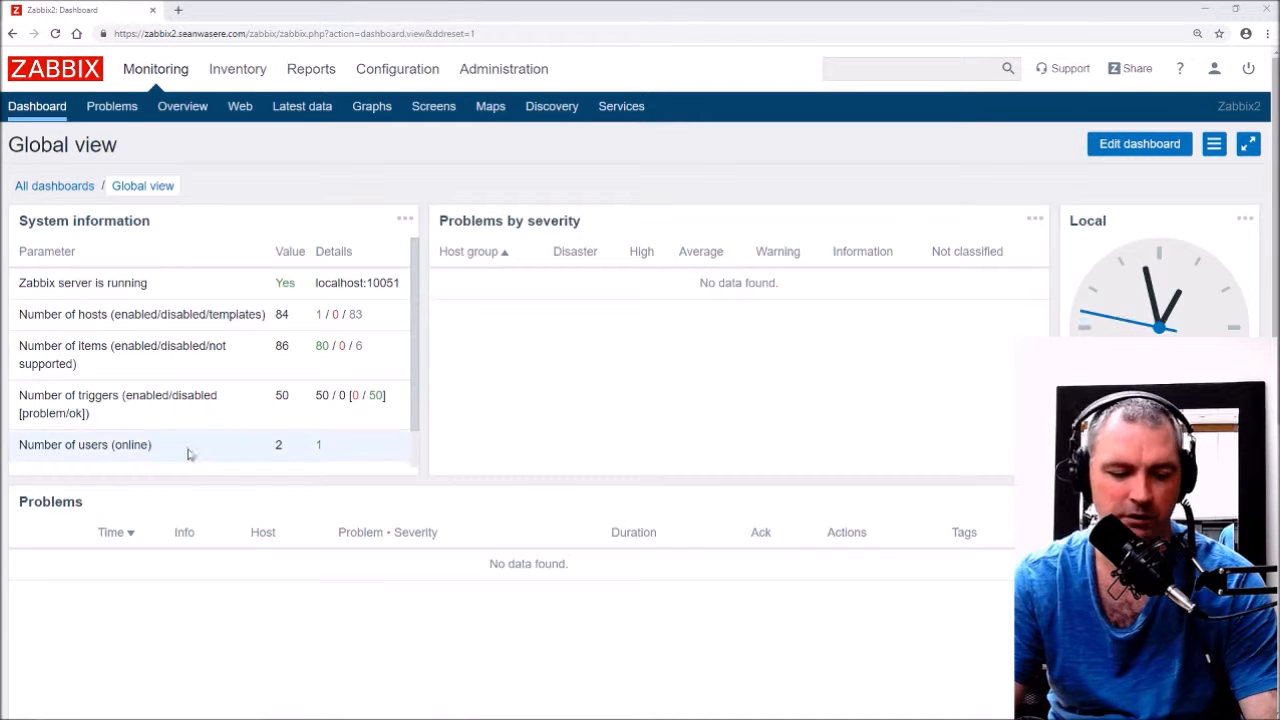
mouse_move(564, 140)
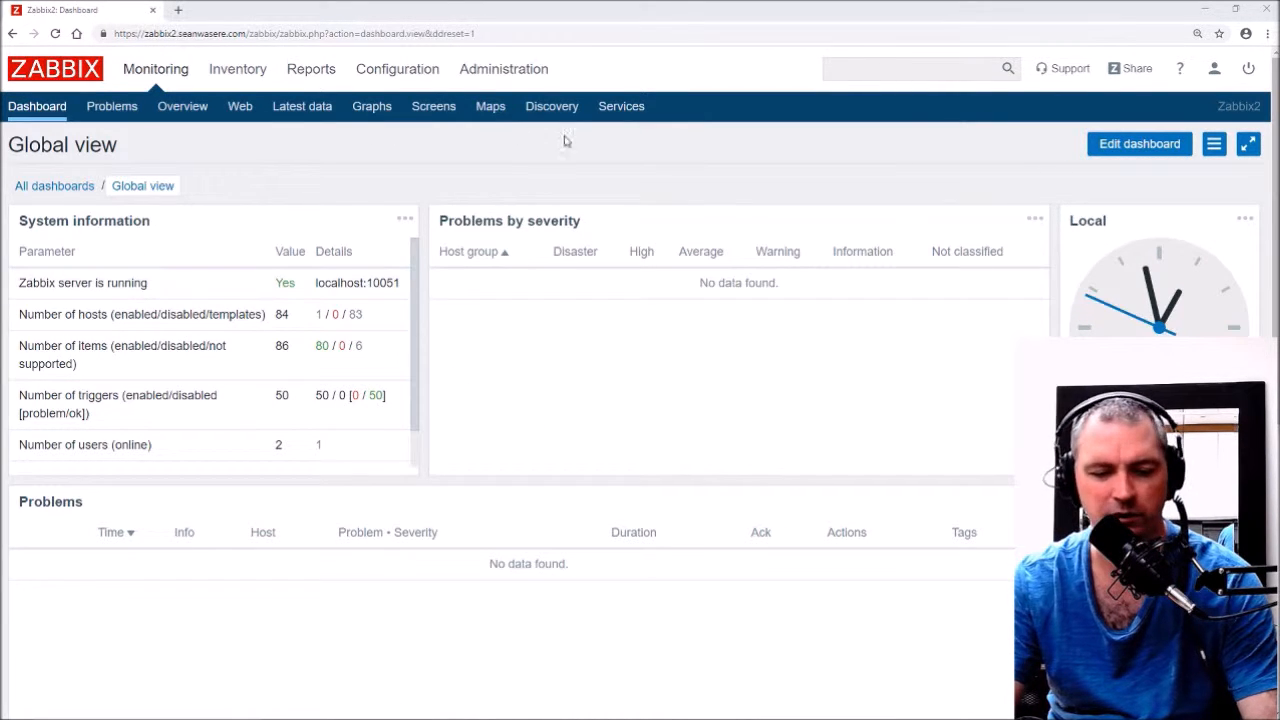
mouse_move(634, 548)
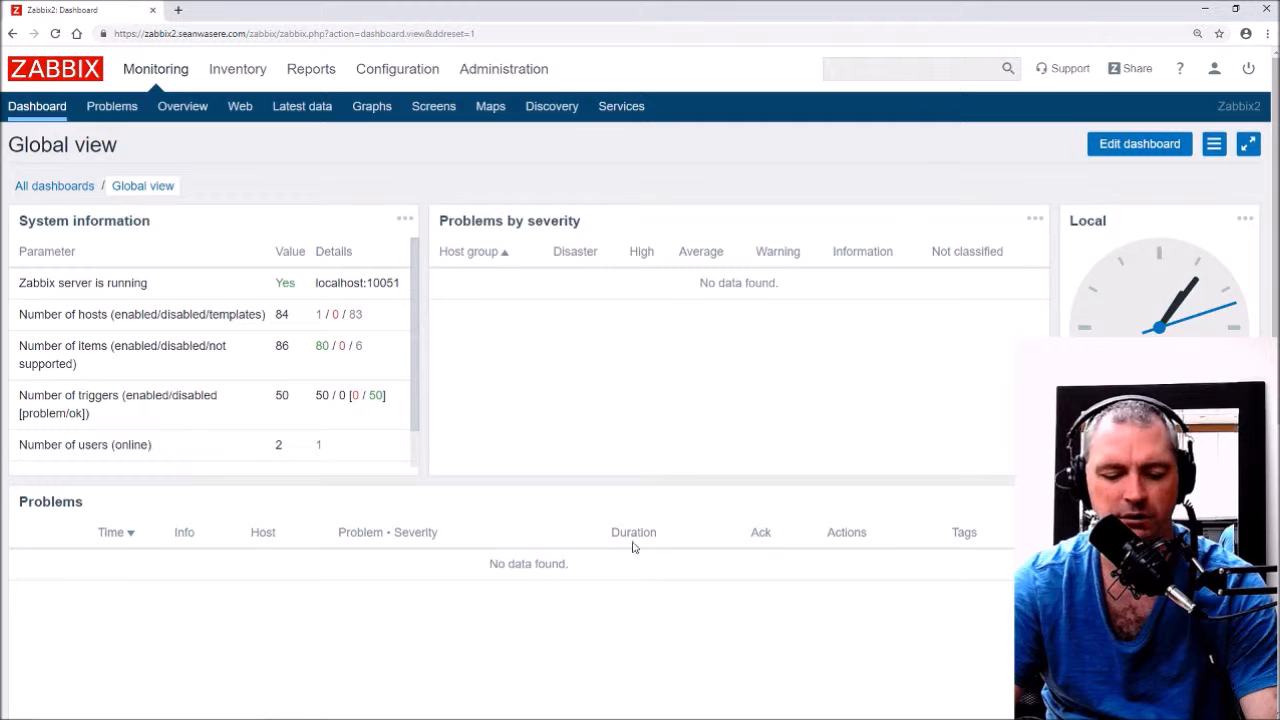
mouse_move(652, 446)
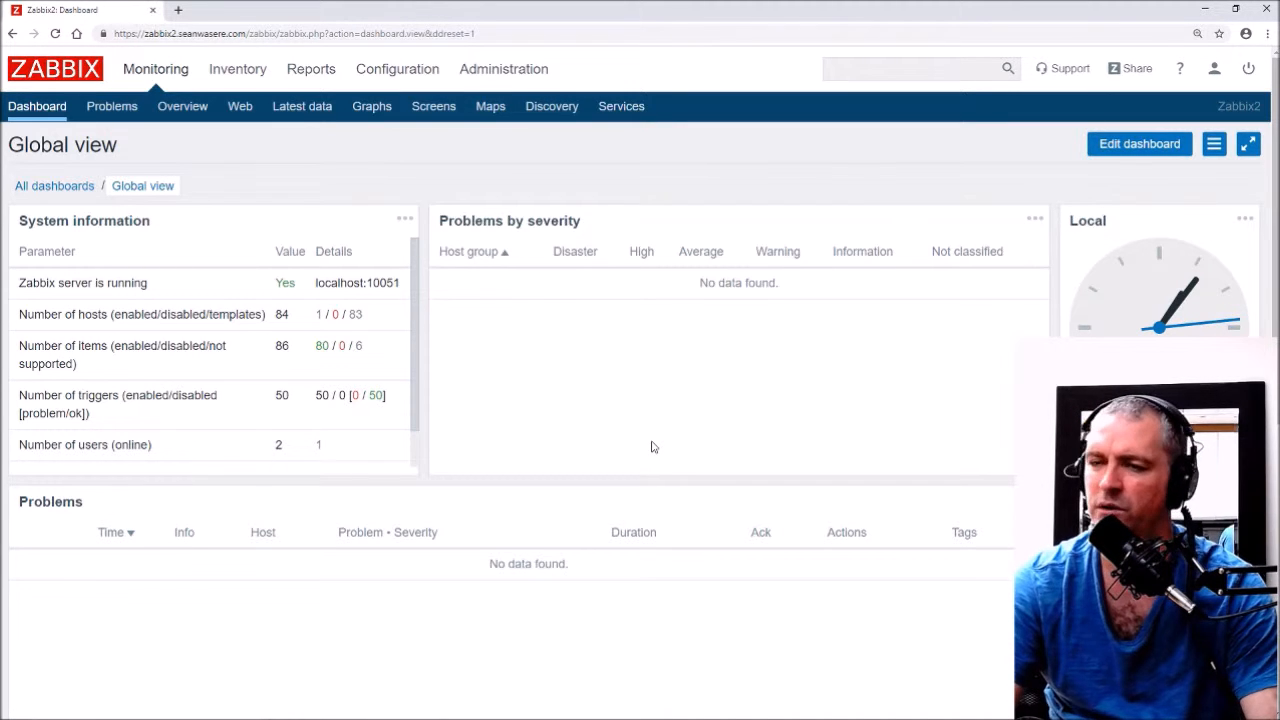